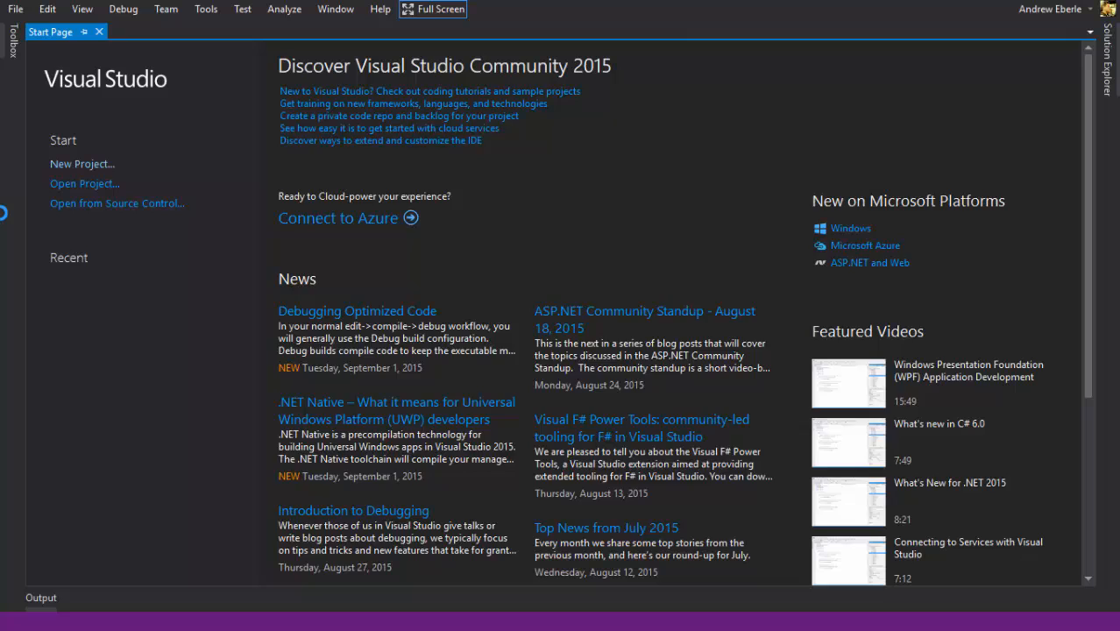
# - Start a new project using the Visual Basic Windows Forms Application template
pyautogui.click(80, 163)
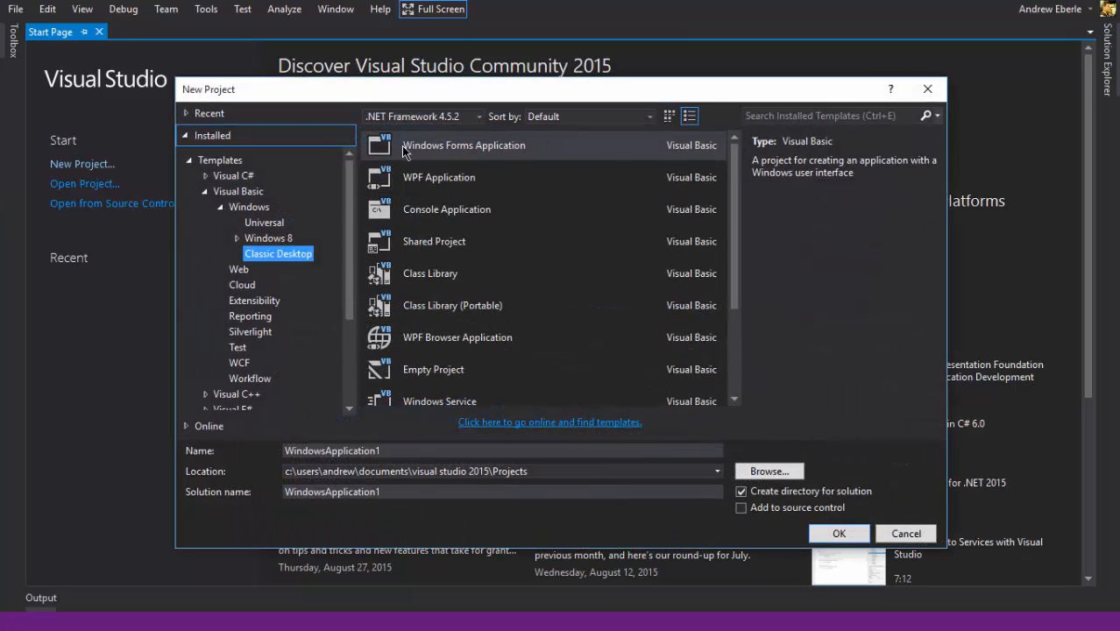
pyautogui.click(463, 143)
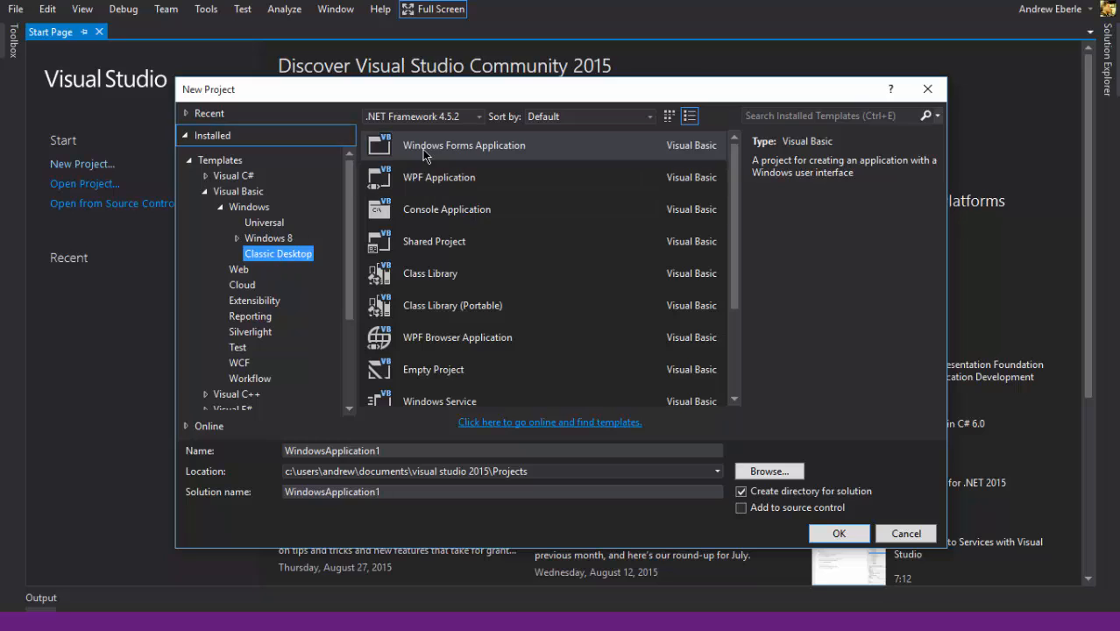
pyautogui.click(465, 144)
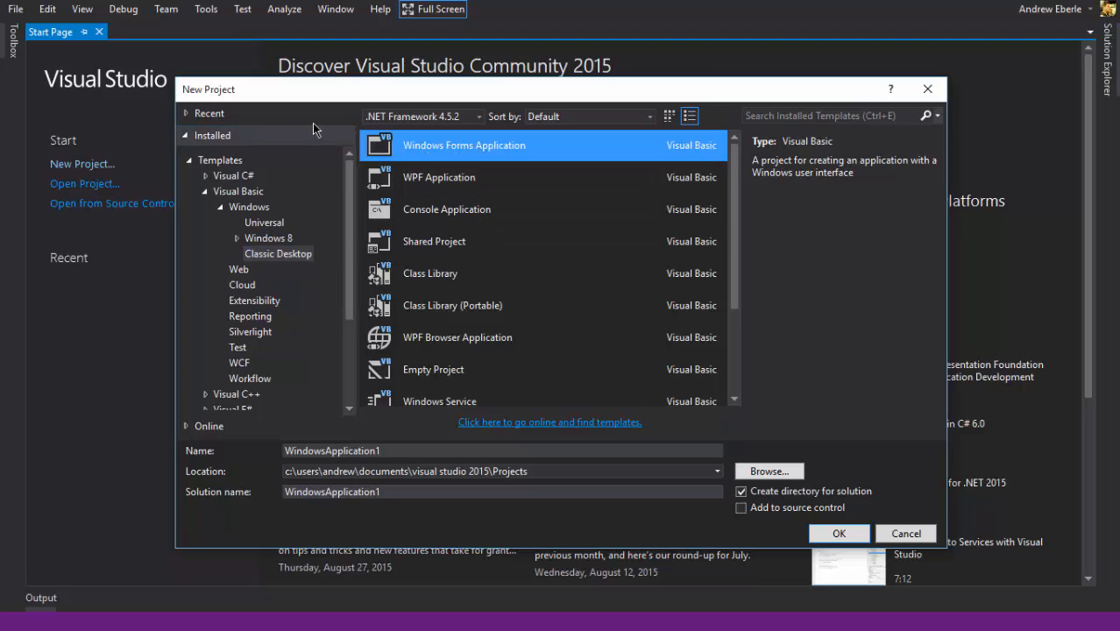
pyautogui.moveTo(578, 74)
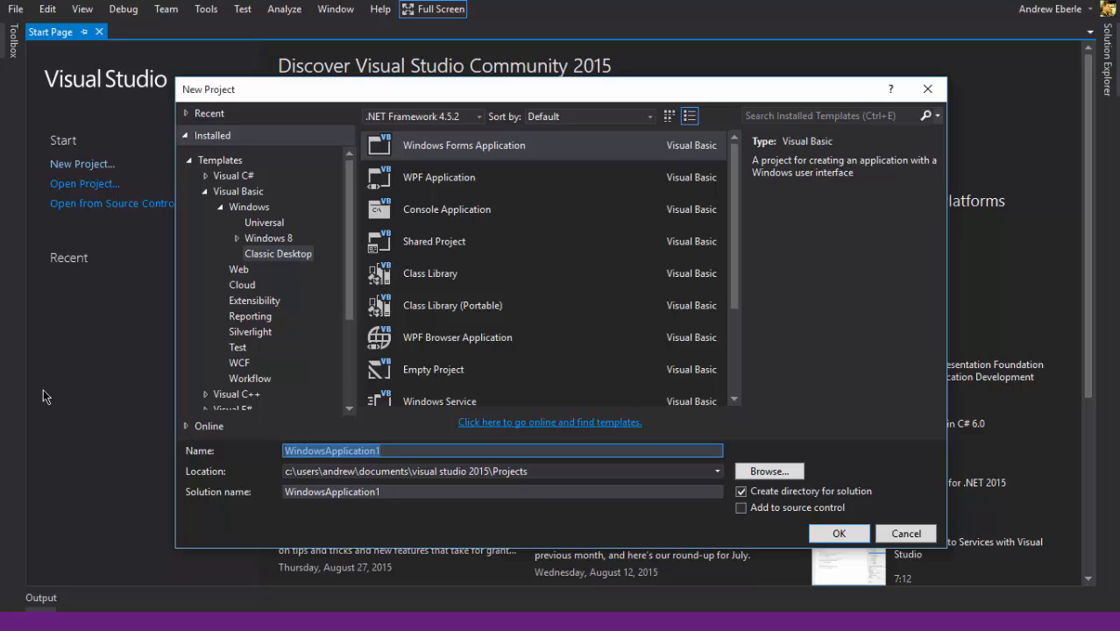
# - Name the project 'data back up program 1'
pyautogui.write('data bac')
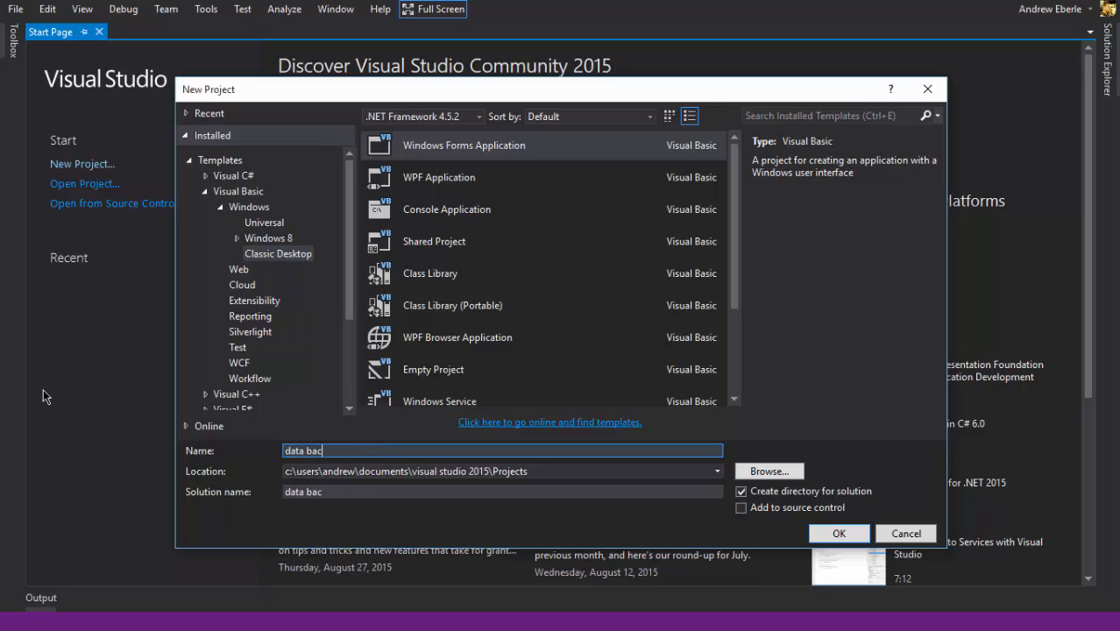
pyautogui.write('k up program 1')
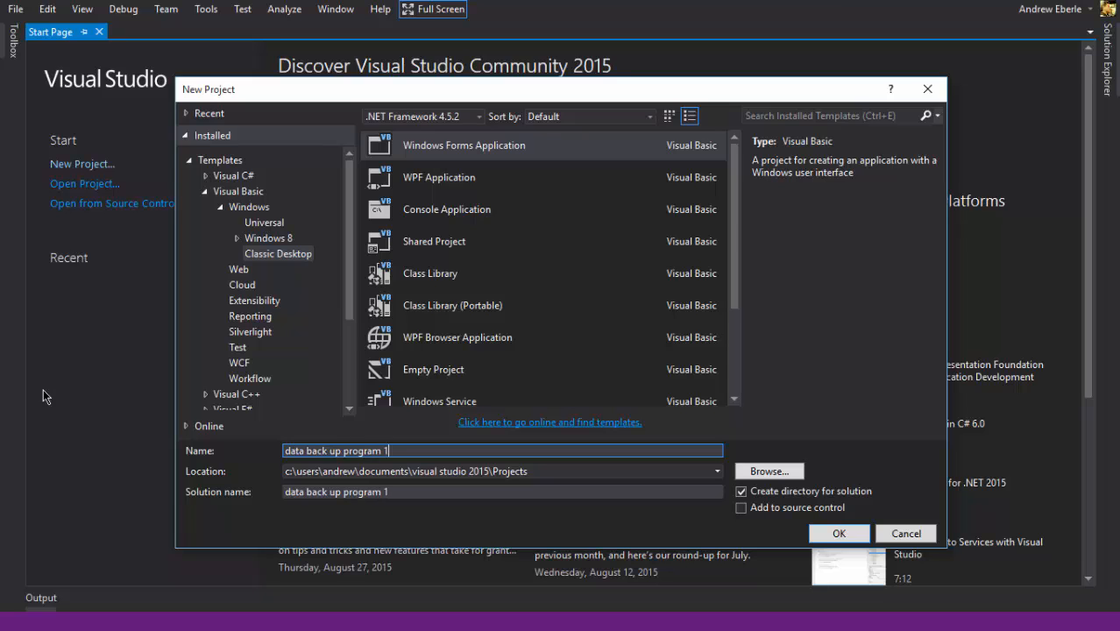
pyautogui.moveTo(768, 487)
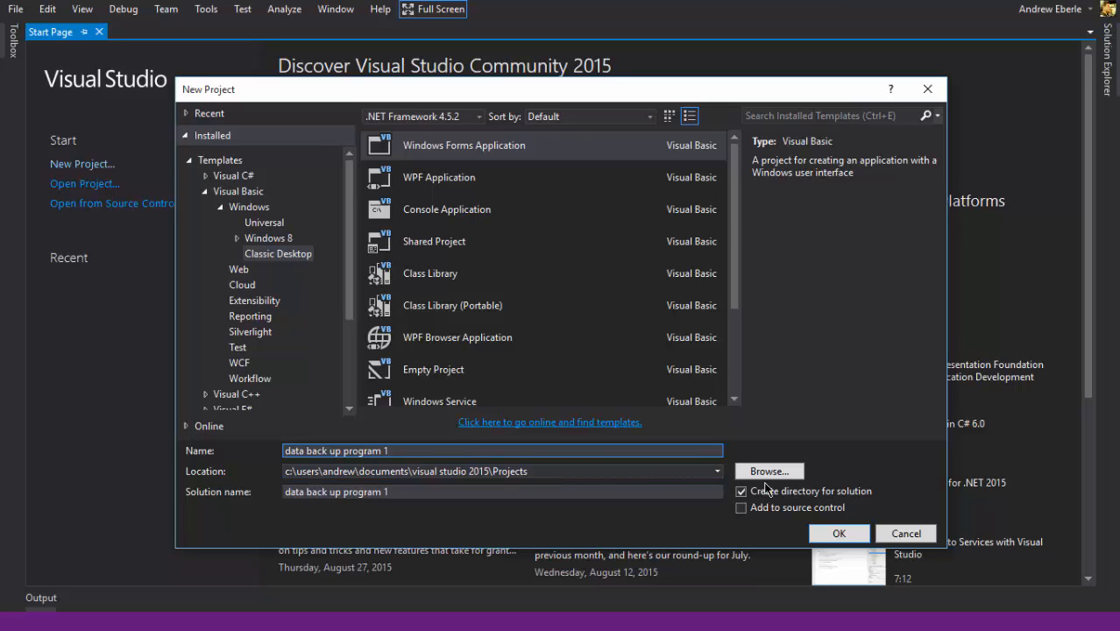
# - Create the project and place two text boxes on Form1, one below the other
pyautogui.click(838, 533)
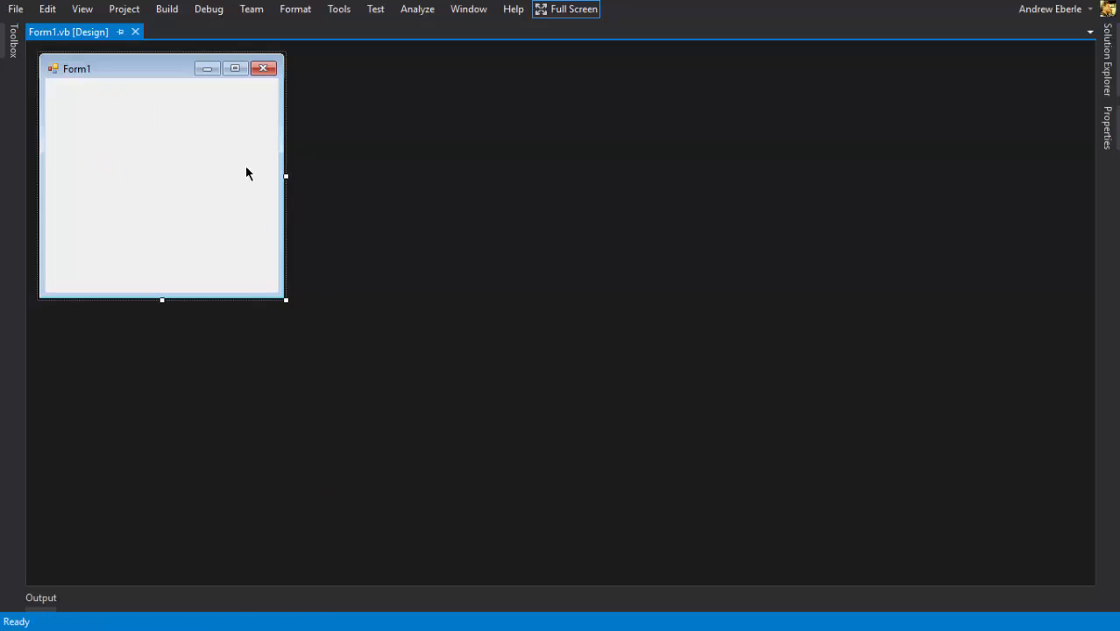
pyautogui.moveTo(85, 247)
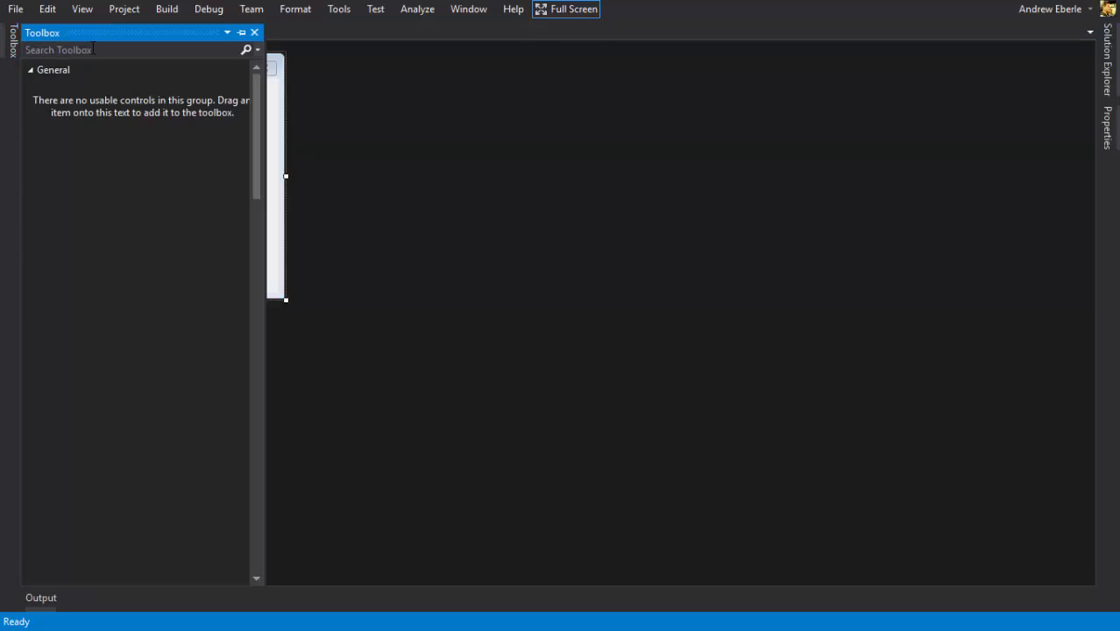
pyautogui.write('button')
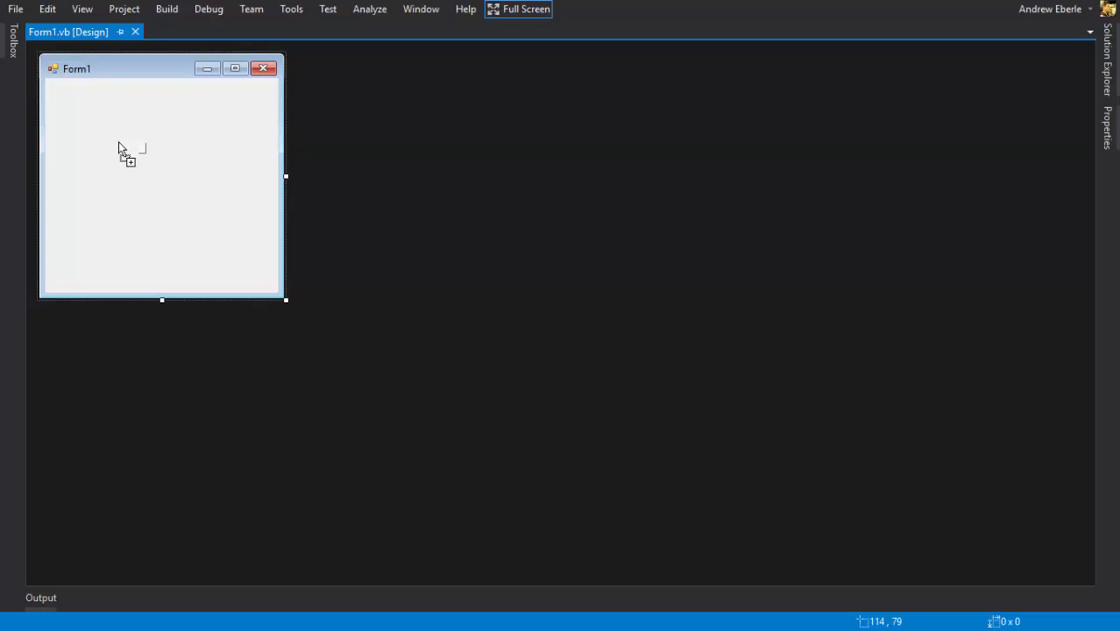
pyautogui.moveTo(126, 156); pyautogui.dragTo(237, 158)
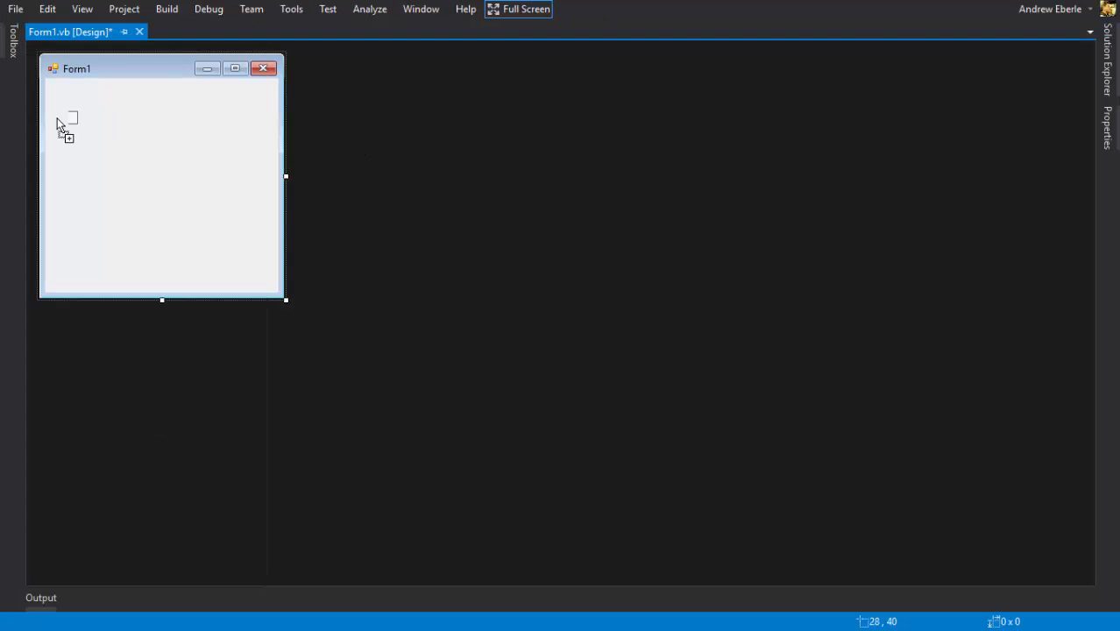
pyautogui.moveTo(56, 123); pyautogui.dragTo(270, 120)
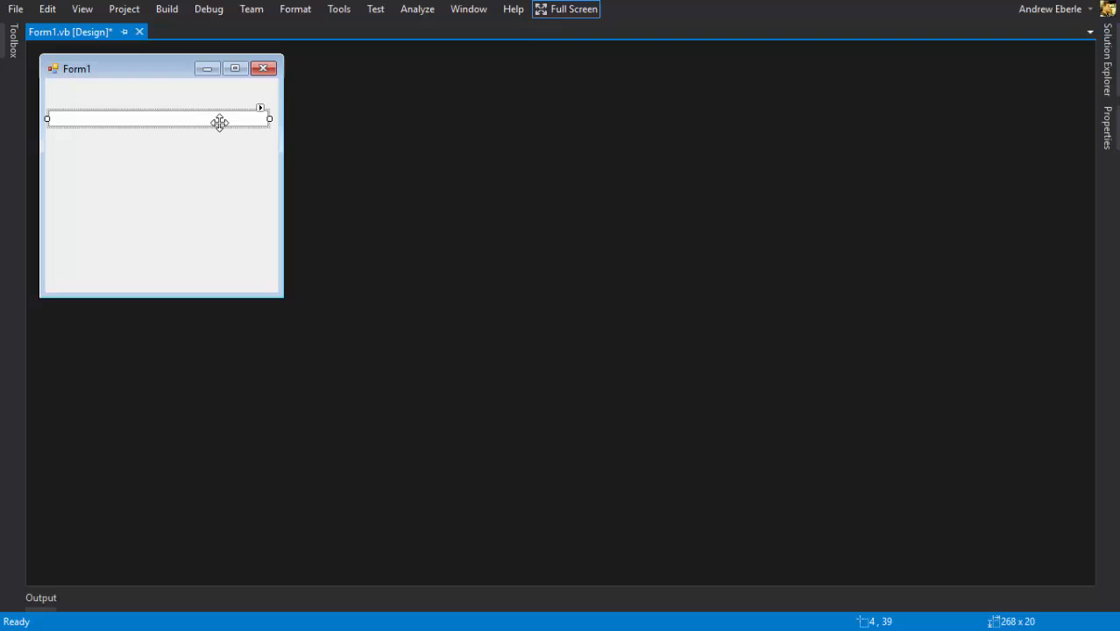
pyautogui.moveTo(219, 121); pyautogui.dragTo(162, 184)
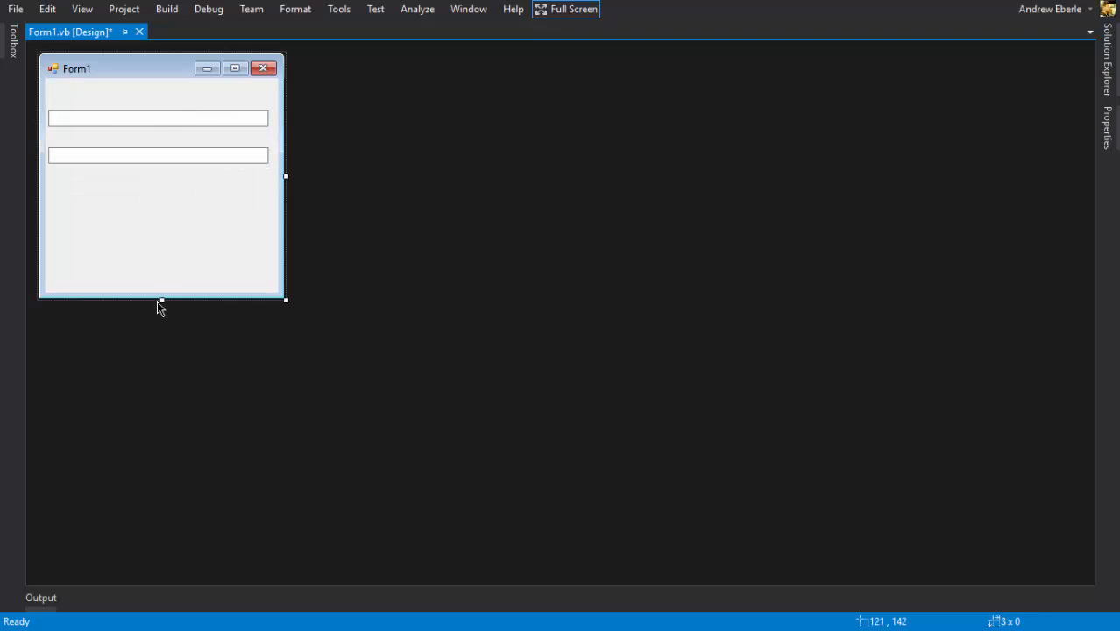
# - Resize the form wider and fit it around the text boxes
pyautogui.moveTo(161, 299); pyautogui.dragTo(162, 200)
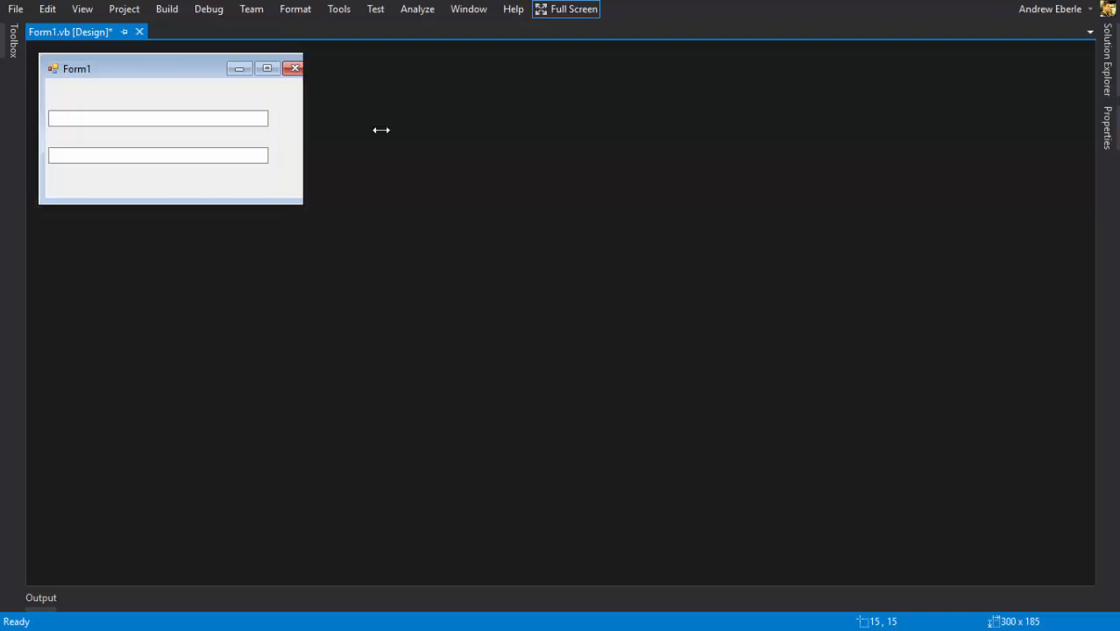
pyautogui.moveTo(303, 129); pyautogui.dragTo(496, 129)
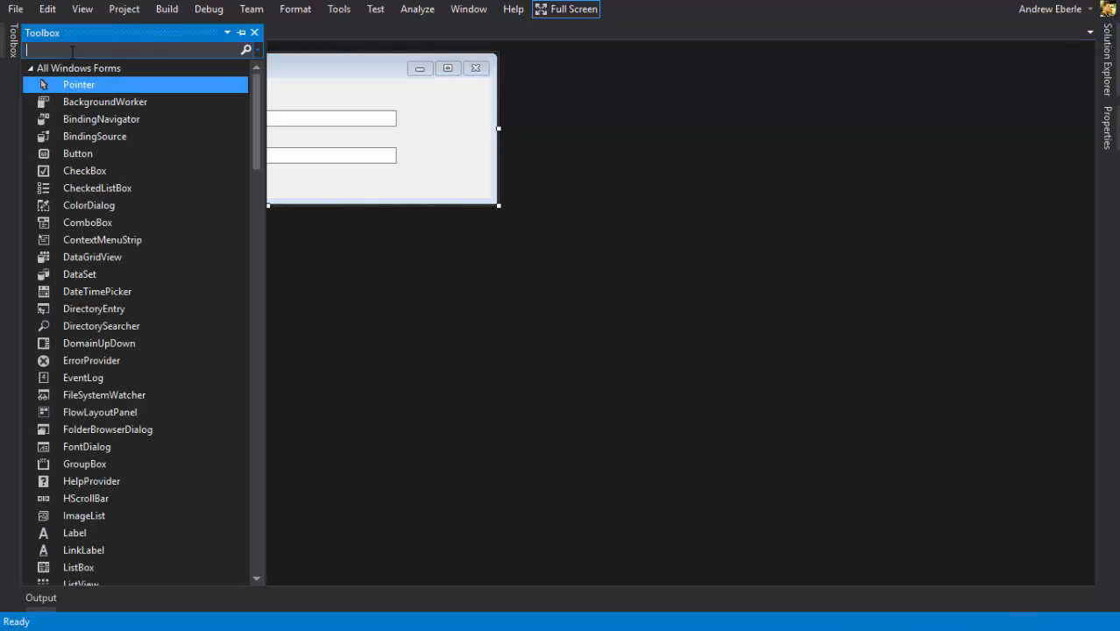
# - Add a small square button beside the first text box
pyautogui.write('button')
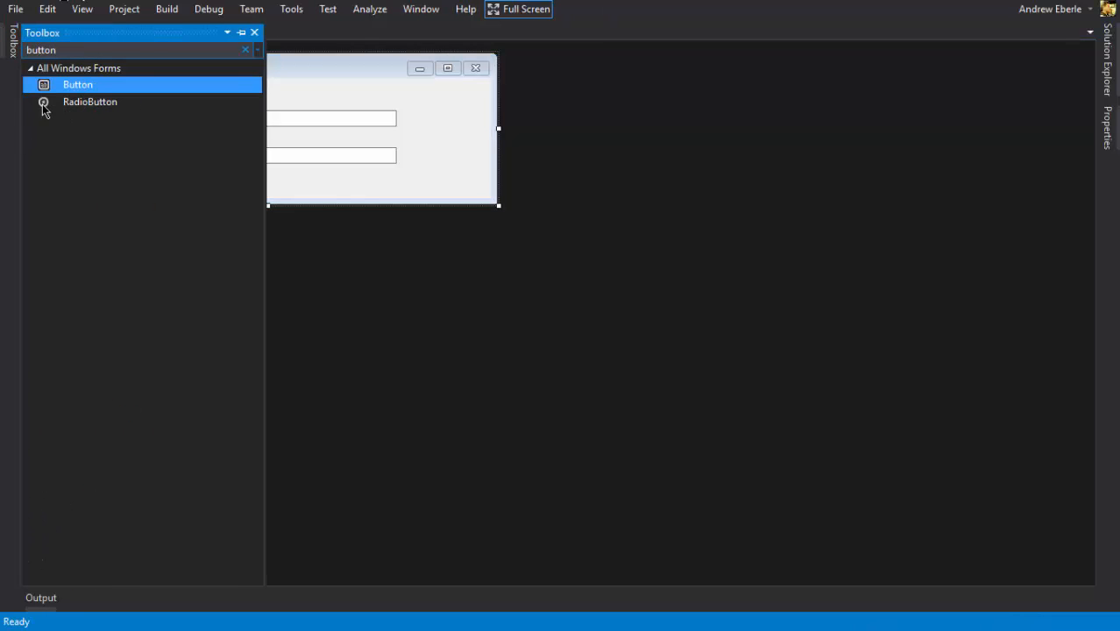
pyautogui.moveTo(77, 84); pyautogui.dragTo(431, 119)
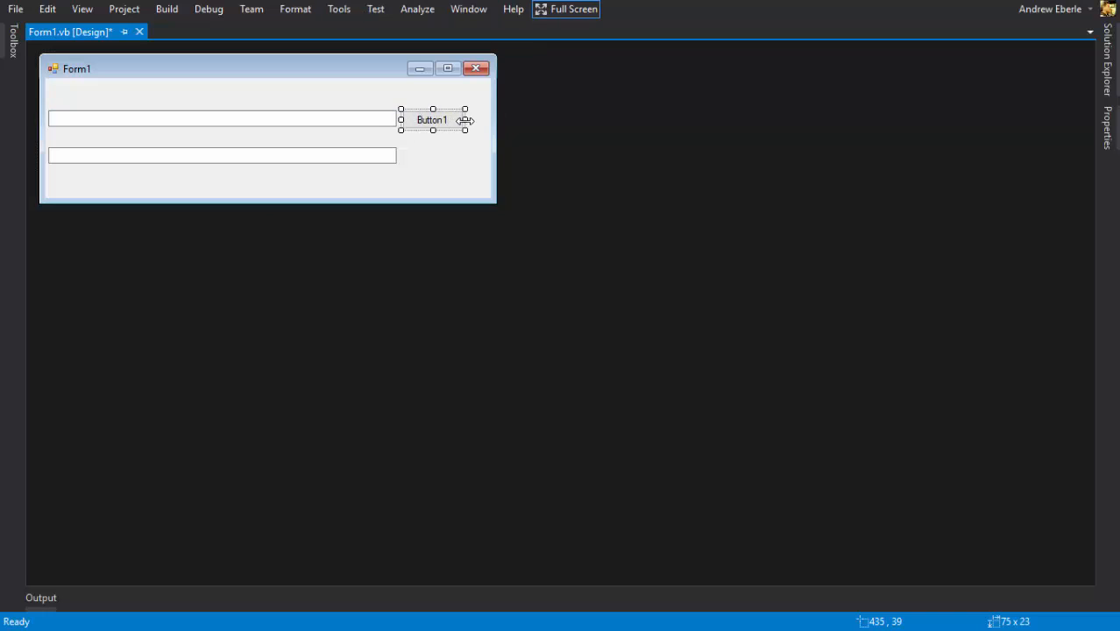
pyautogui.moveTo(400, 119); pyautogui.dragTo(412, 120)
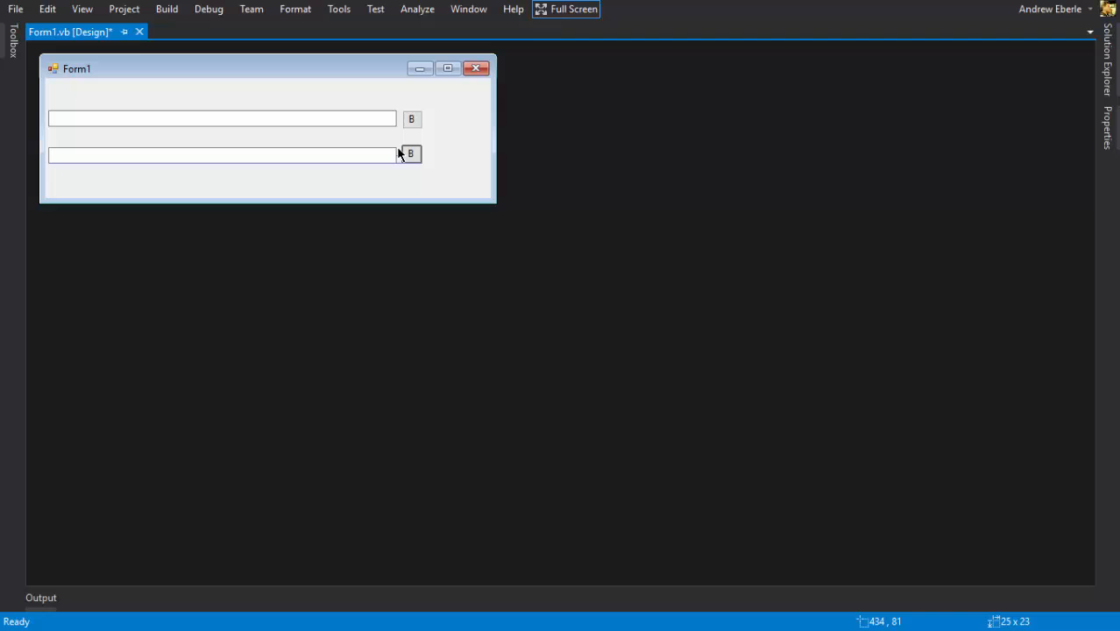
pyautogui.click(412, 119)
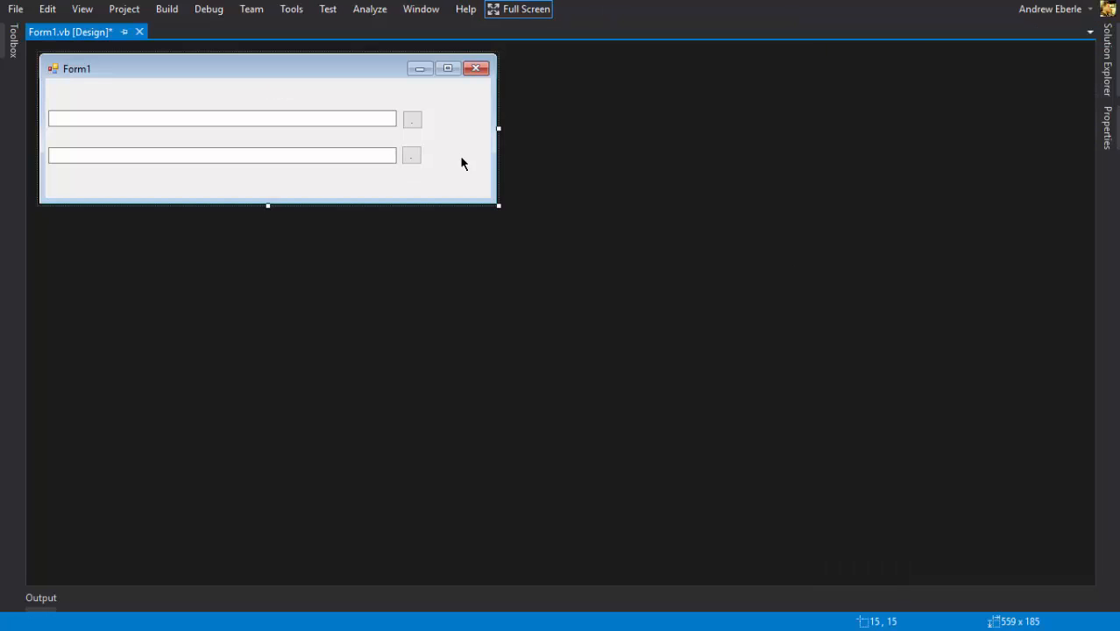
# - Resize the form to fit and label the bottom button 'Save'
pyautogui.moveTo(498, 130); pyautogui.dragTo(443, 129)
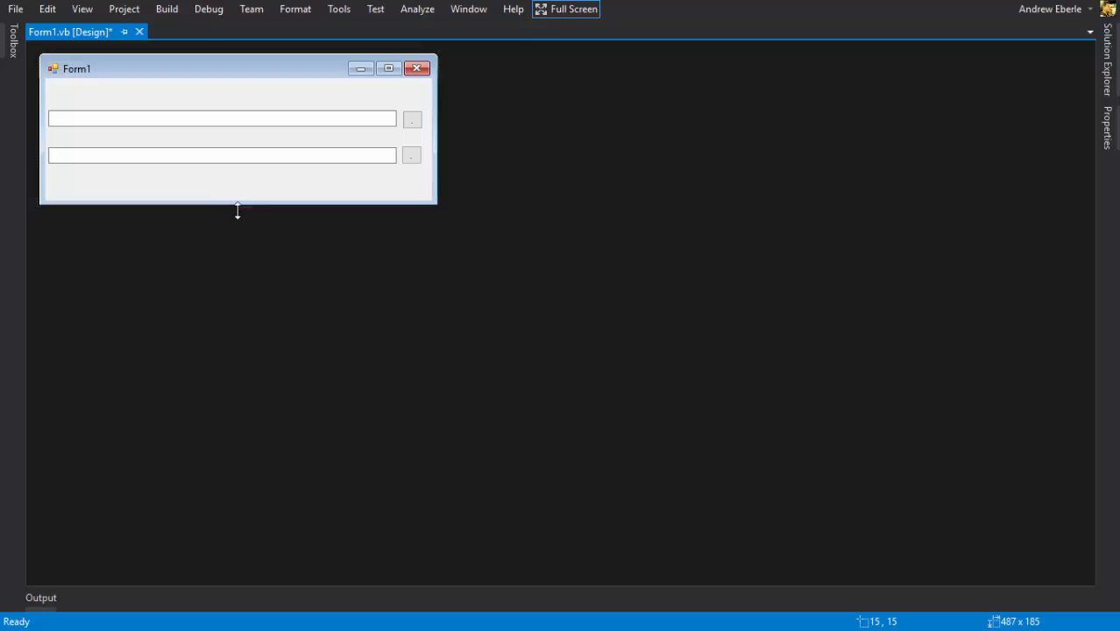
pyautogui.moveTo(237, 205); pyautogui.dragTo(236, 211)
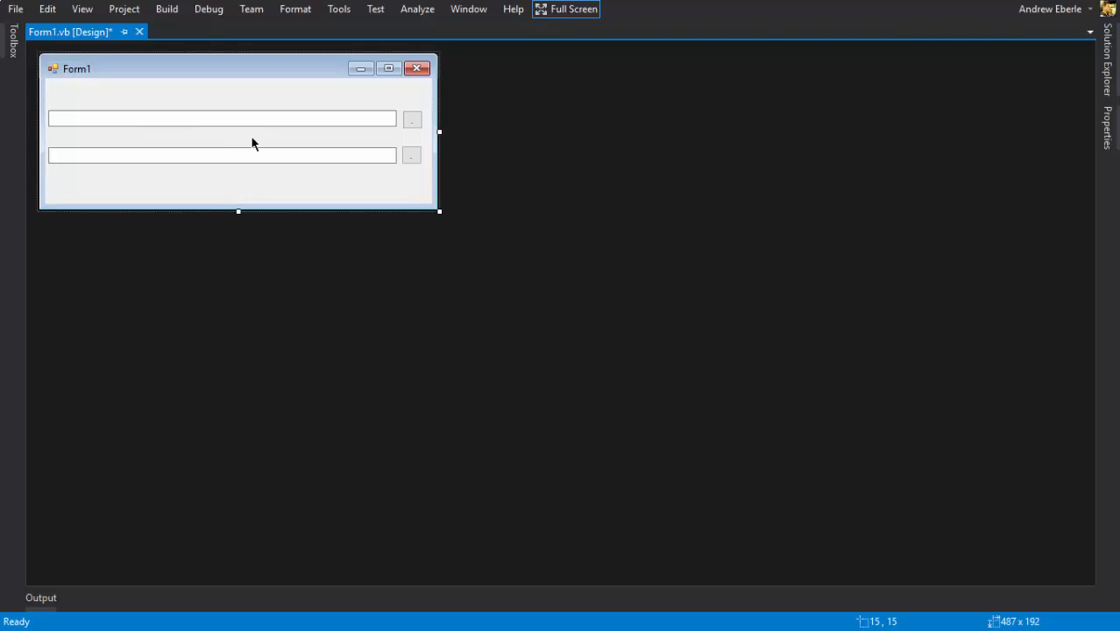
pyautogui.moveTo(16, 69)
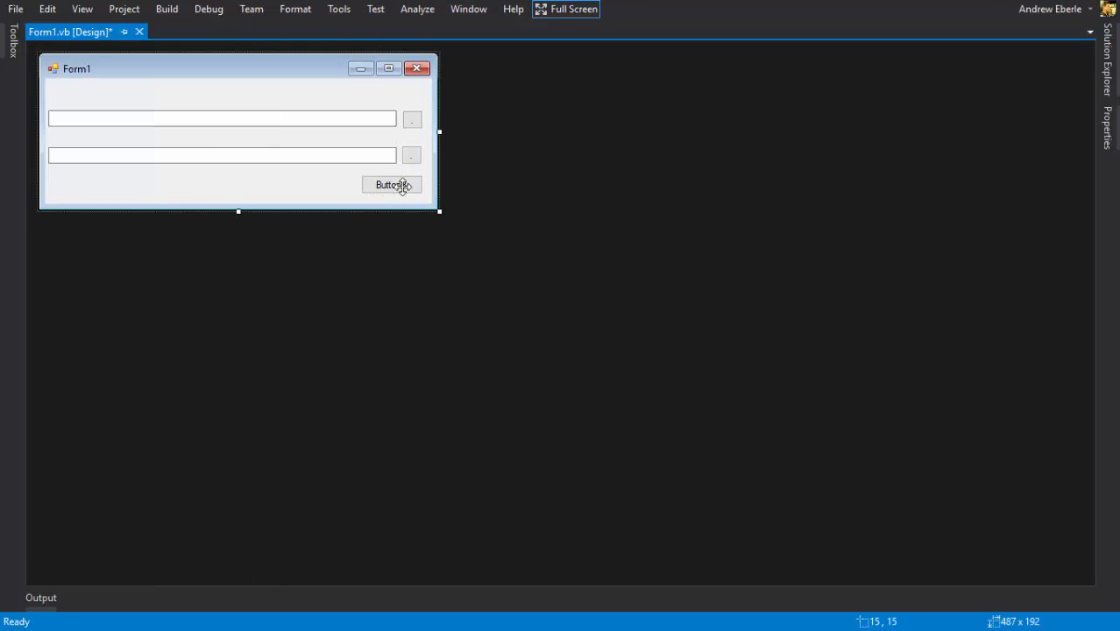
pyautogui.click(391, 184)
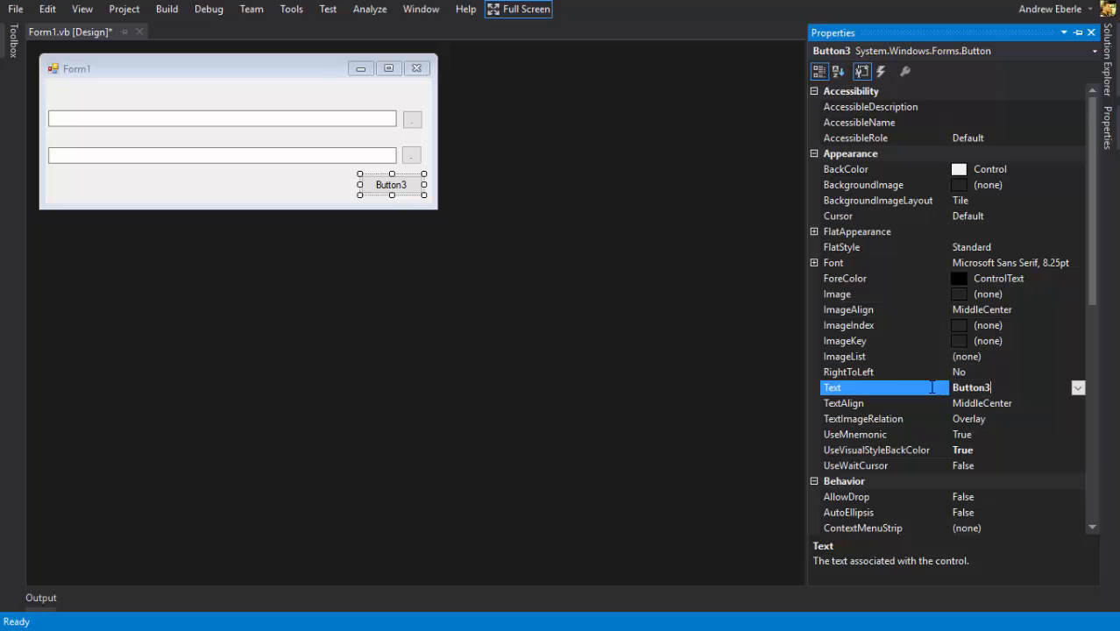
pyautogui.write('Save')
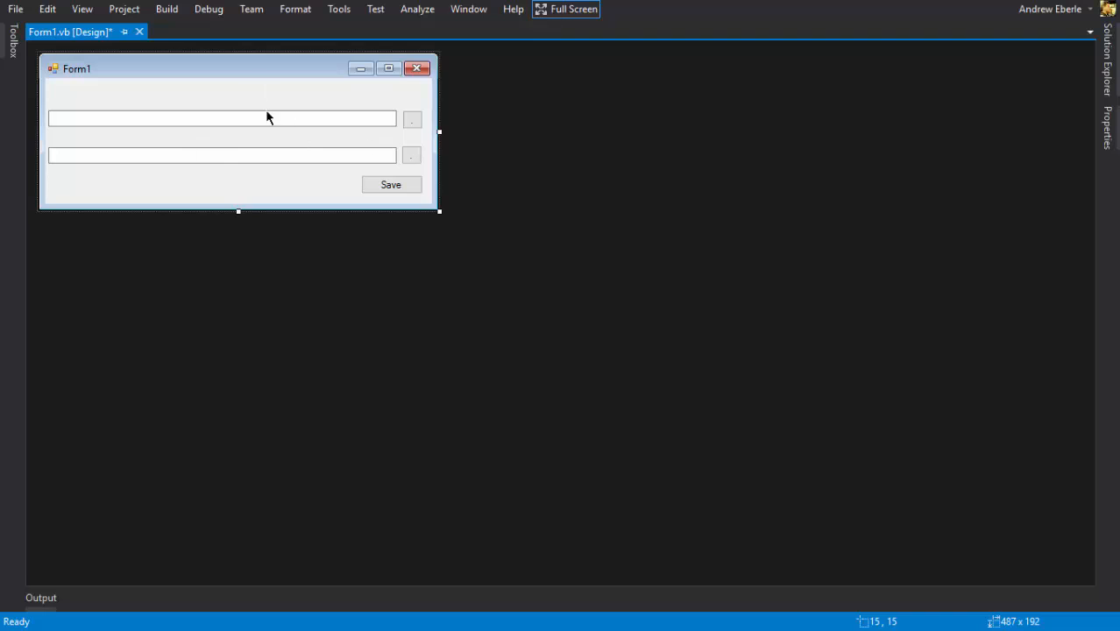
pyautogui.moveTo(158, 154)
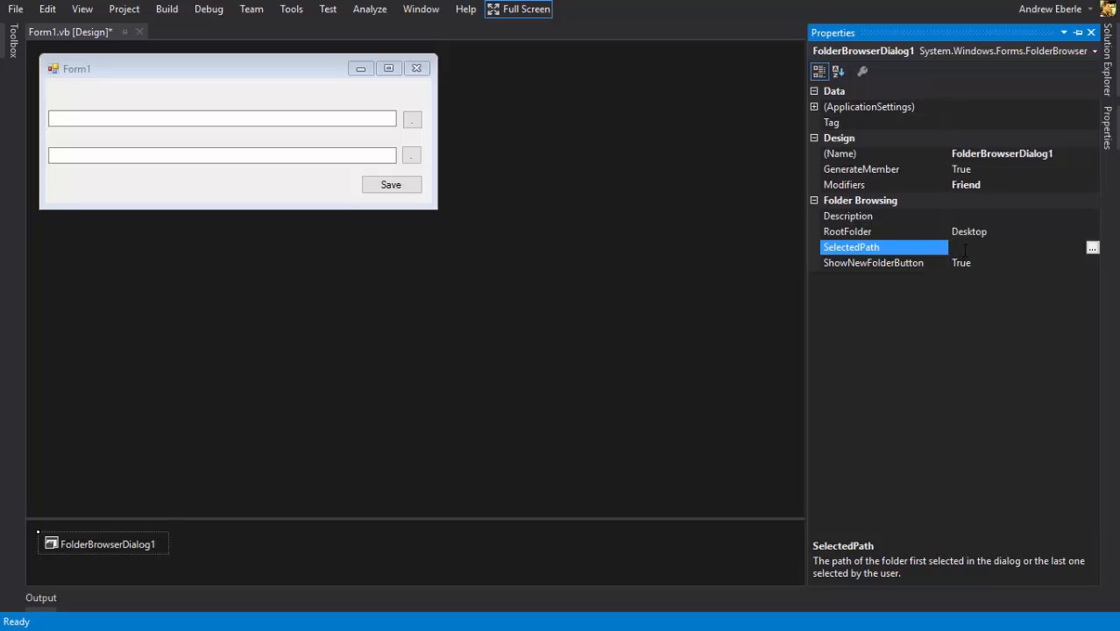
# - Set the FolderBrowserDialog's selected path to C:
pyautogui.write('c')
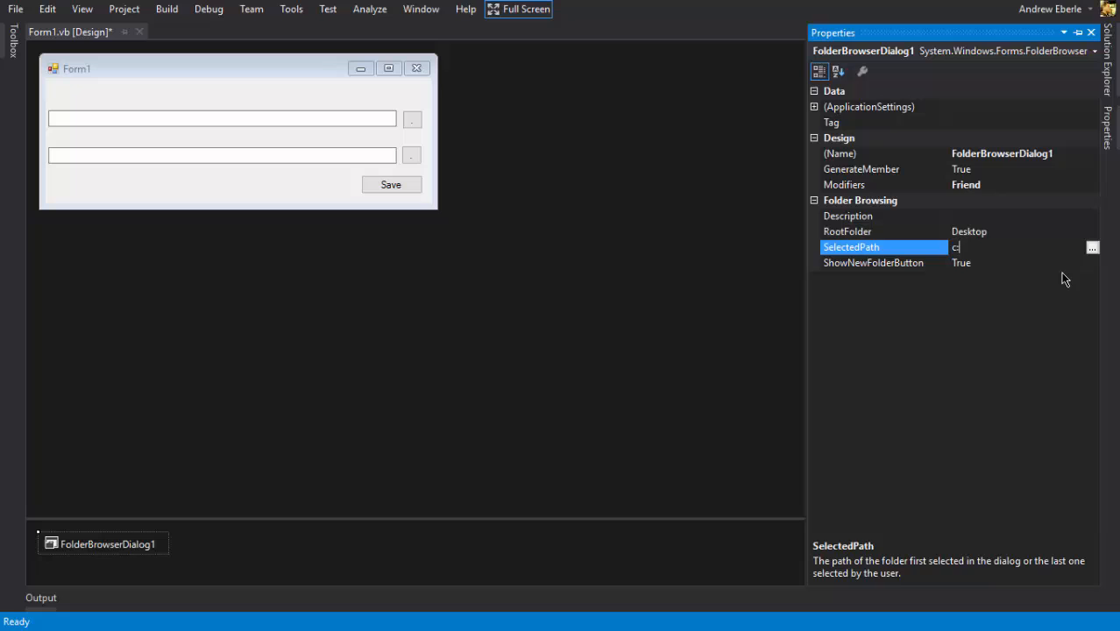
pyautogui.write(':\\')
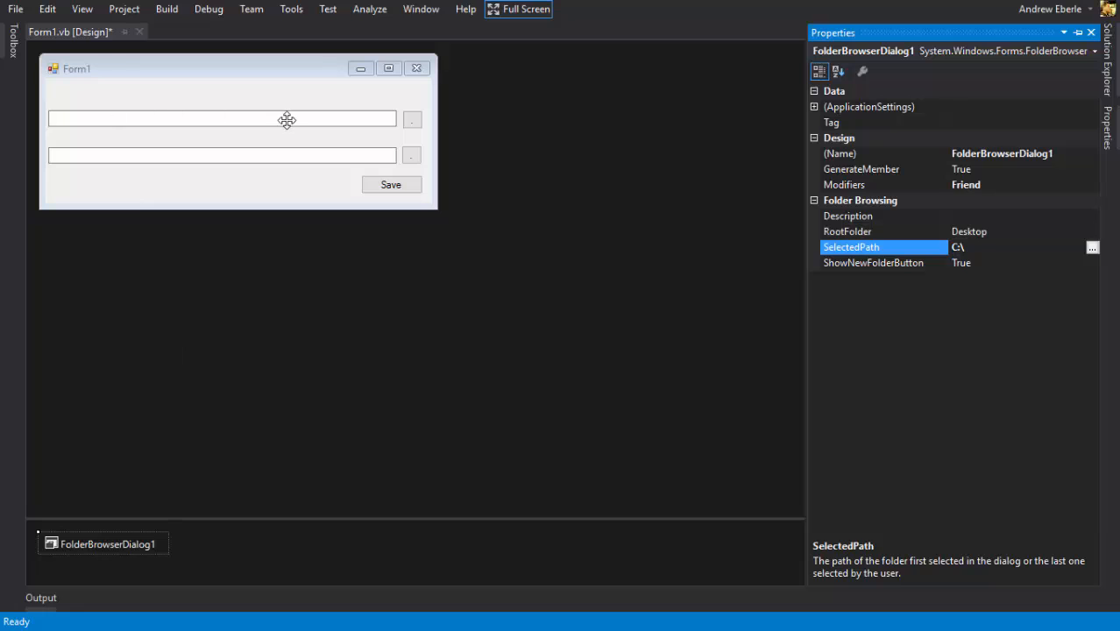
pyautogui.moveTo(171, 119)
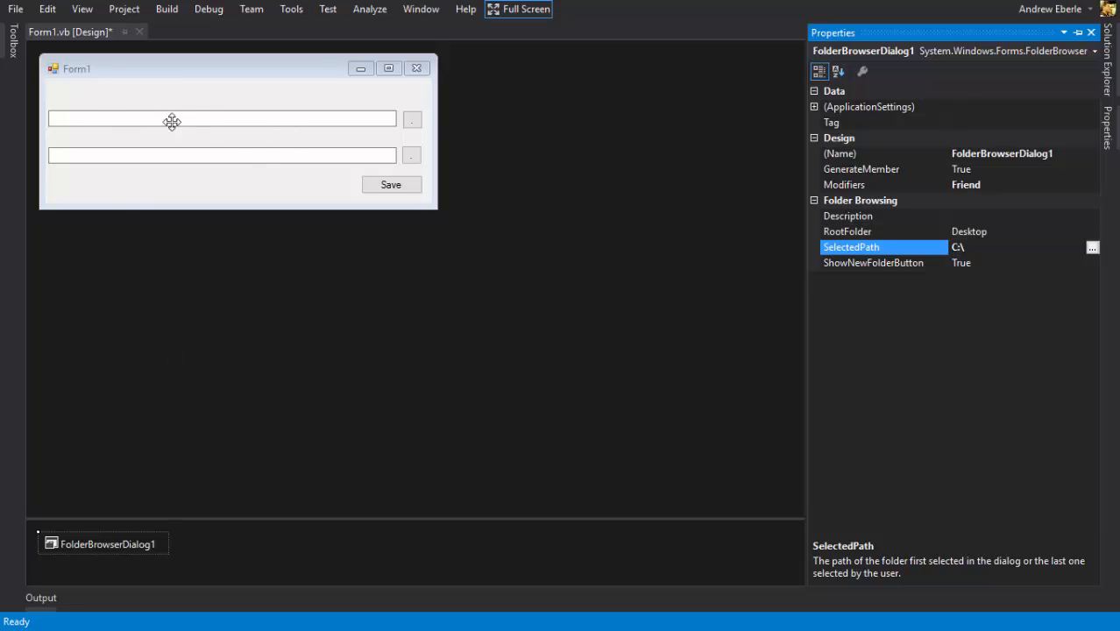
pyautogui.moveTo(417, 118)
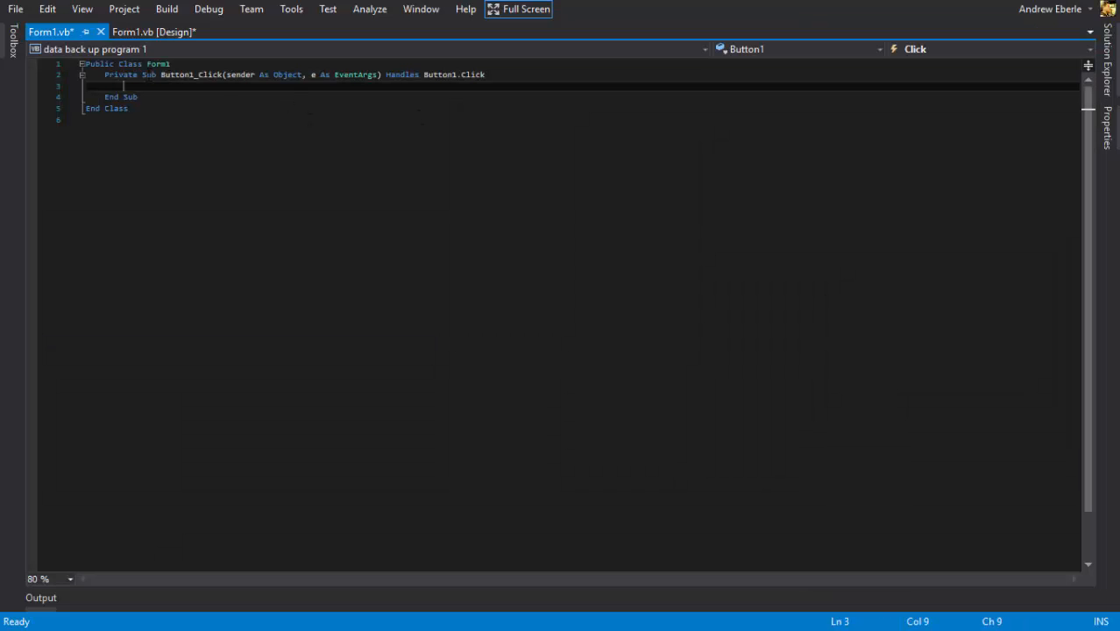
# - Make Button1_Click start by clearing TextBox1 with TextBox1.Text = ""
pyautogui.click(155, 32)
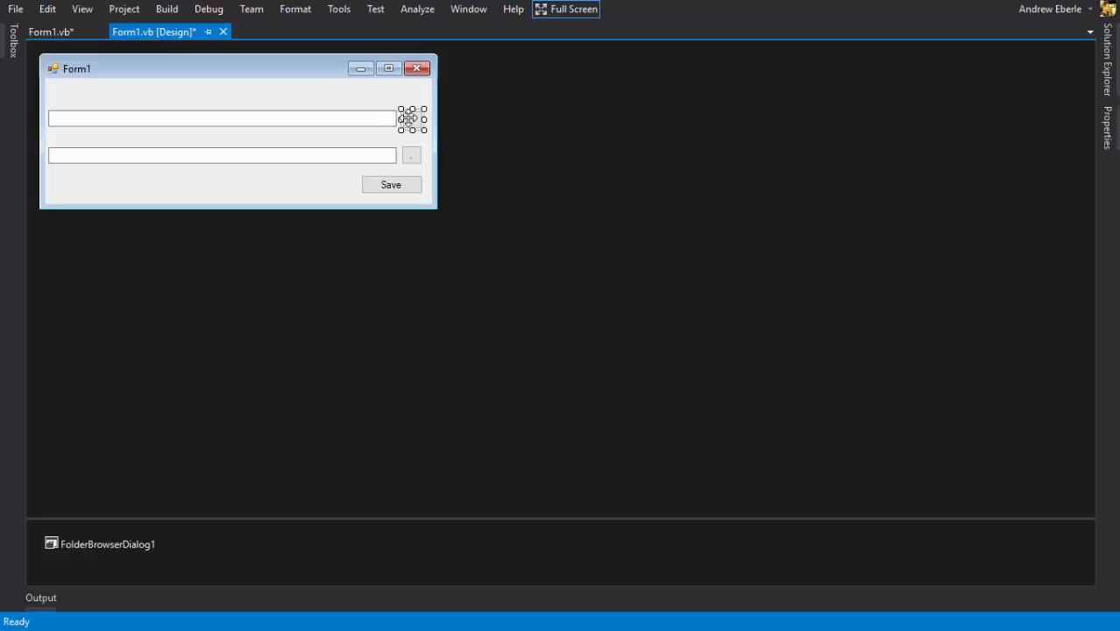
pyautogui.moveTo(101, 519)
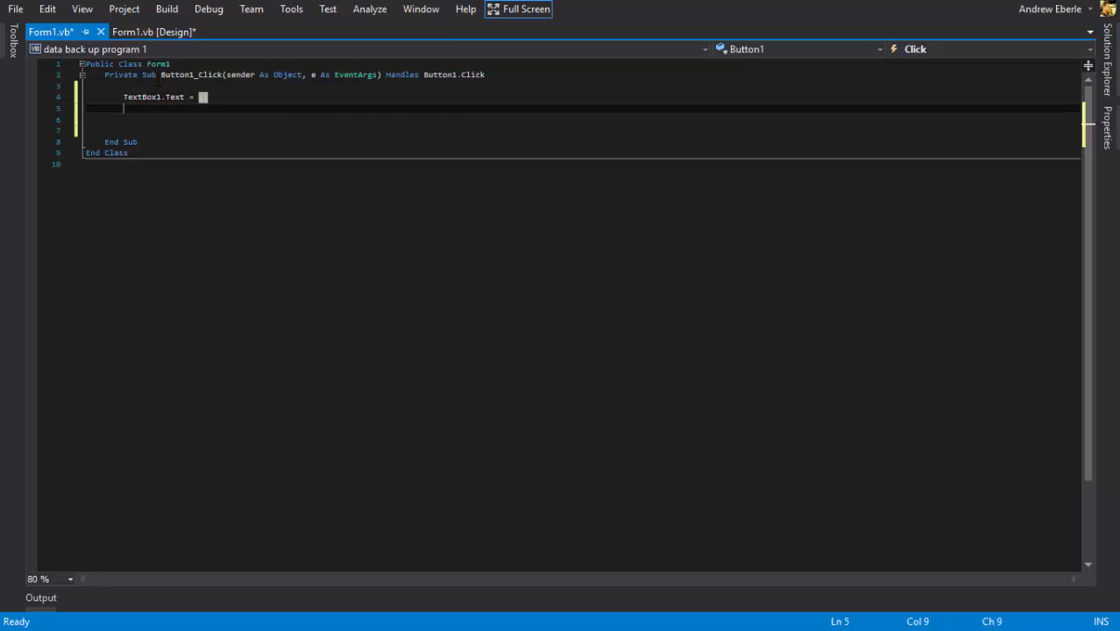
pyautogui.write('""')
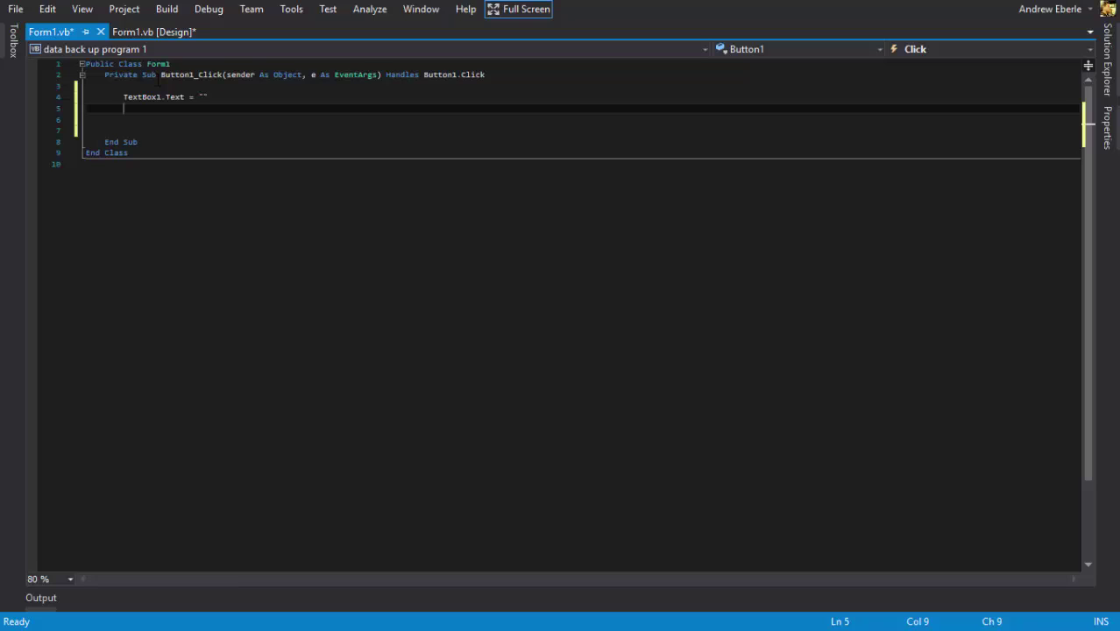
# - Add If FolderBrowserDialog1.ShowDialog() = DialogResult.OK Then with its End If
pyautogui.write('if')
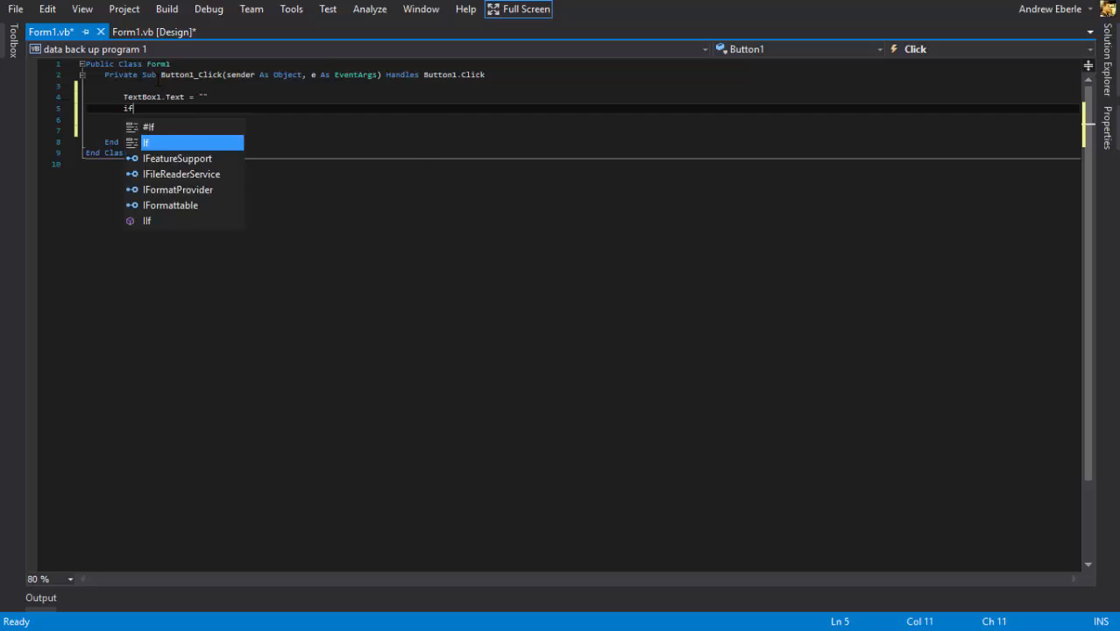
pyautogui.write('fol')
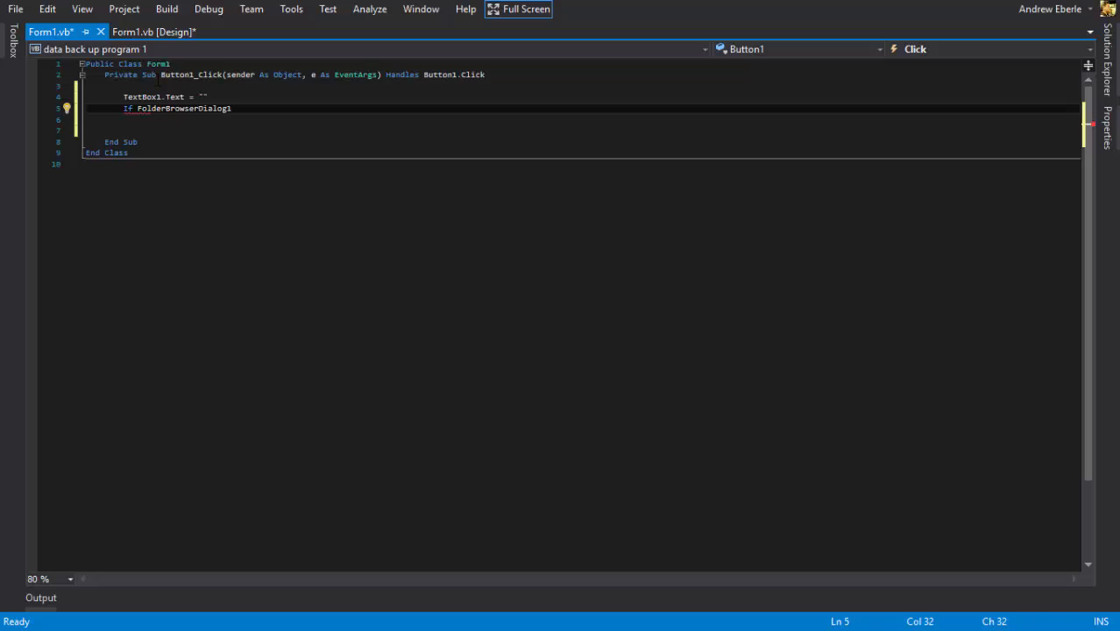
pyautogui.write('.ShowDialog')
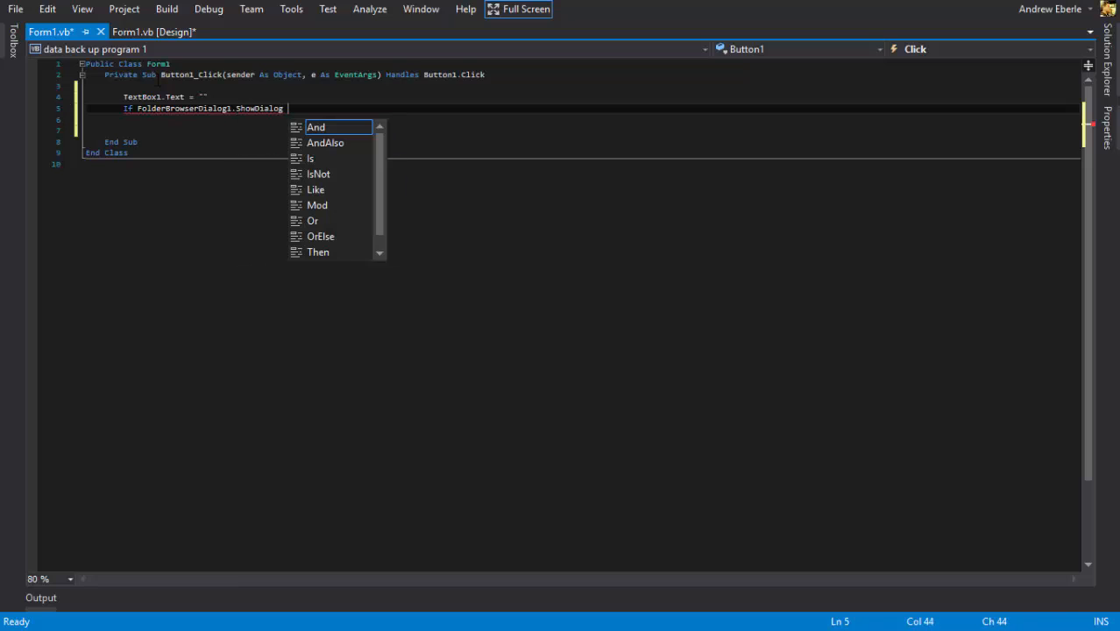
pyautogui.write('() = DialogResult.Abor')
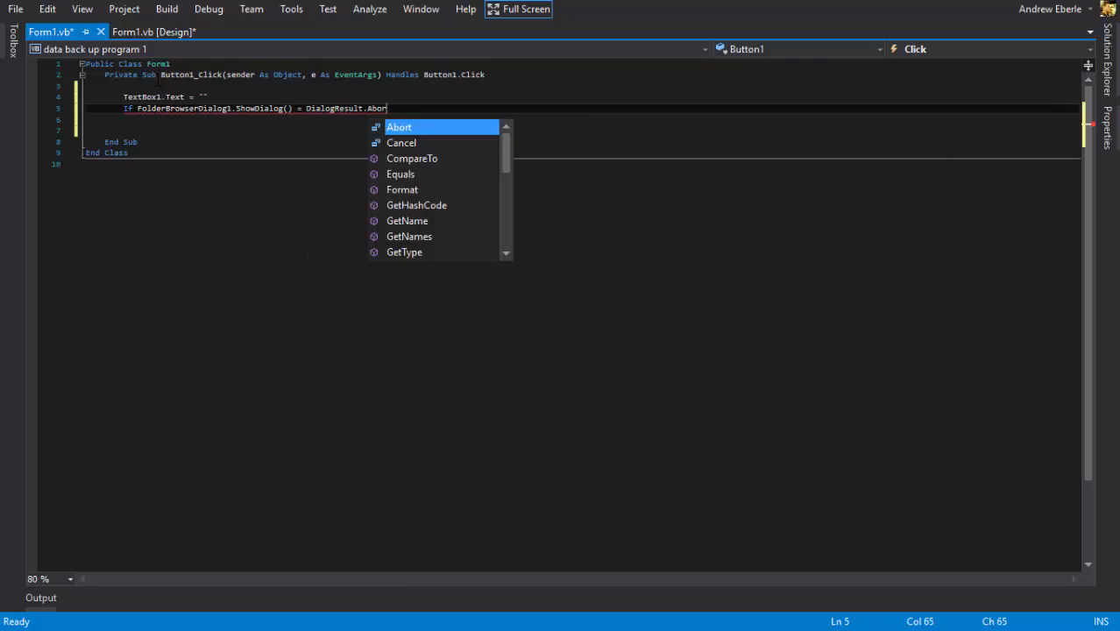
pyautogui.write('ok')
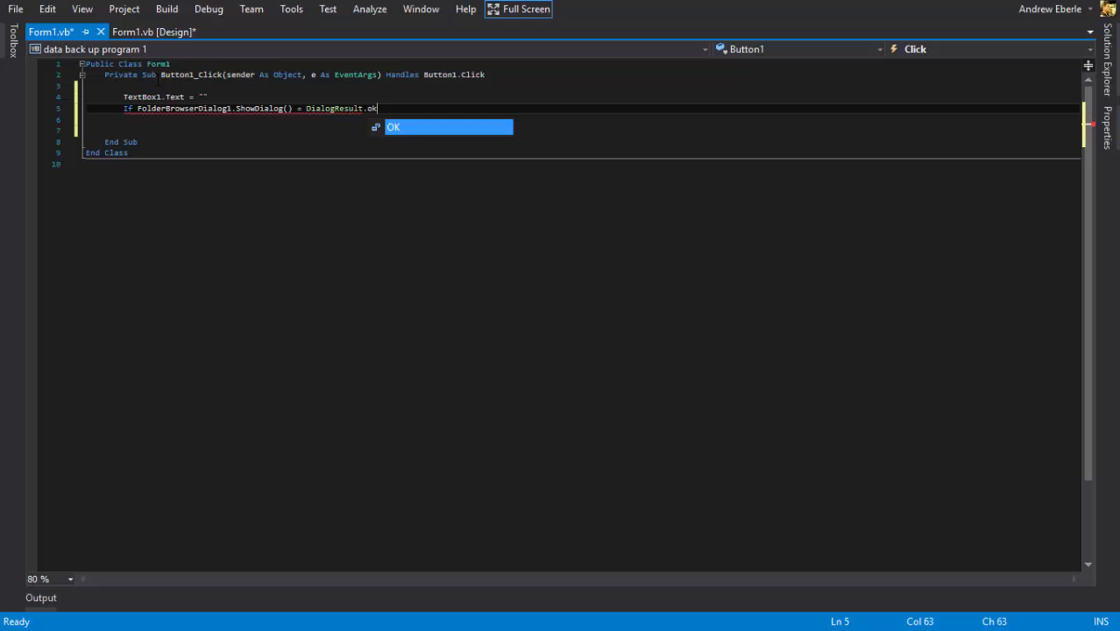
pyautogui.press('Return')
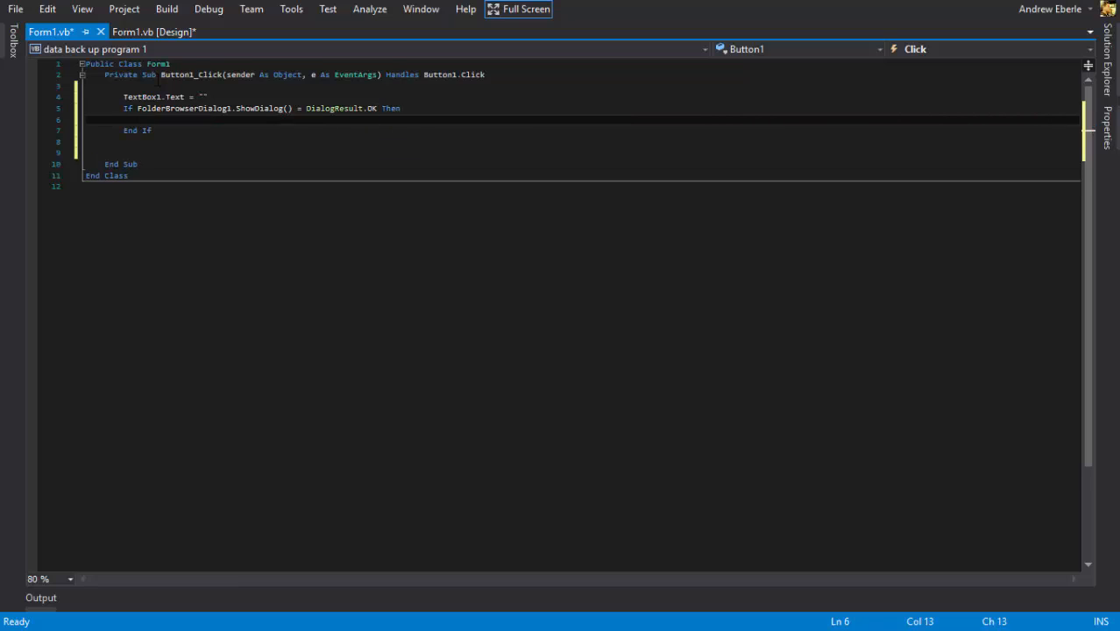
# - Inside the If, assign FolderBrowserDialog1.SelectedPath to TextBox1.Text
pyautogui.write('textbox')
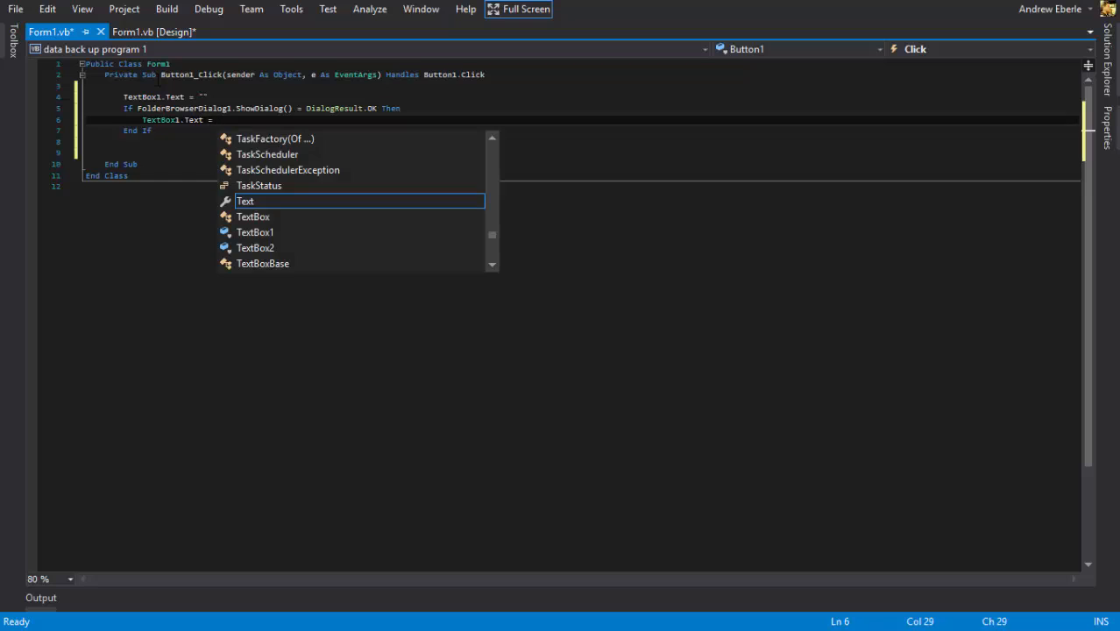
pyautogui.write('FolderBrowserDialog1')
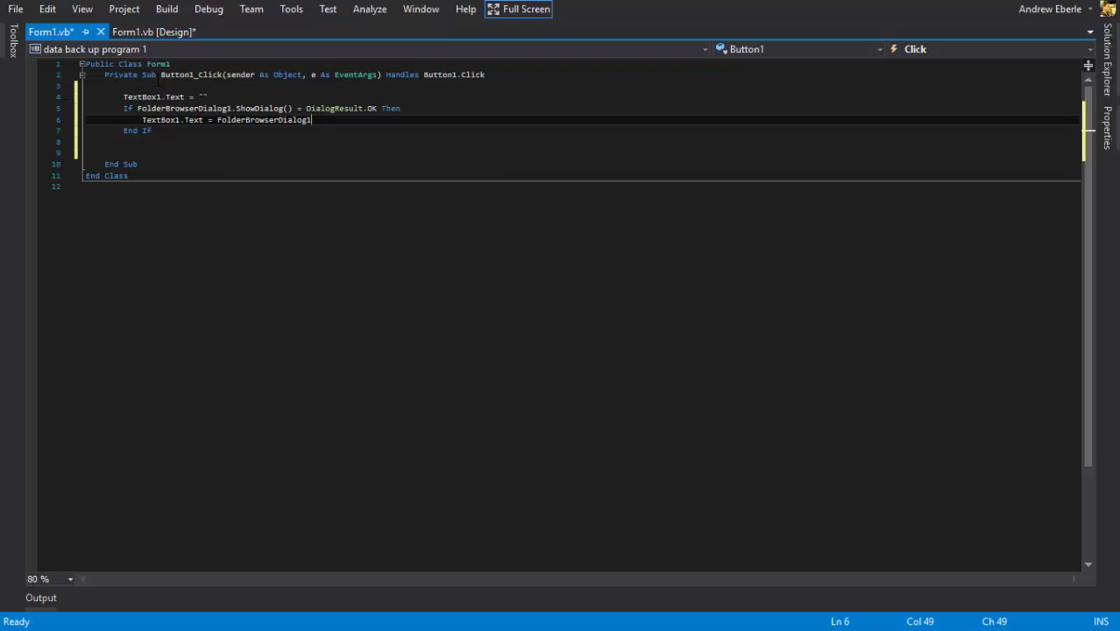
pyautogui.write('.')
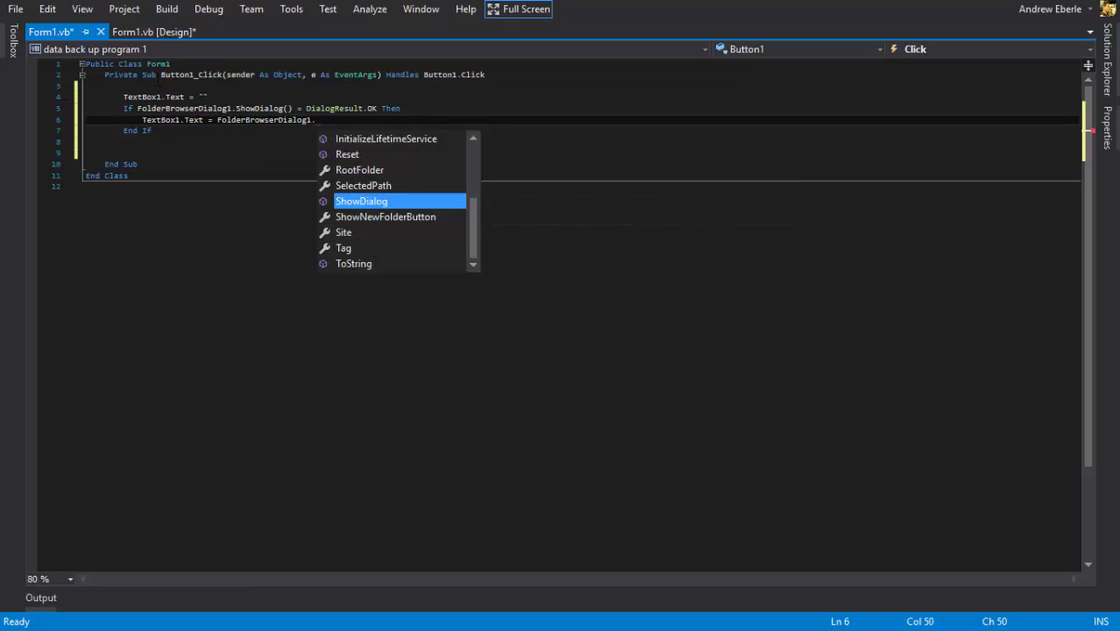
pyautogui.moveTo(363, 186)
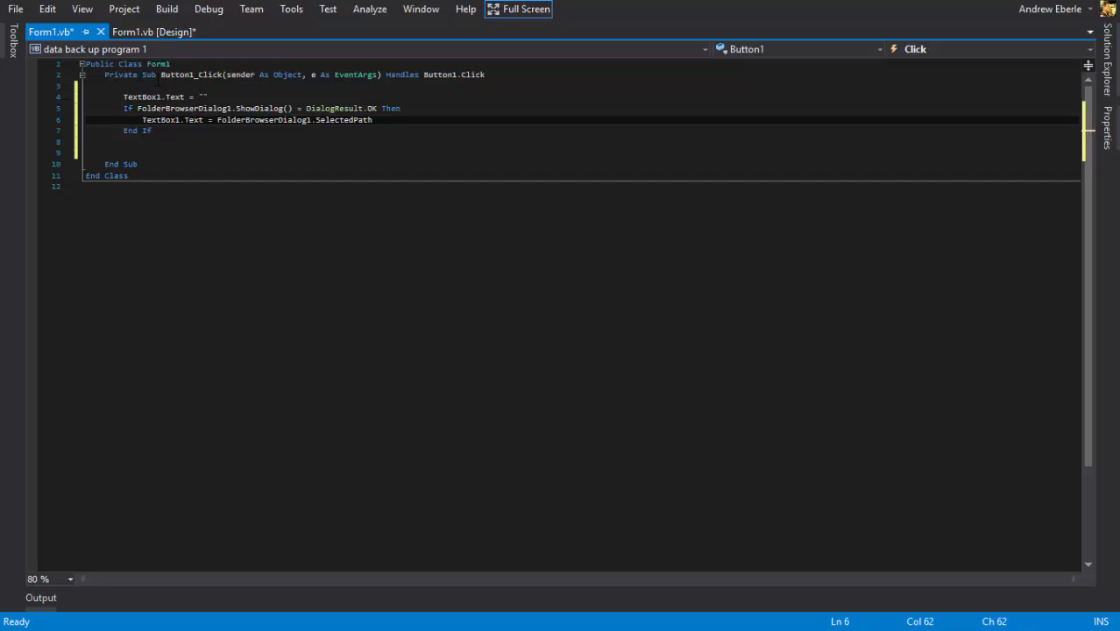
pyautogui.press('enter')
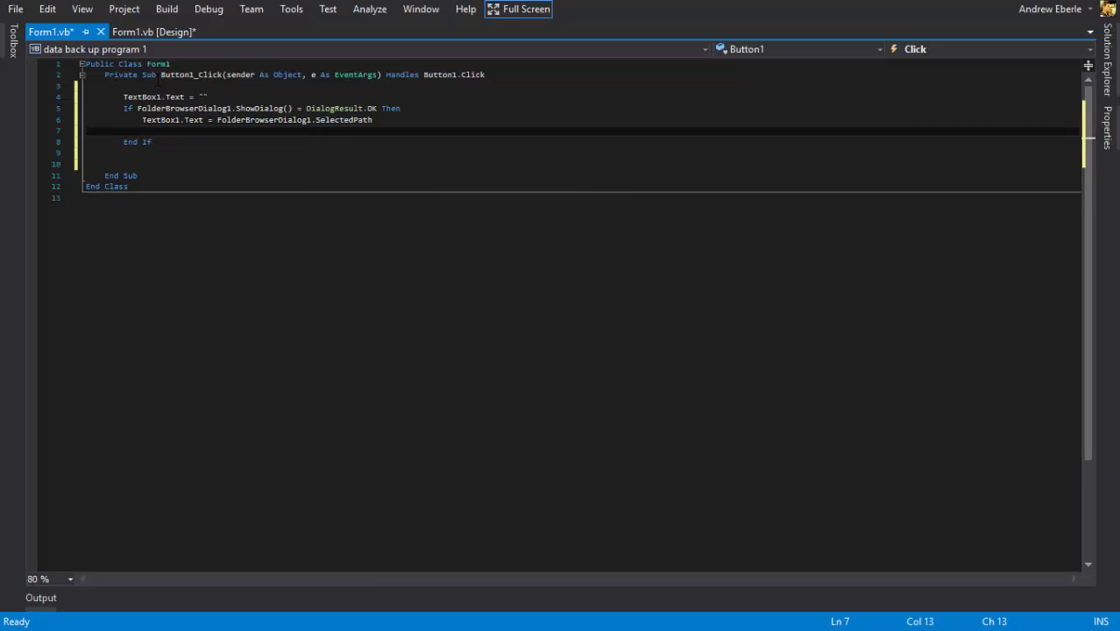
# - Add an Else branch clearing TextBox1, then copy the finished handler code
pyautogui.write('e')
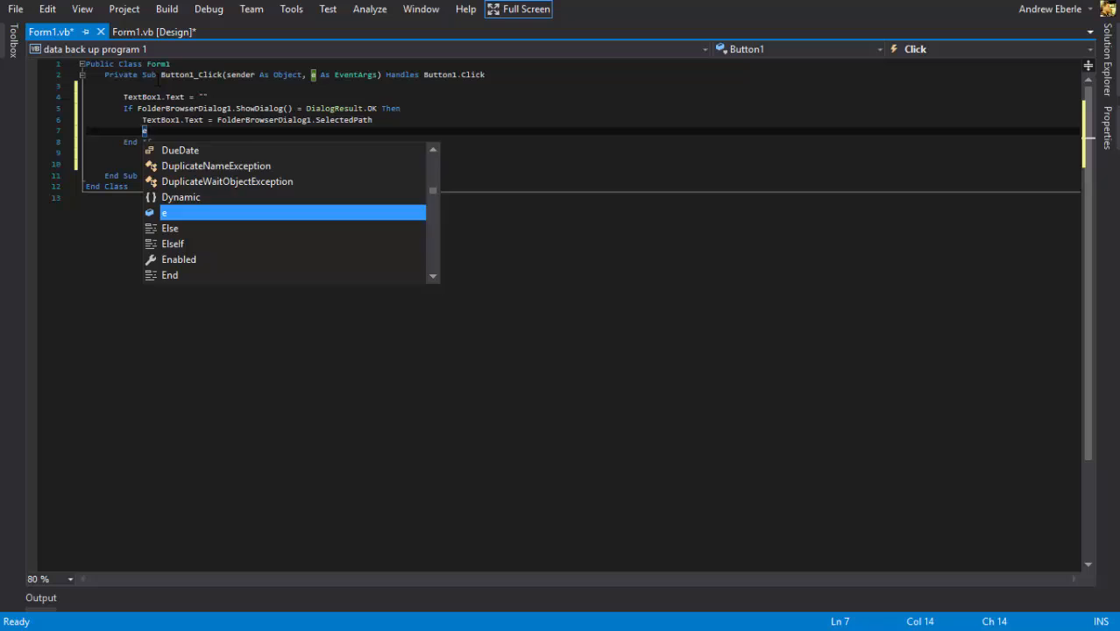
pyautogui.write('Else tex')
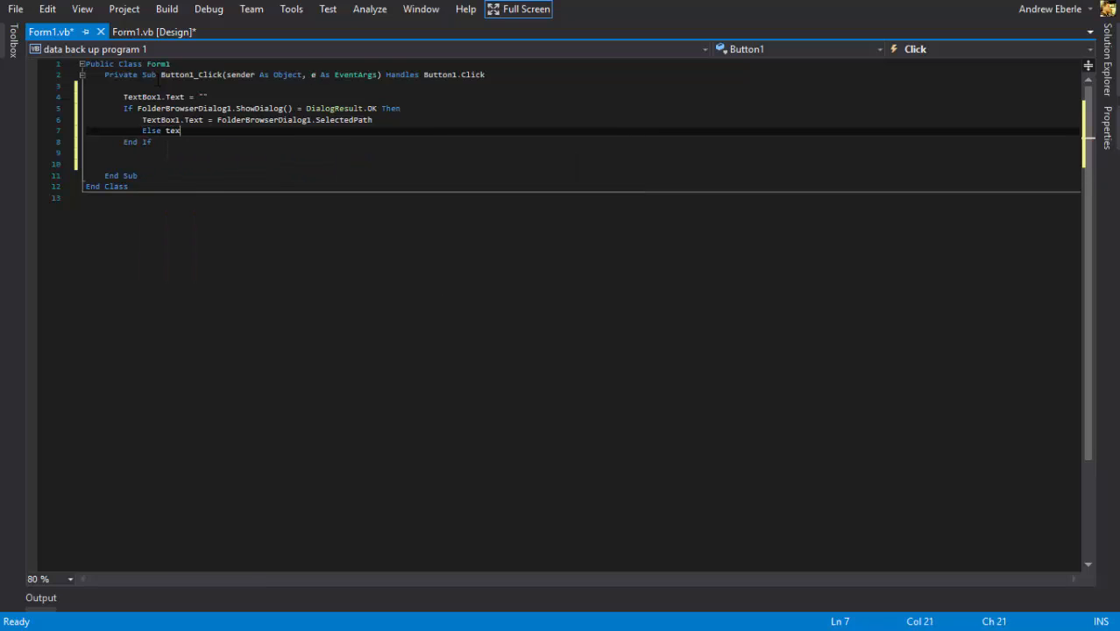
pyautogui.write('box1.Text = "')
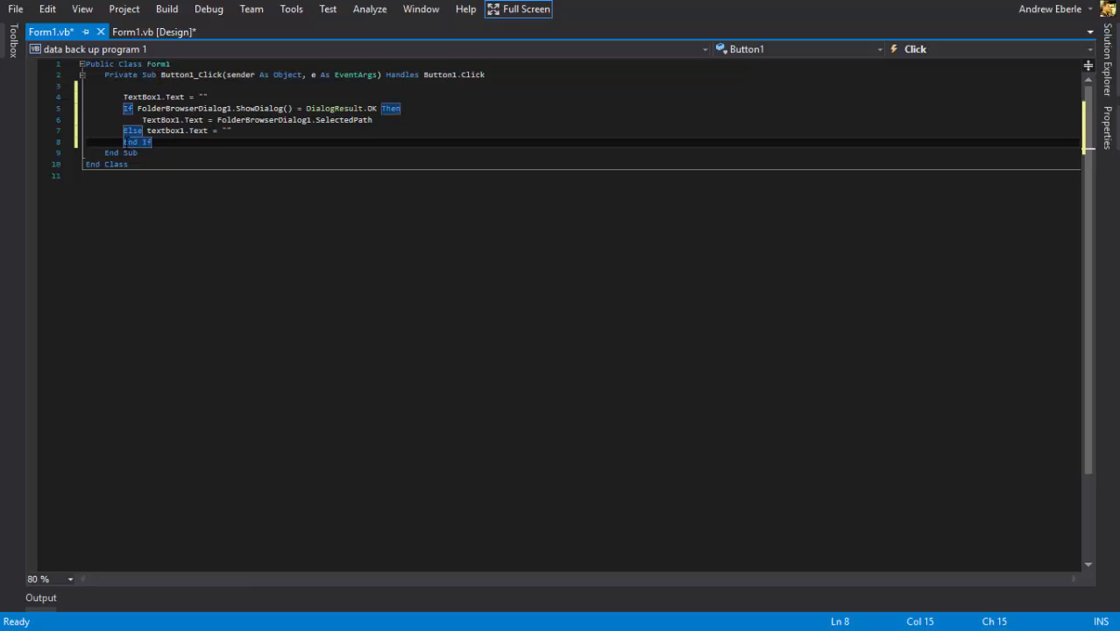
pyautogui.press('enter')
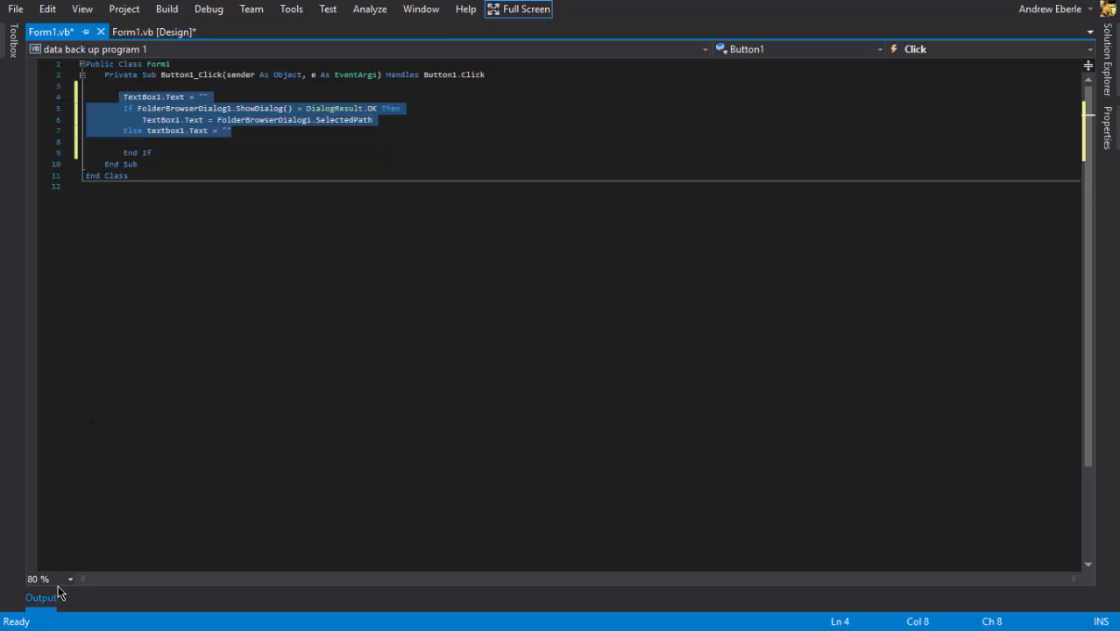
# - Zoom the code to 100% and fill Button2_Click with the copied handler adapted for TextBox2
pyautogui.click(39, 579)
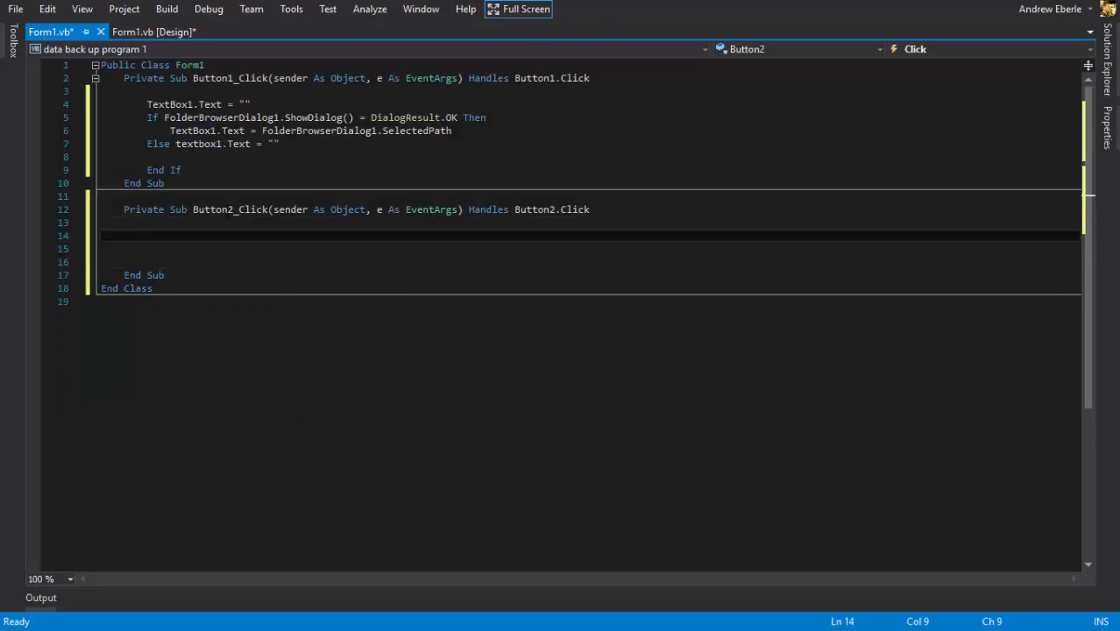
pyautogui.write('TextBox1.Text = ""')
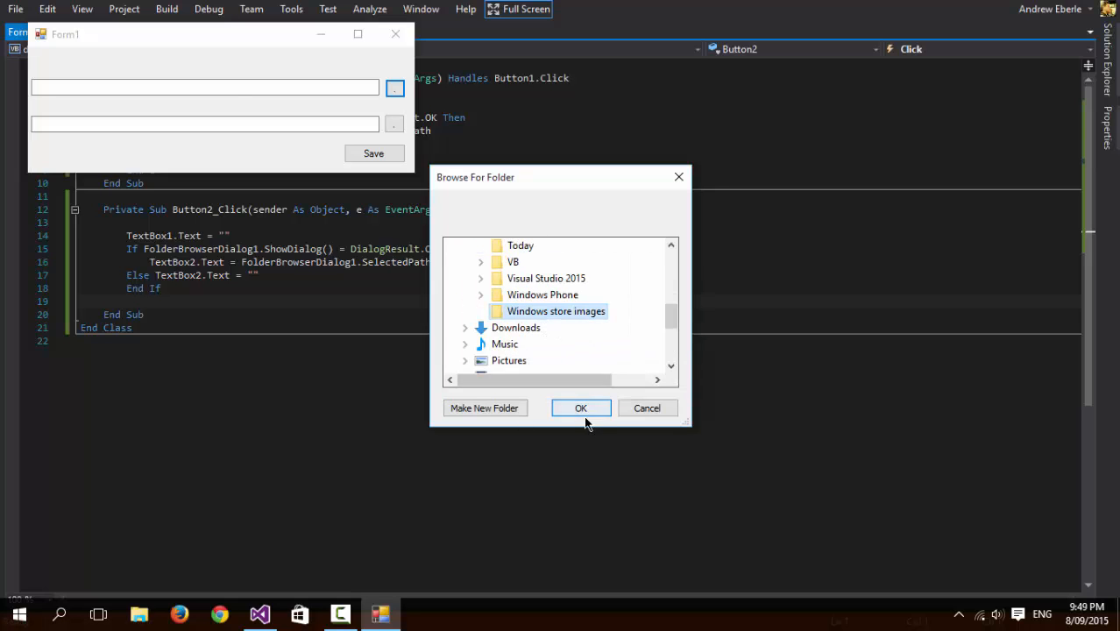
# - Confirm the Windows store images folder in the test run, close the form and return to the designer
pyautogui.click(580, 407)
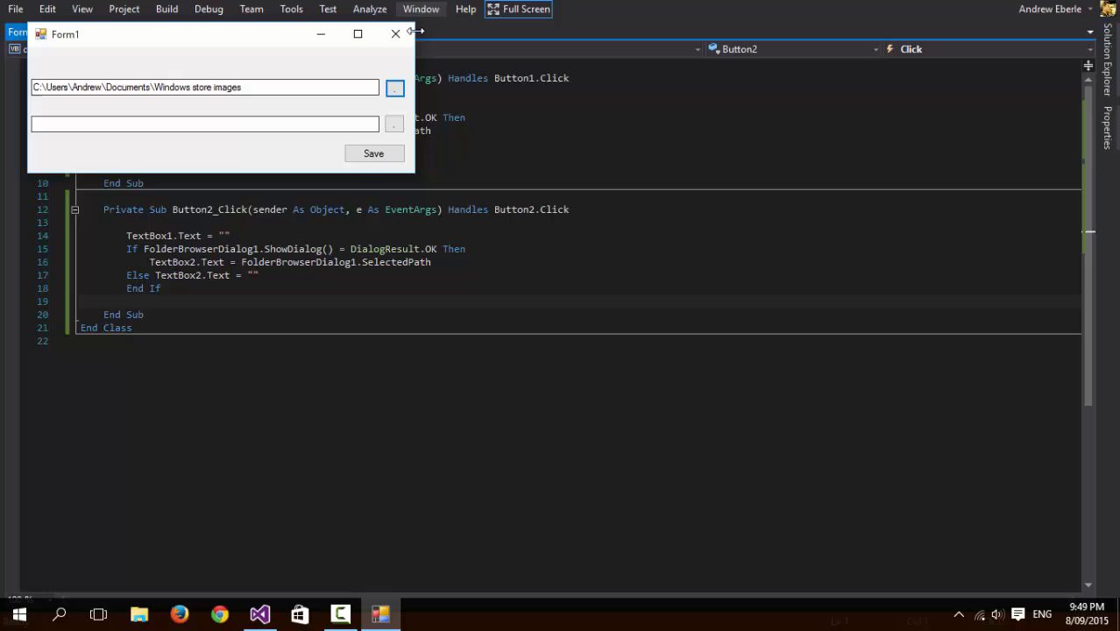
pyautogui.click(397, 34)
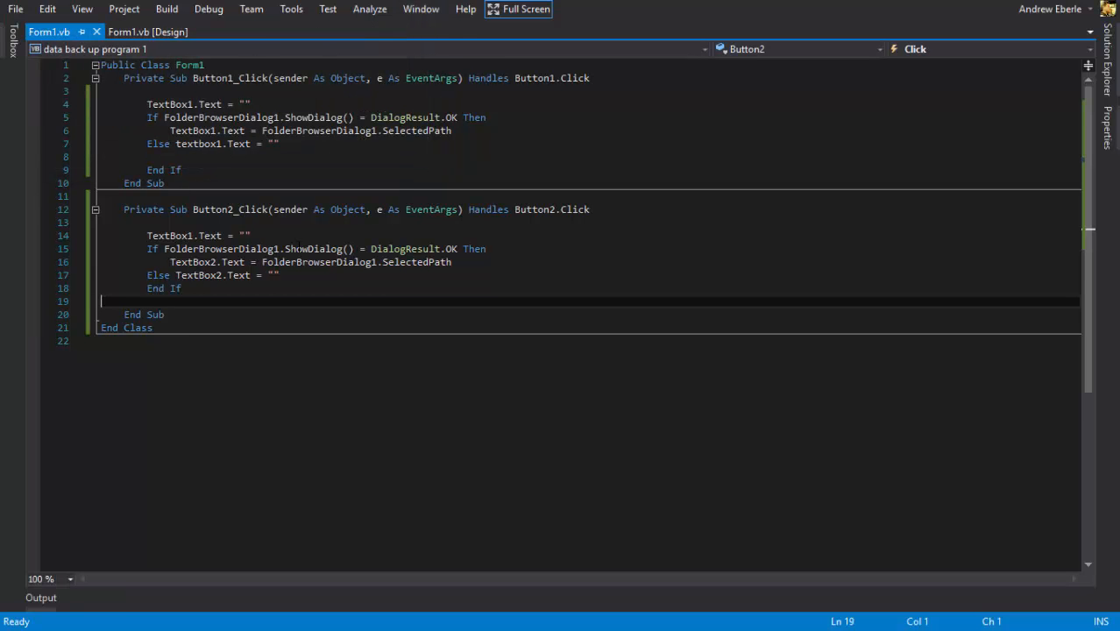
pyautogui.click(147, 32)
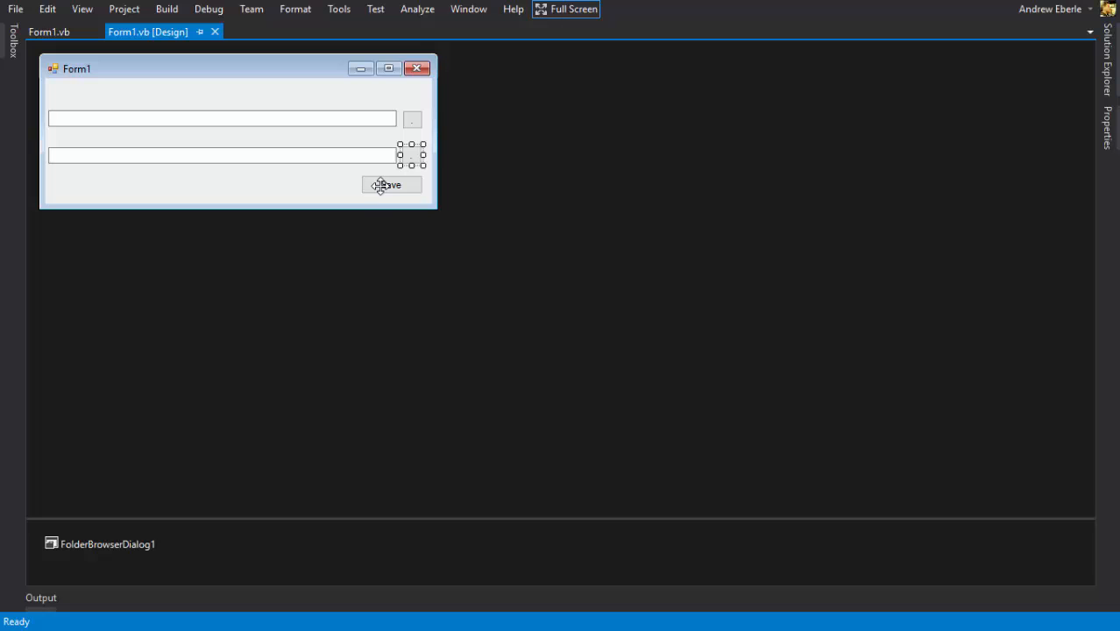
# - Create Button3_Click and declare location and locationsave As String
pyautogui.doubleClick(392, 184)
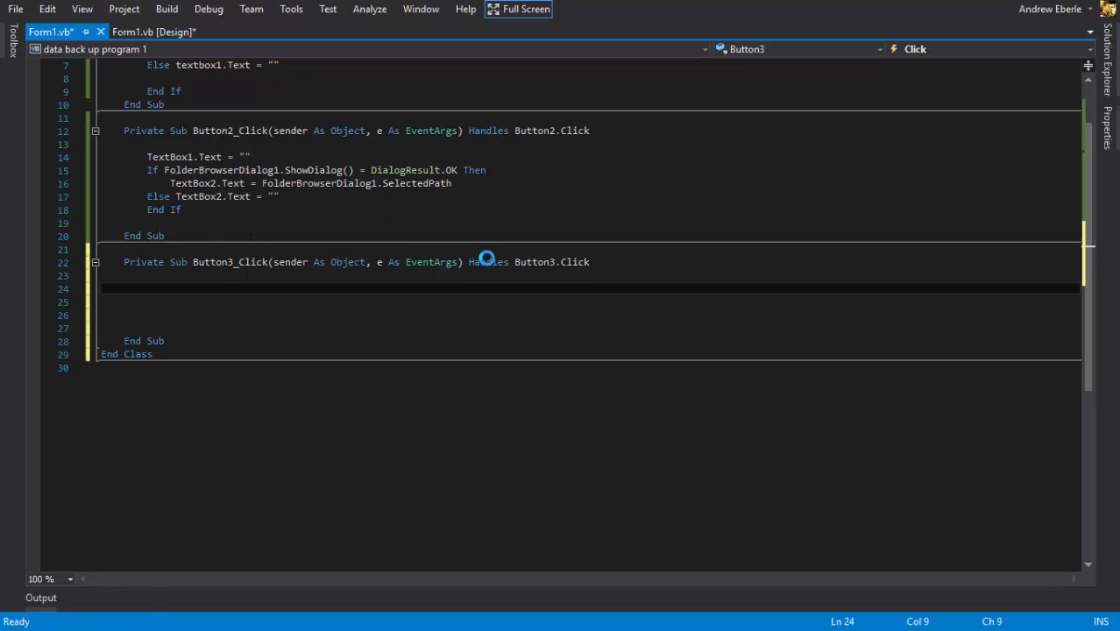
pyautogui.write('Dim')
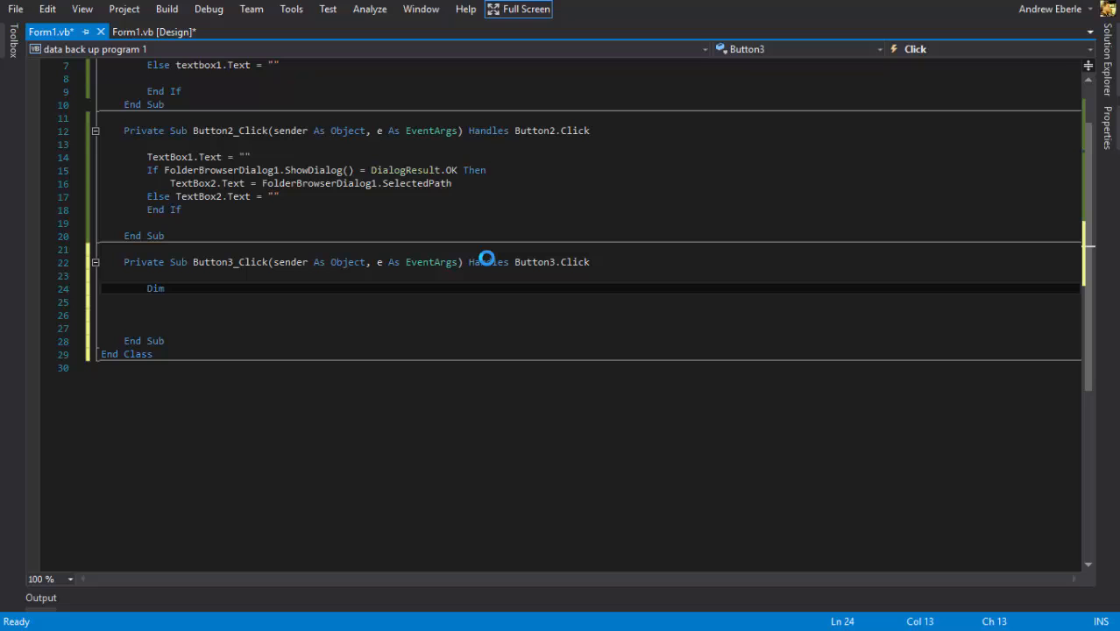
pyautogui.write('locat')
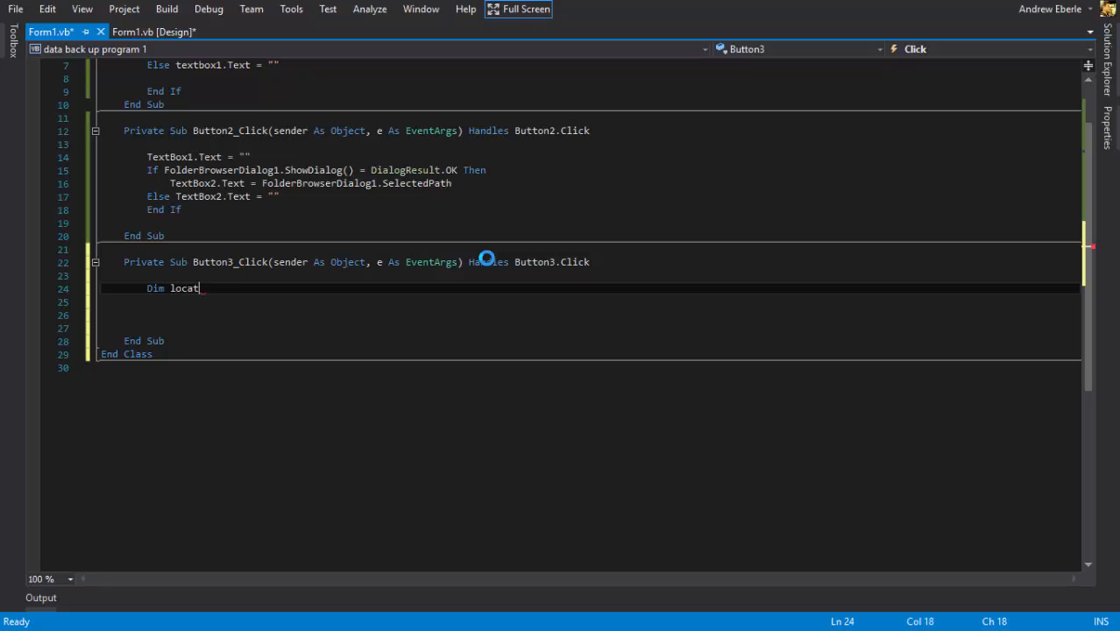
pyautogui.write('ion As String')
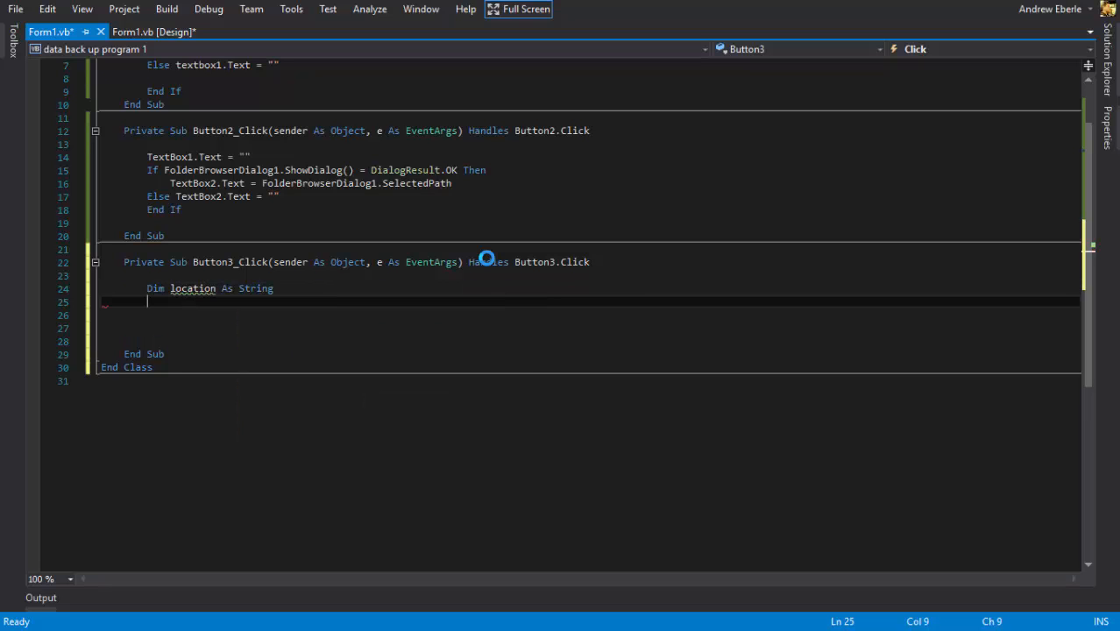
pyautogui.write('Dim locationsave As String')
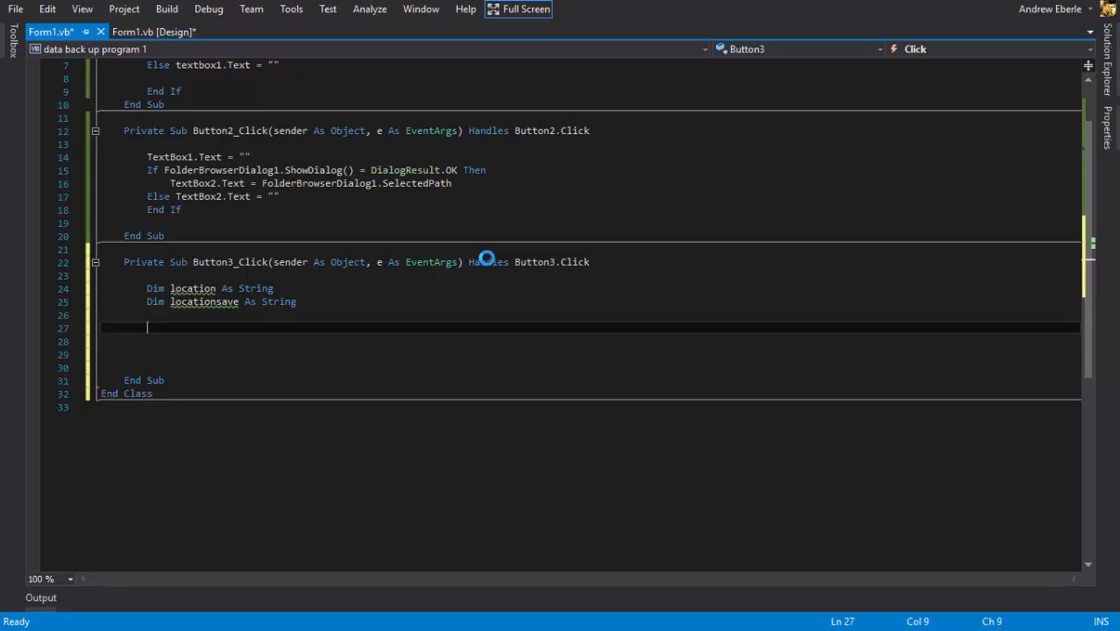
# - Assign TextBox1.Text to location and TextBox2.Text to locationsave, then start a Try block
pyautogui.write('location')
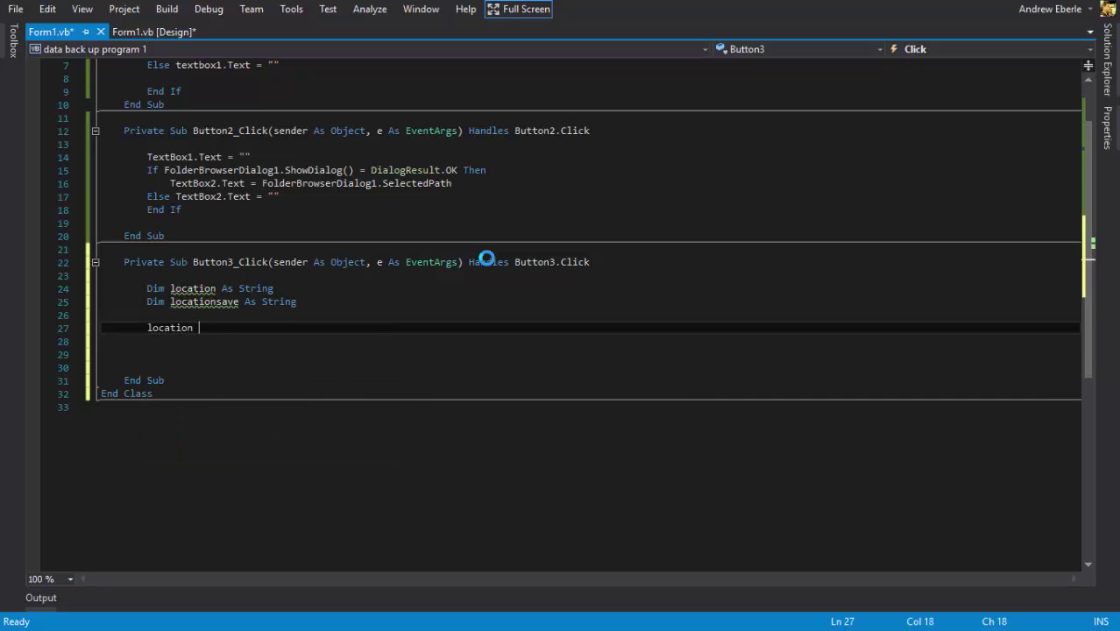
pyautogui.write('= TextBox1.text')
pyautogui.write('l')
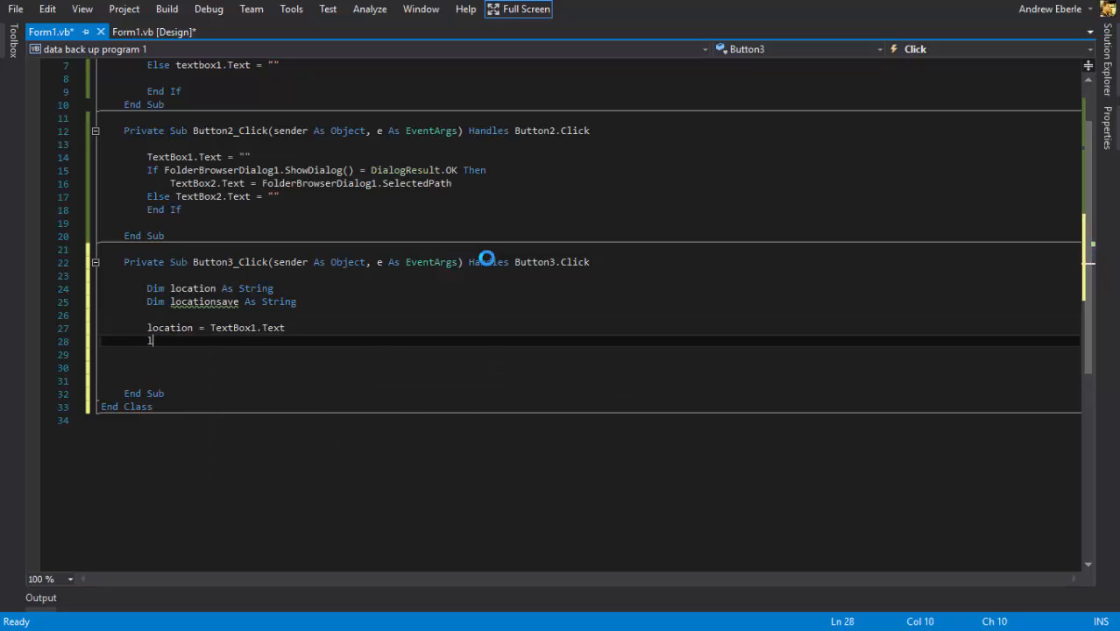
pyautogui.write('ocationsave =')
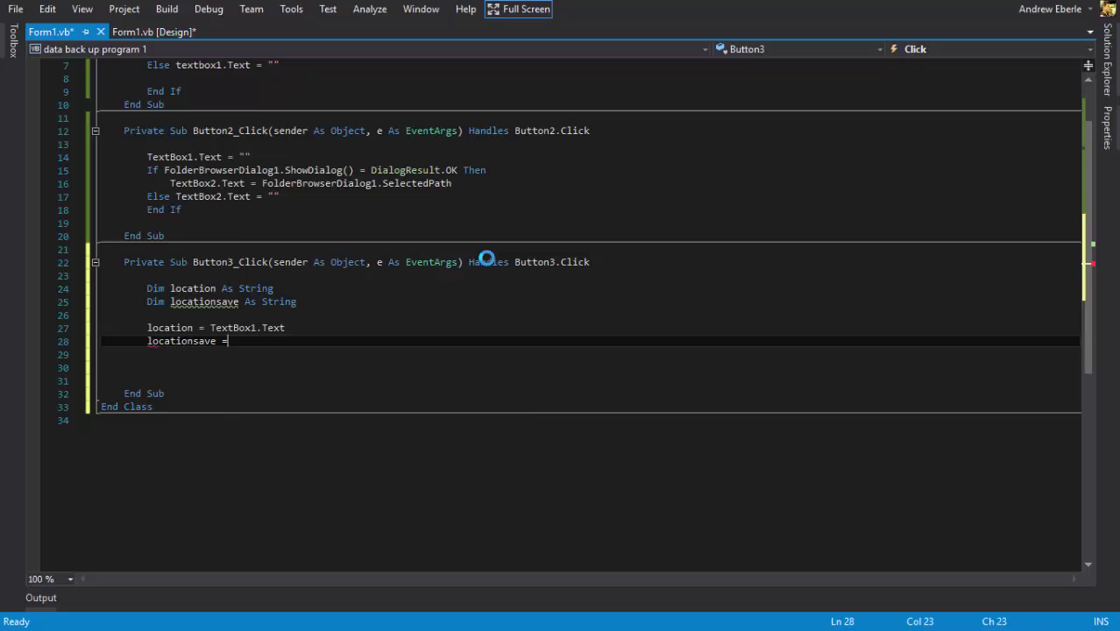
pyautogui.write('TextBox2.text')
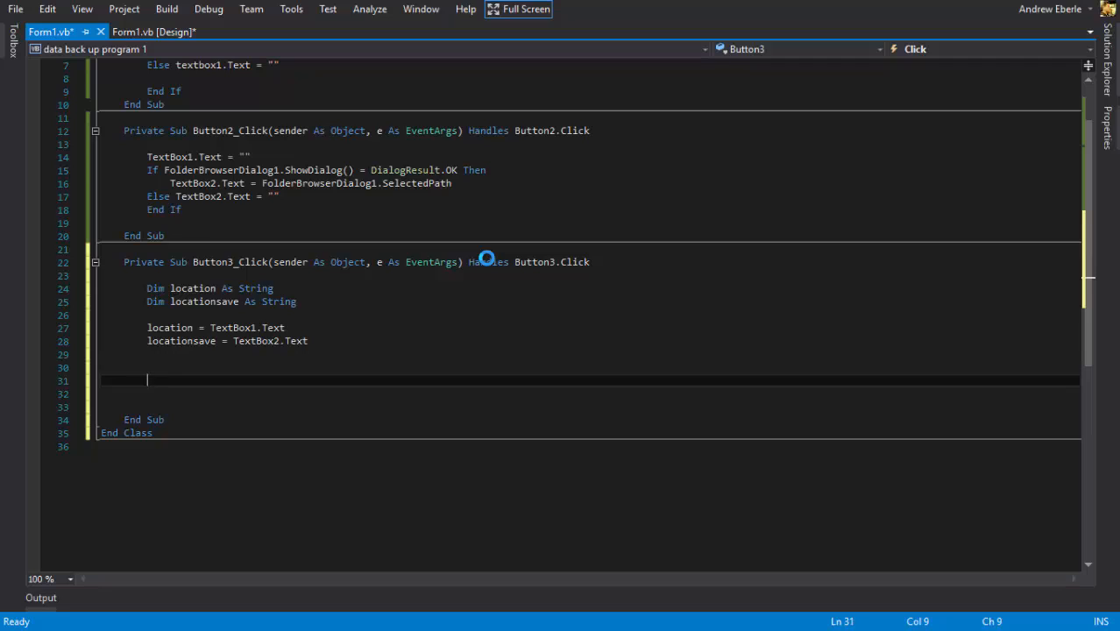
pyautogui.press('Backspace')
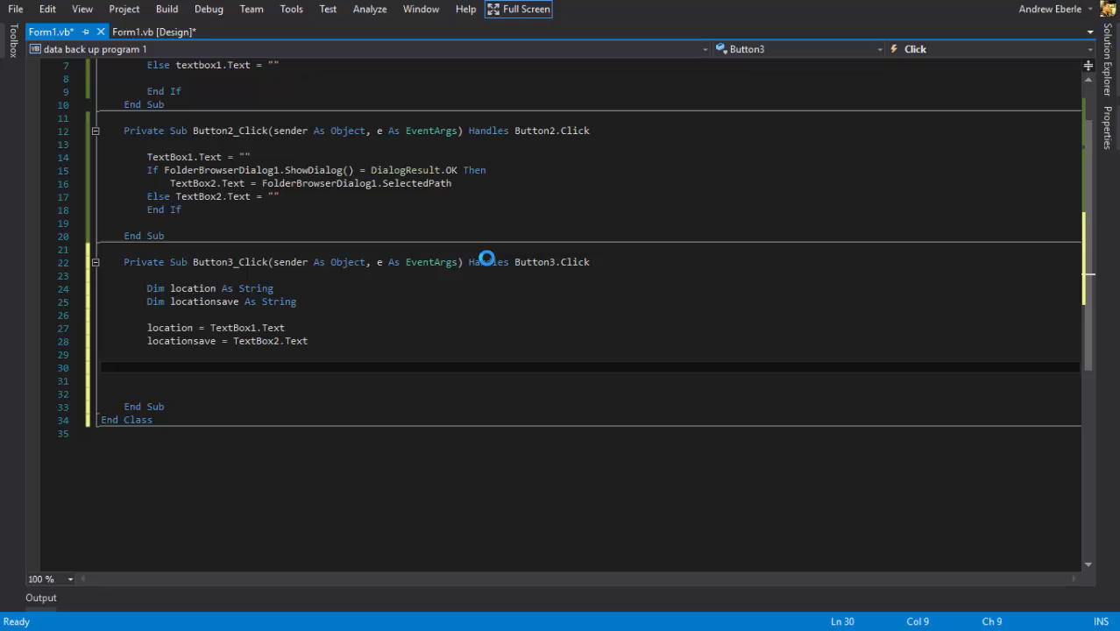
pyautogui.write('Try')
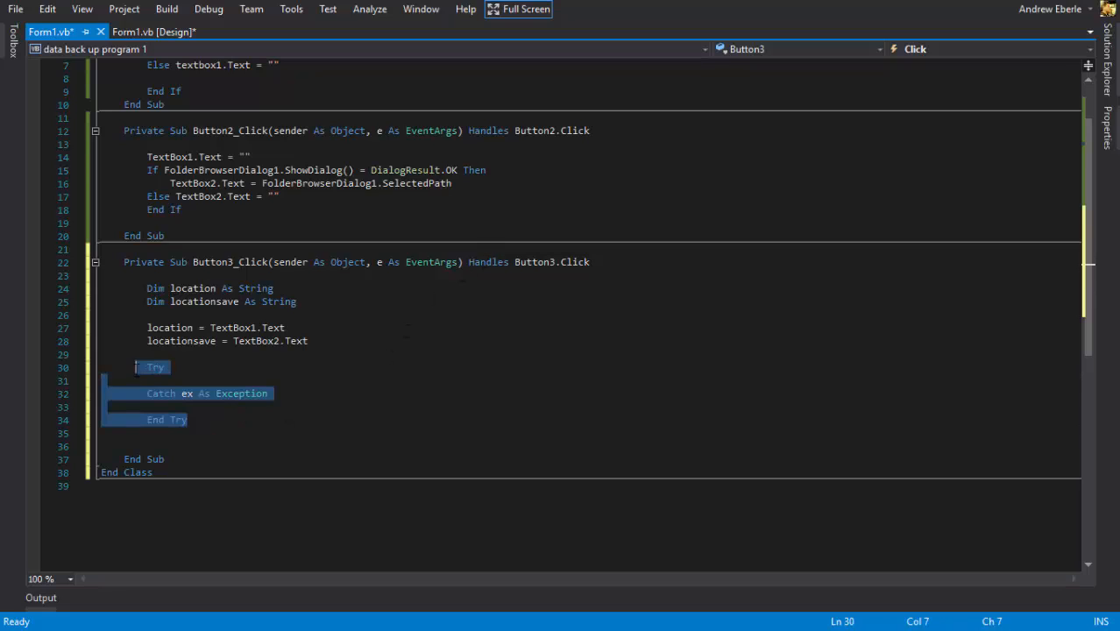
# - Remove the Try block and begin a My.Computer.FileSystem.CopyDirectory( call
pyautogui.press('Delete')
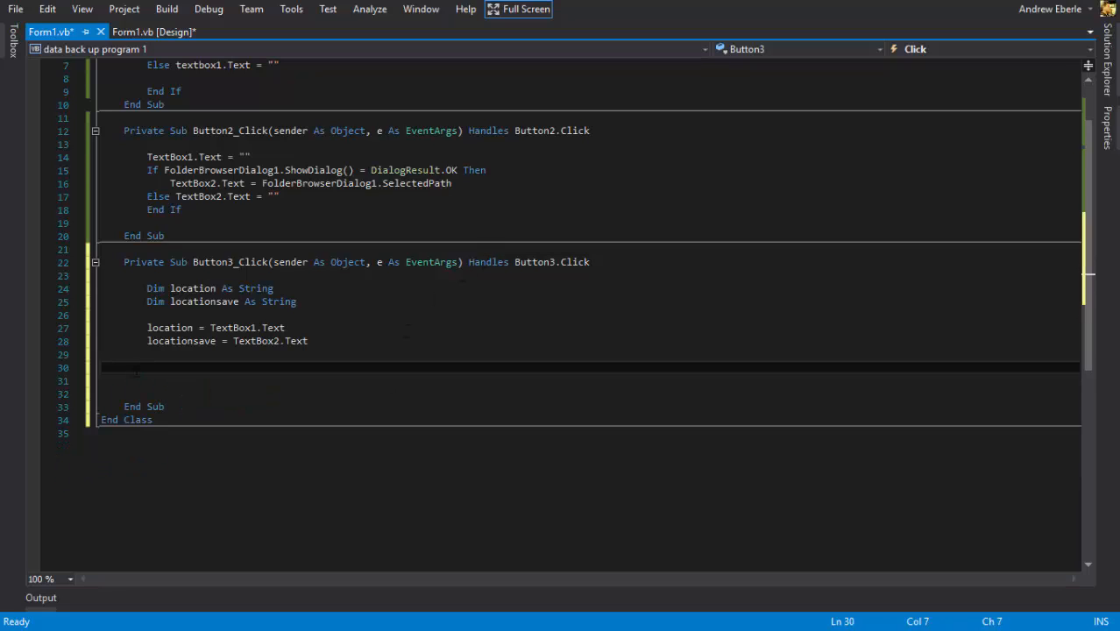
pyautogui.write('MTAThreadAttribute')
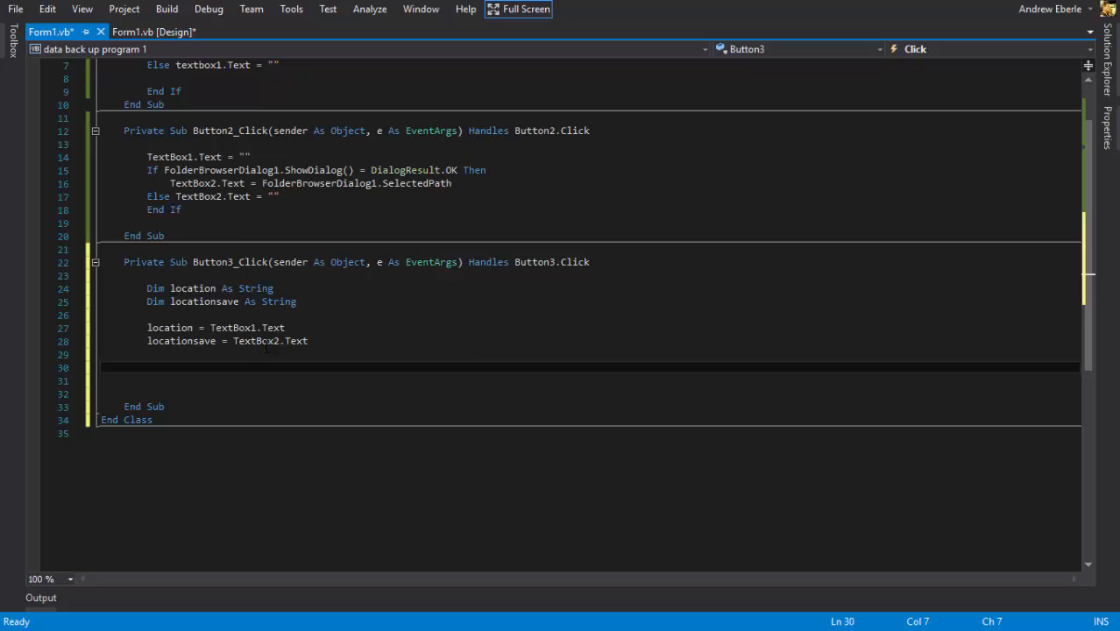
pyautogui.write('My.computer.FileSystem')
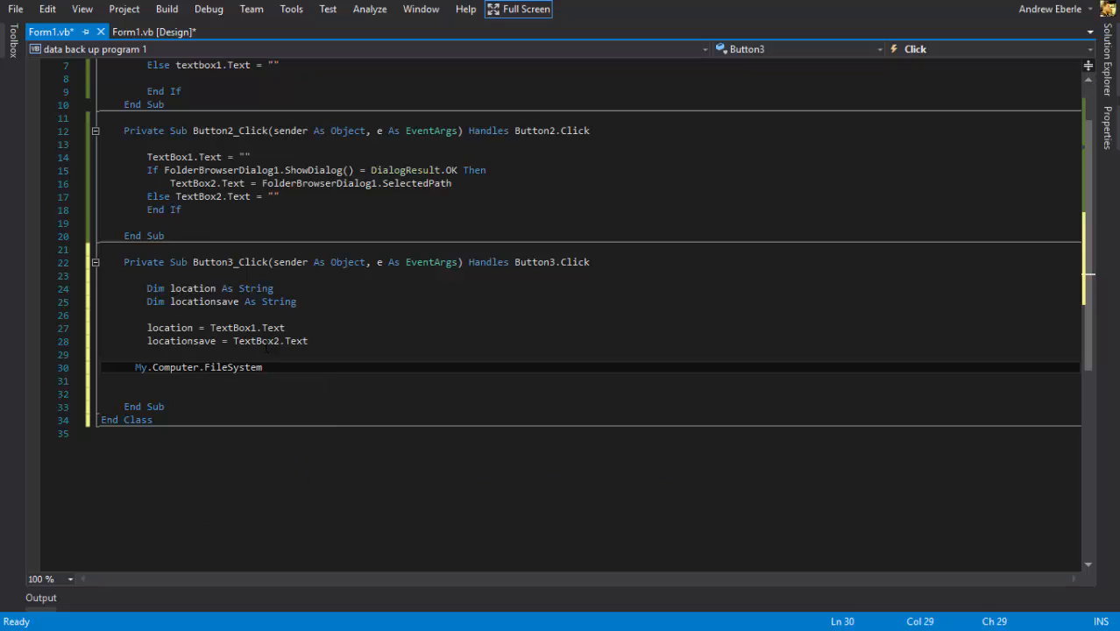
pyautogui.write('.CopyDirectory')
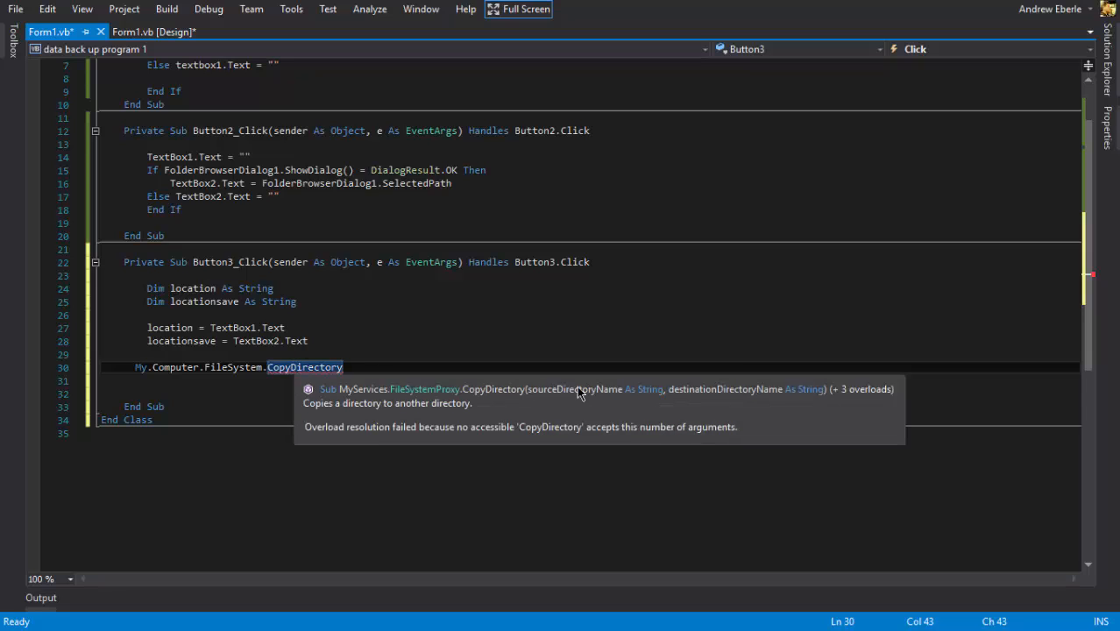
pyautogui.moveTo(751, 400)
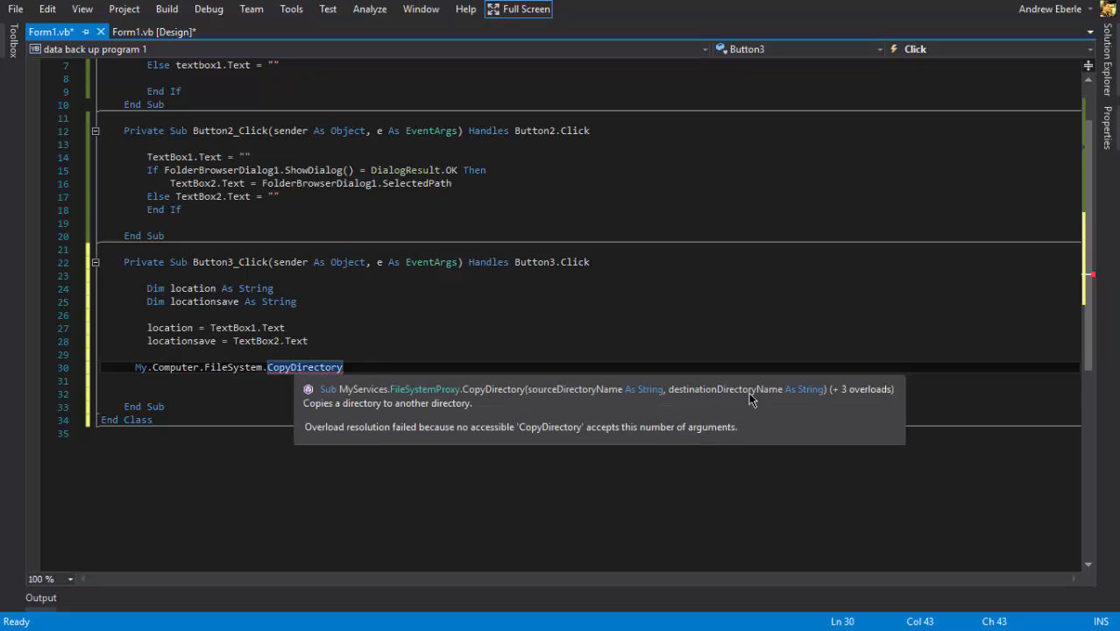
pyautogui.moveTo(775, 400)
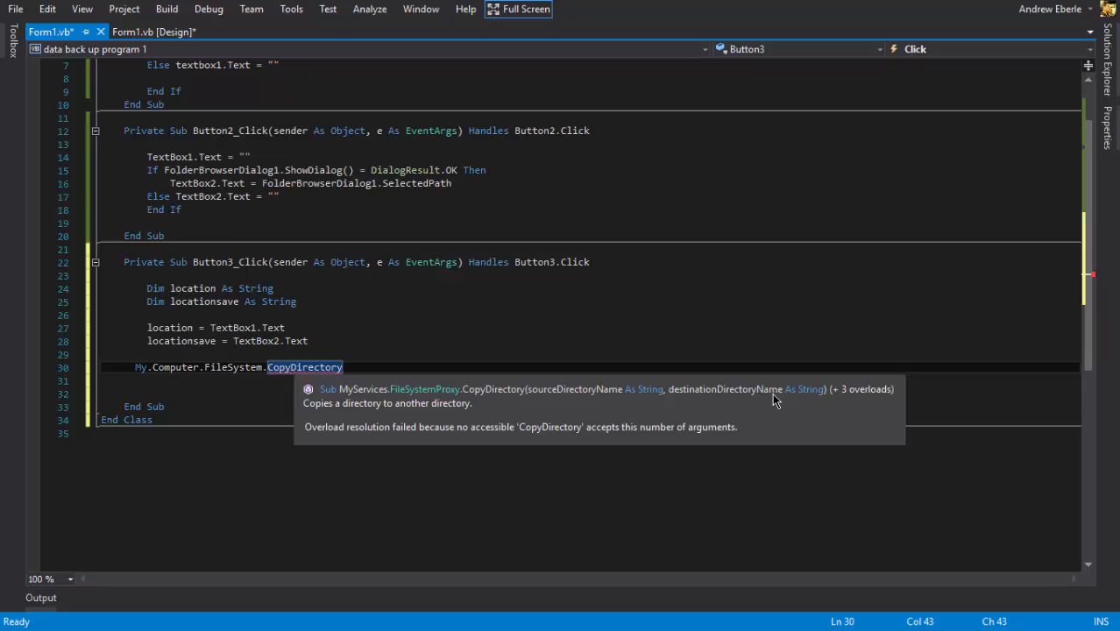
pyautogui.write('(')
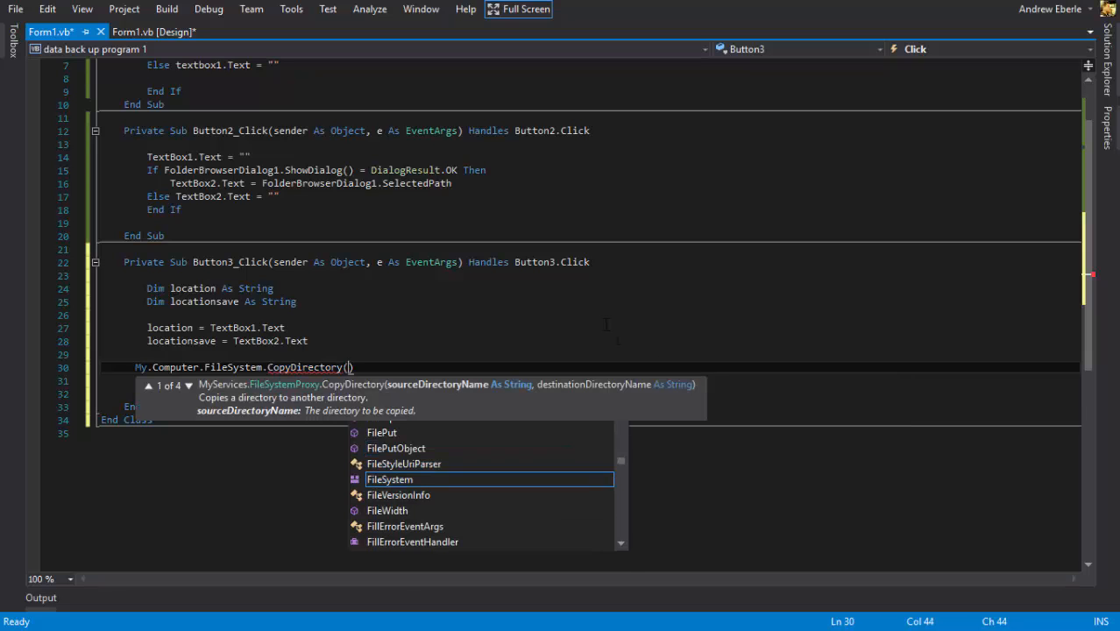
# - Complete CopyDirectory(location, locationsave, True) and tidy the blank lines
pyautogui.write('location,')
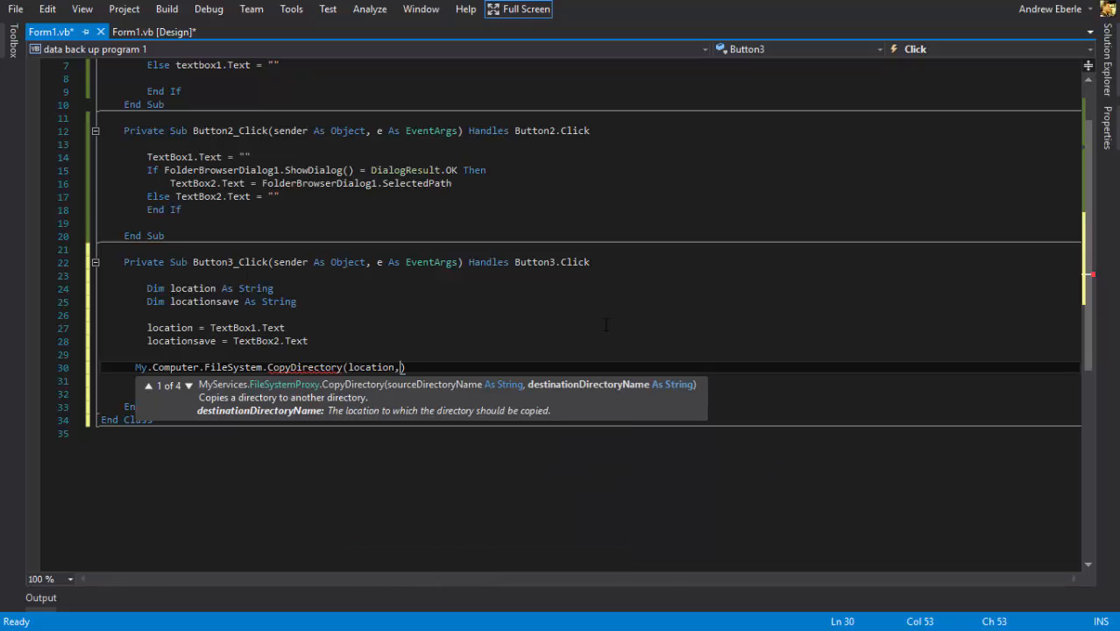
pyautogui.write('locationsave')
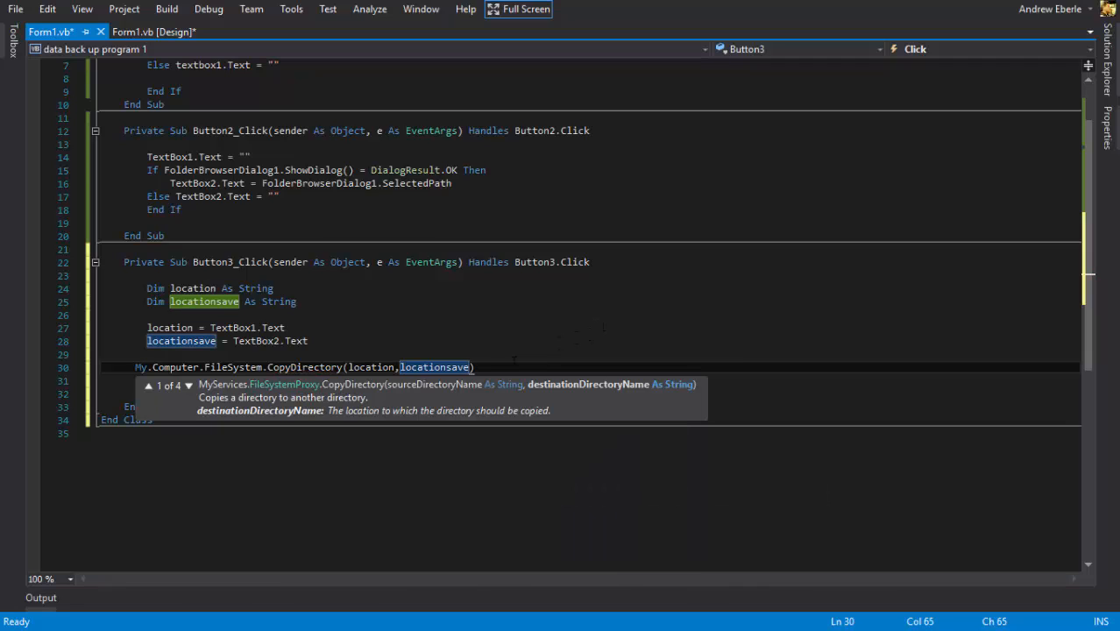
pyautogui.write(',')
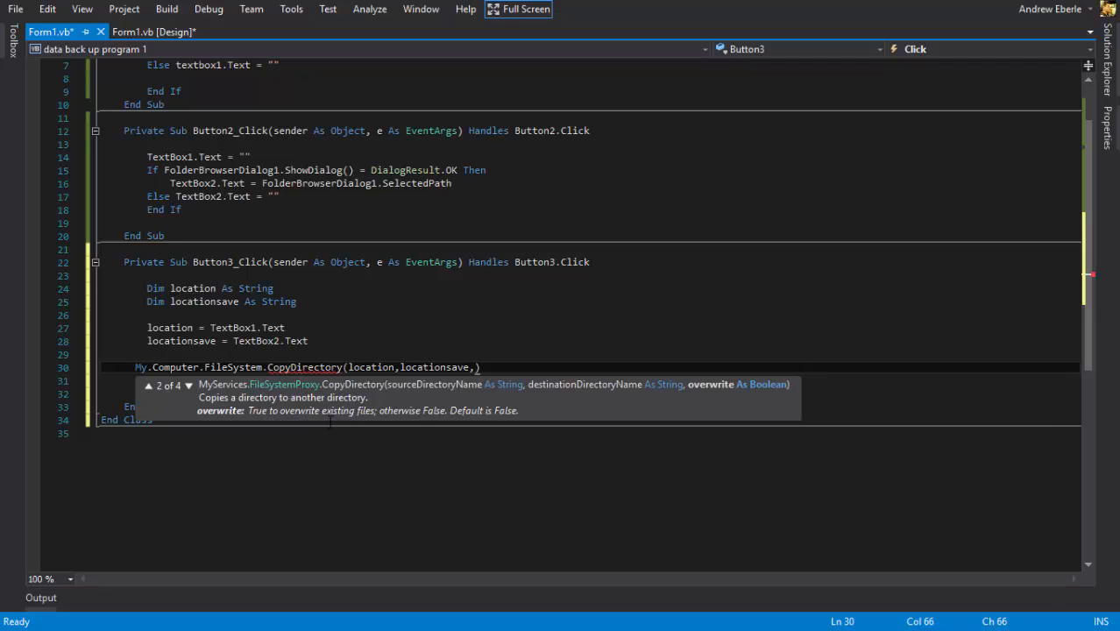
pyautogui.write('true')
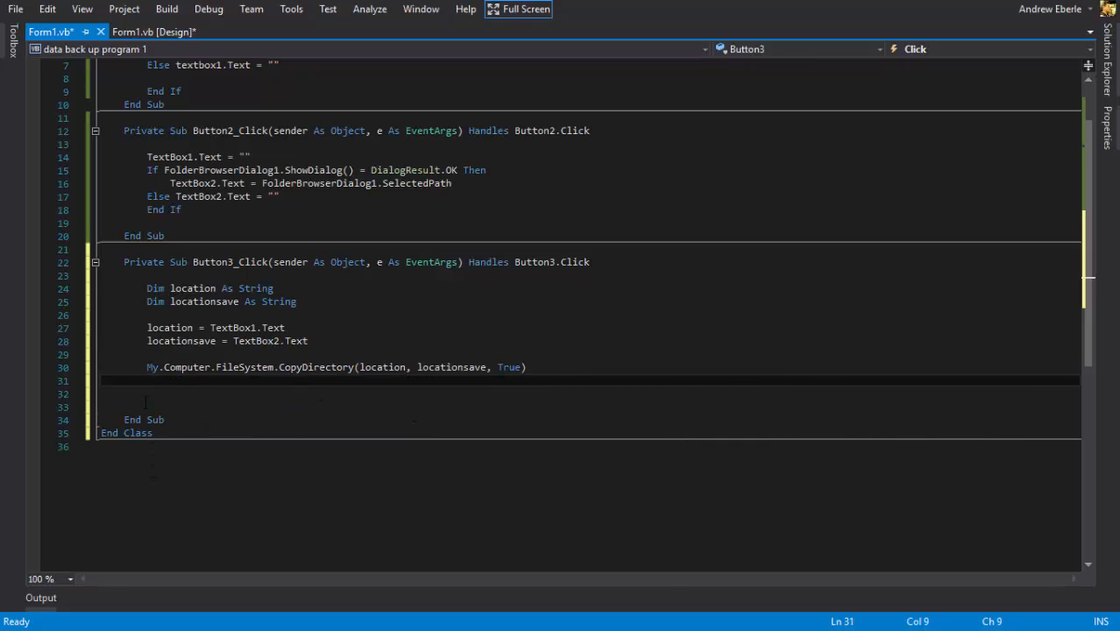
pyautogui.press('Backspace')
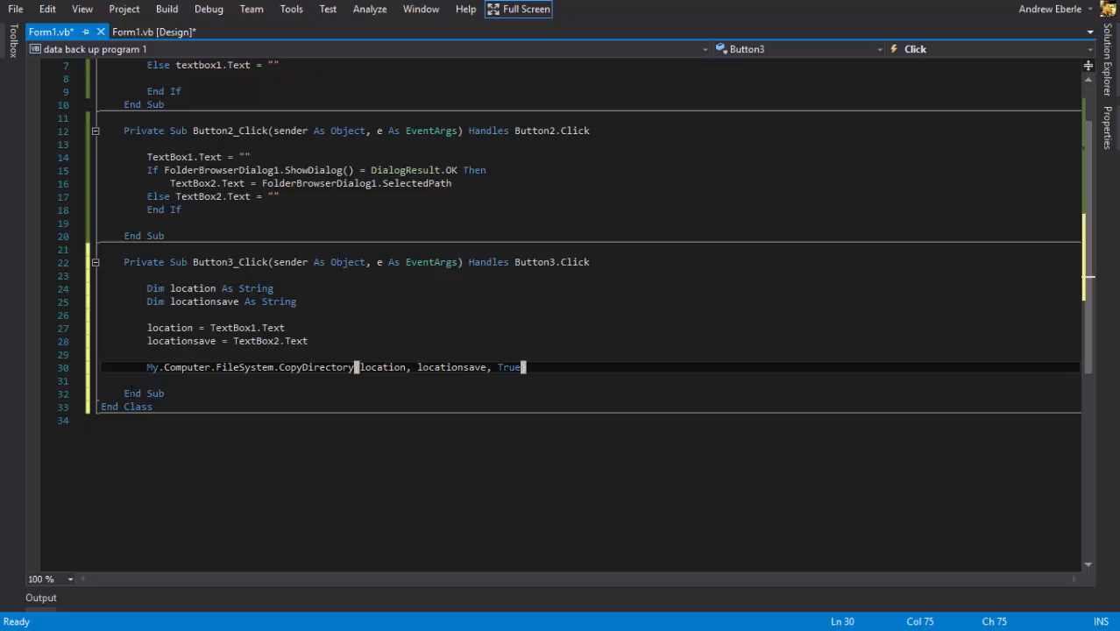
pyautogui.moveTo(92, 393)
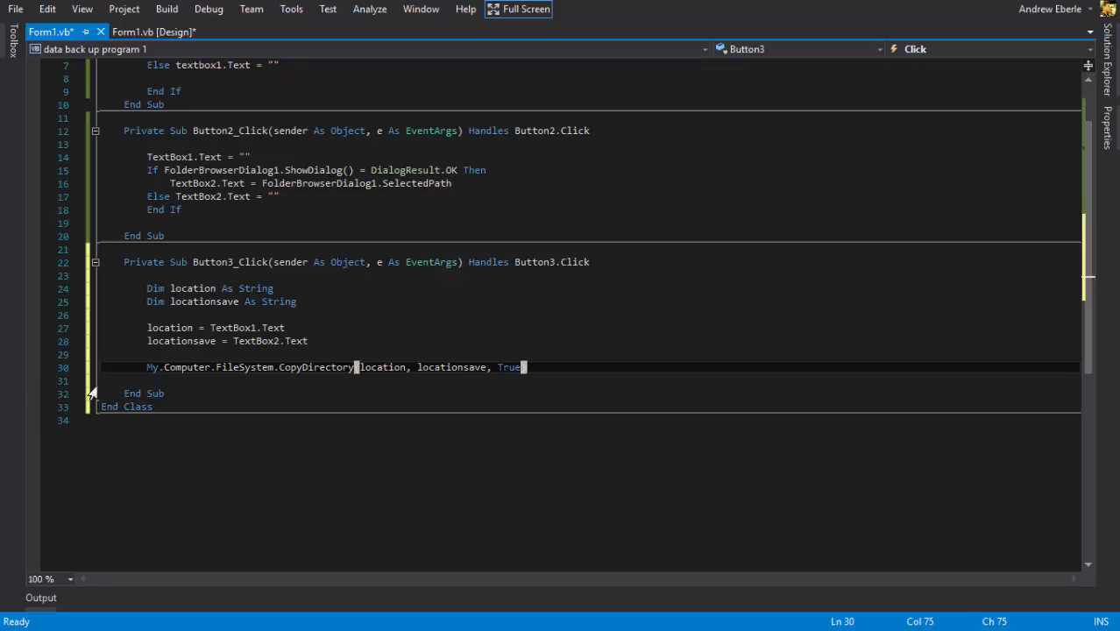
pyautogui.click(154, 32)
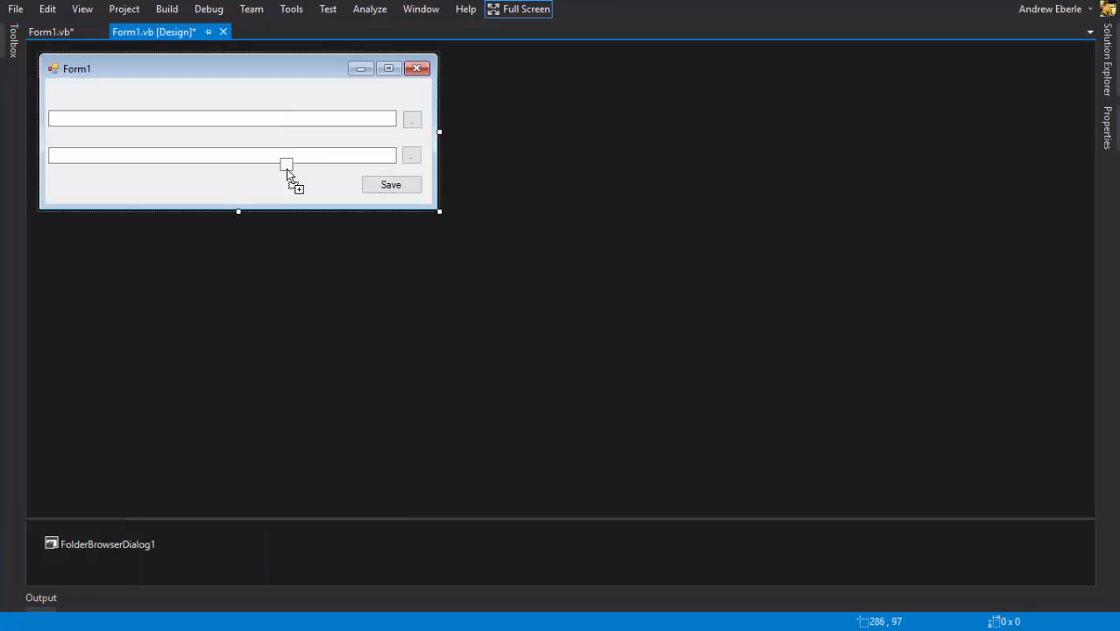
# - Drop Label1 onto the form and set Label1.Text = "Completed: " & locationsave in Button3's handler
pyautogui.click(286, 165)
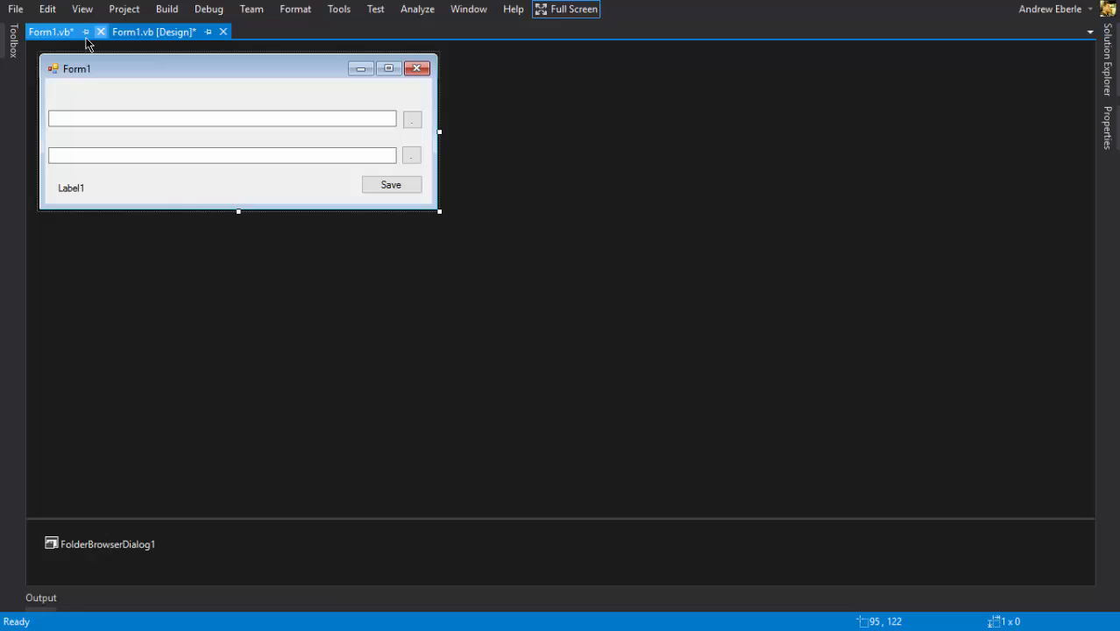
pyautogui.click(49, 31)
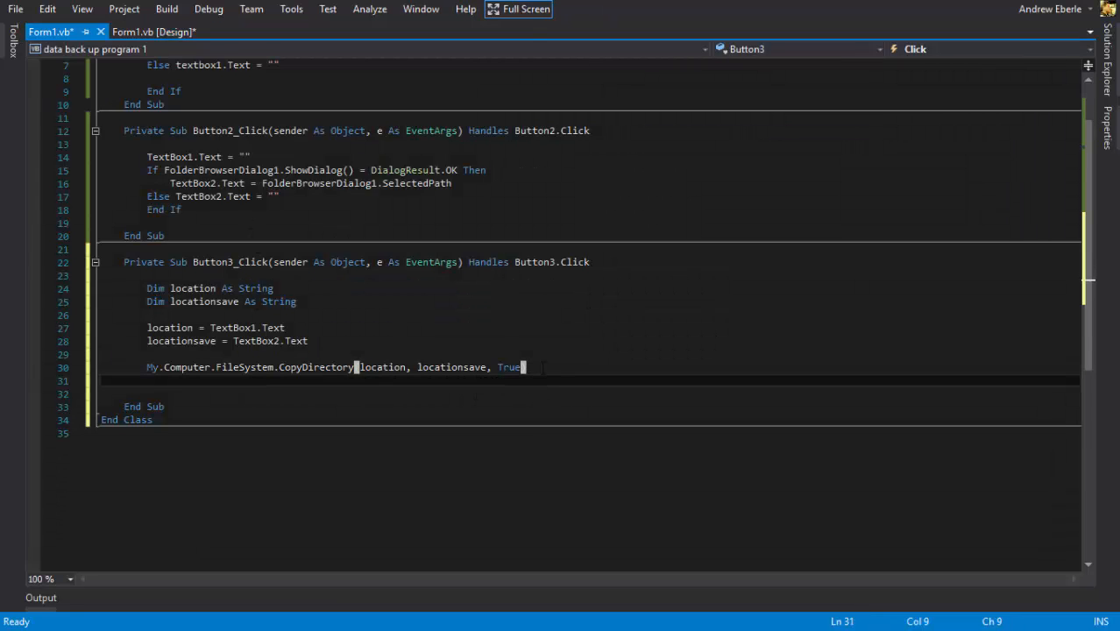
pyautogui.write('labl')
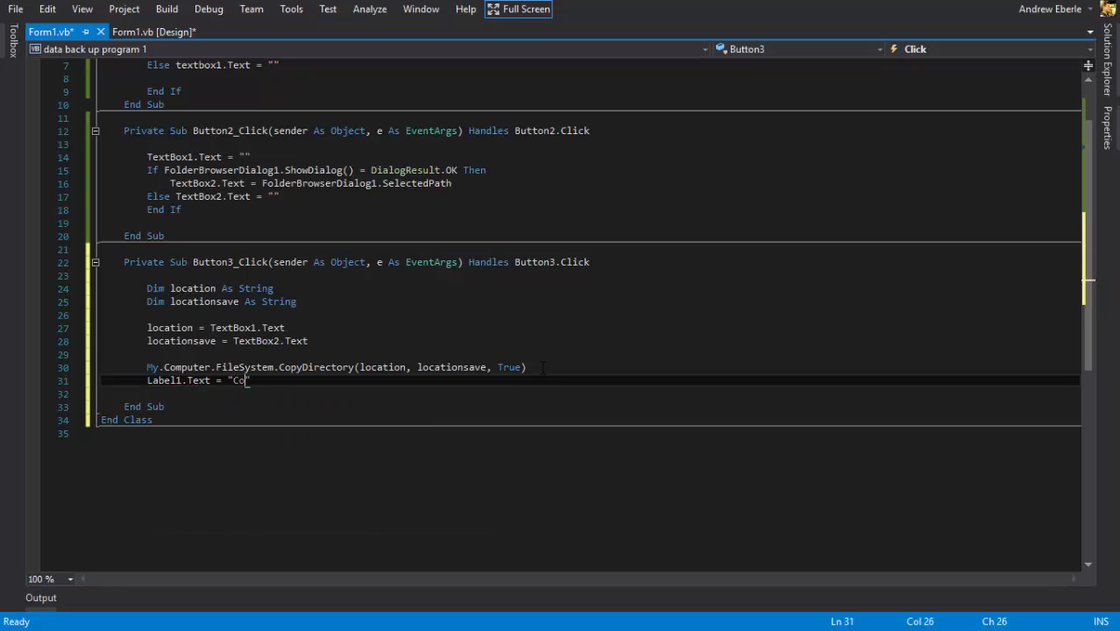
pyautogui.write('mpleted: "')
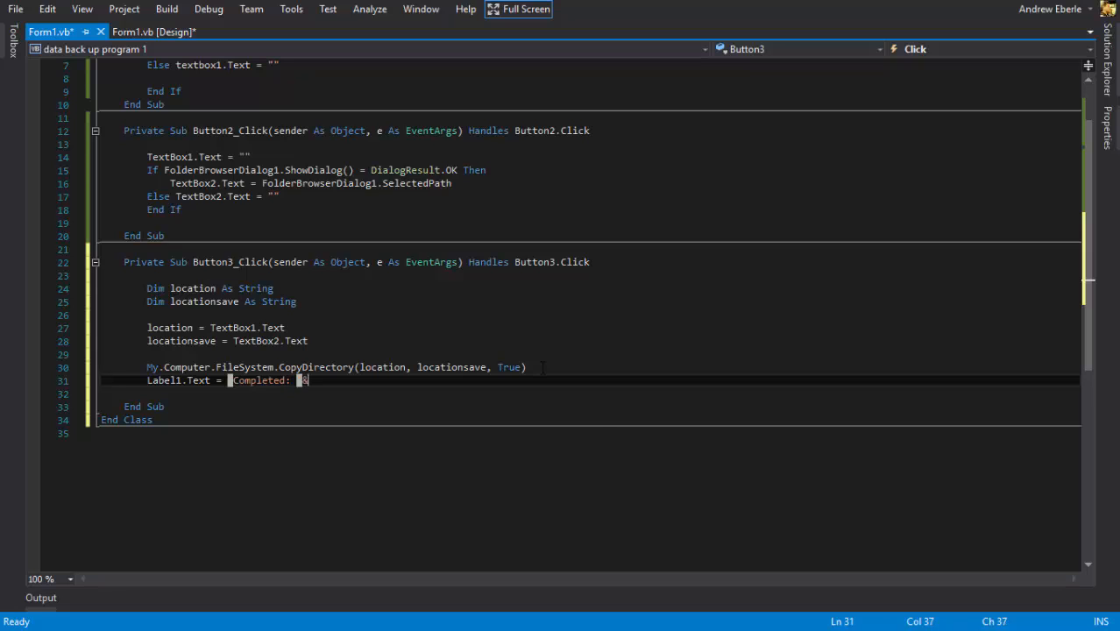
pyautogui.write('&')
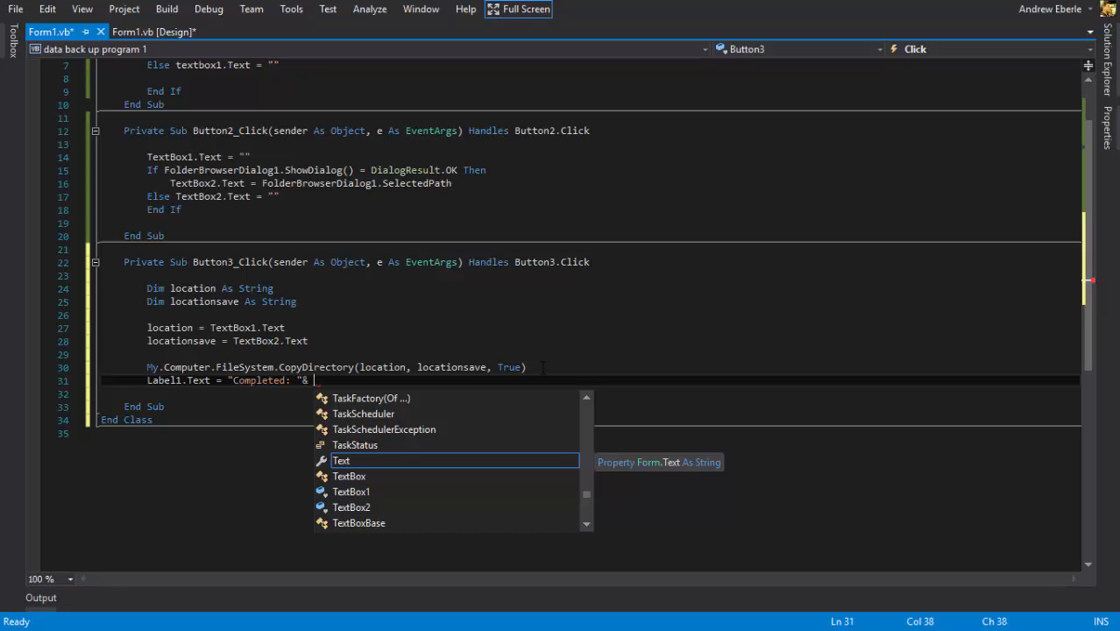
pyautogui.write('locationsave')
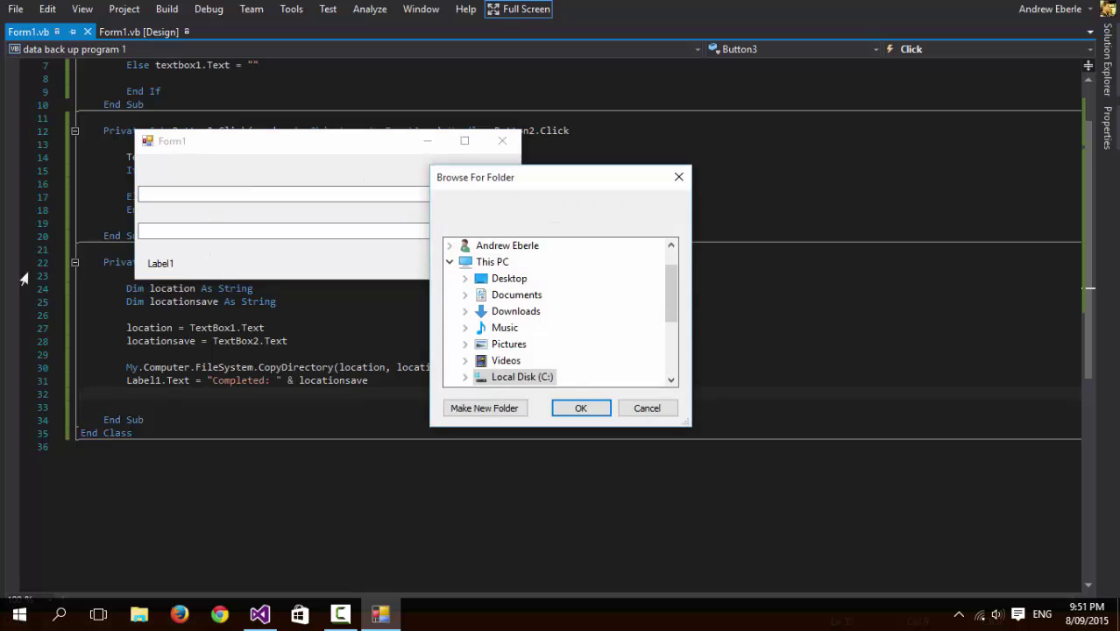
pyautogui.moveTo(515, 312)
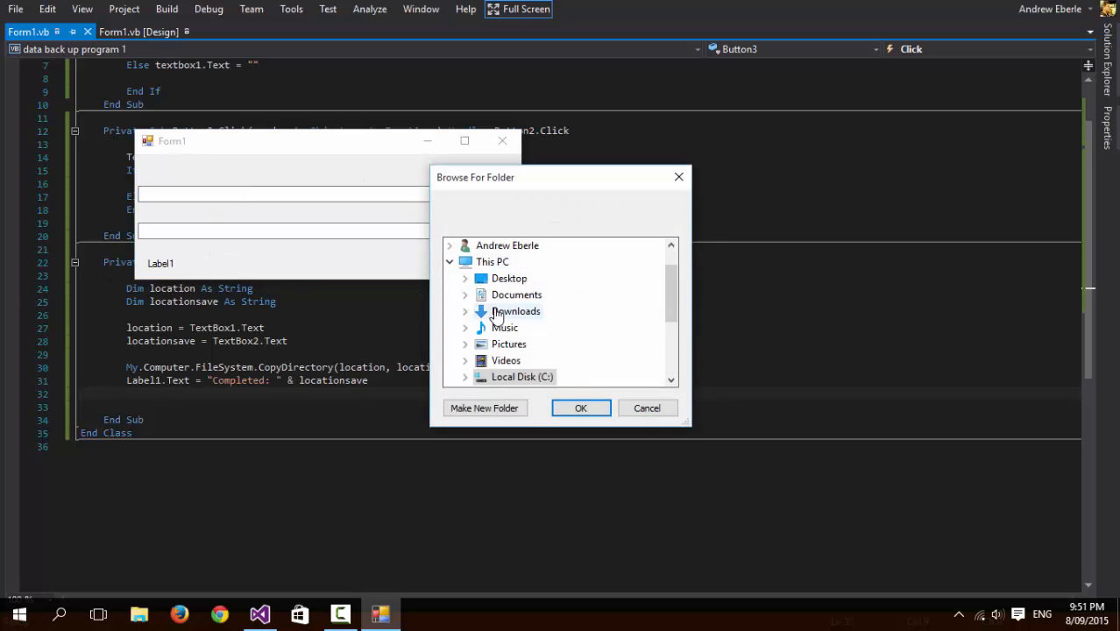
# - Pick Documents\FACEBOOK as source, then browse for a destination and see TextBox1 wiped
pyautogui.click(467, 295)
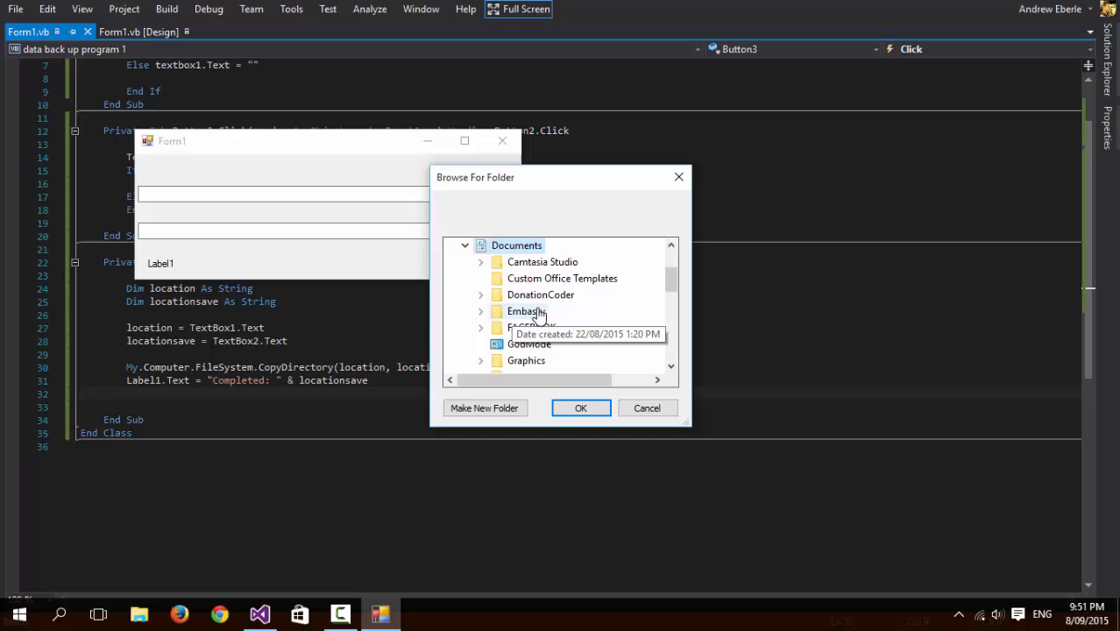
pyautogui.click(480, 311)
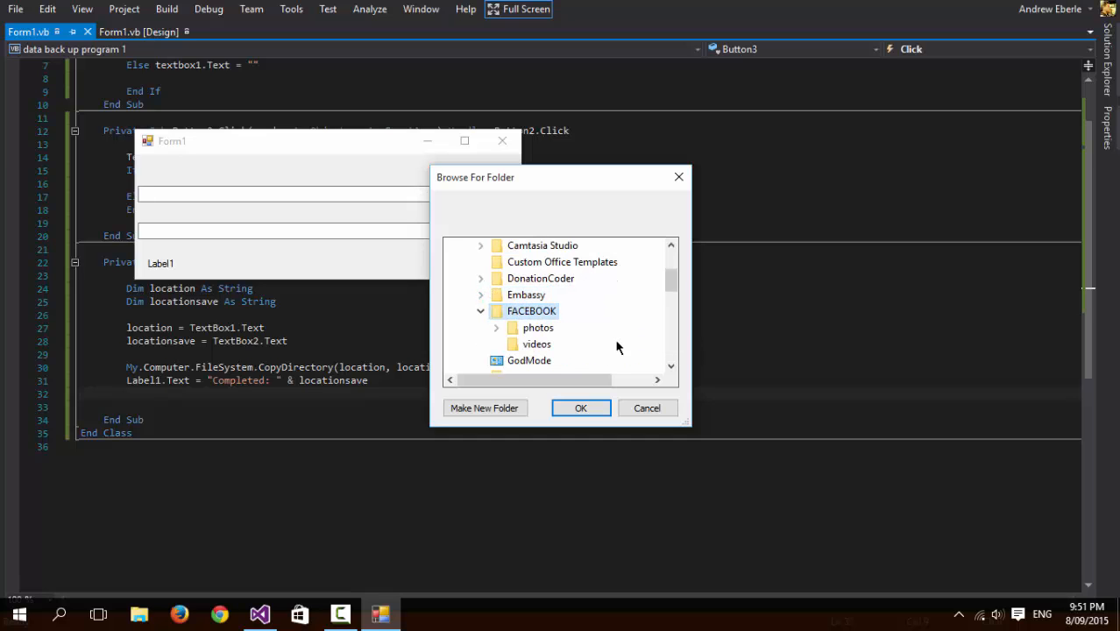
pyautogui.click(581, 407)
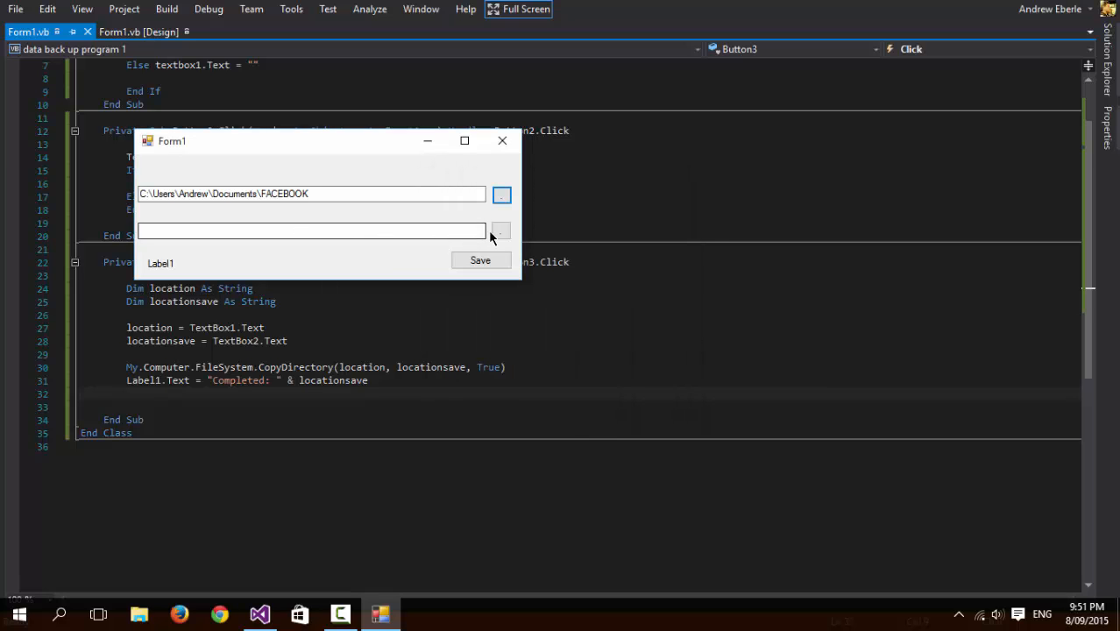
pyautogui.click(500, 232)
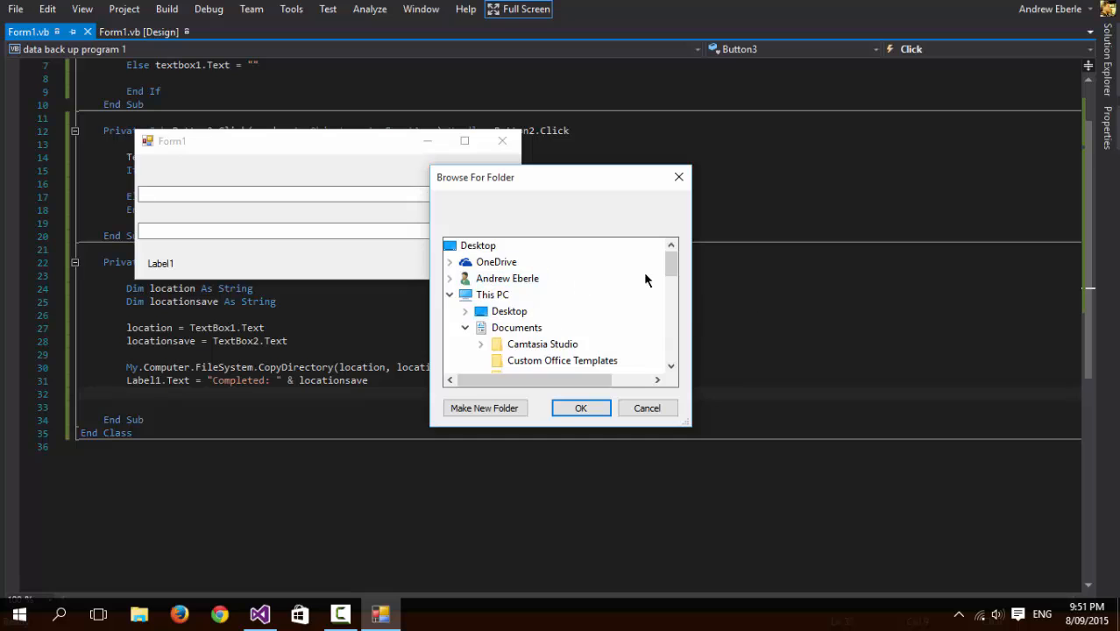
pyautogui.scroll(-3)
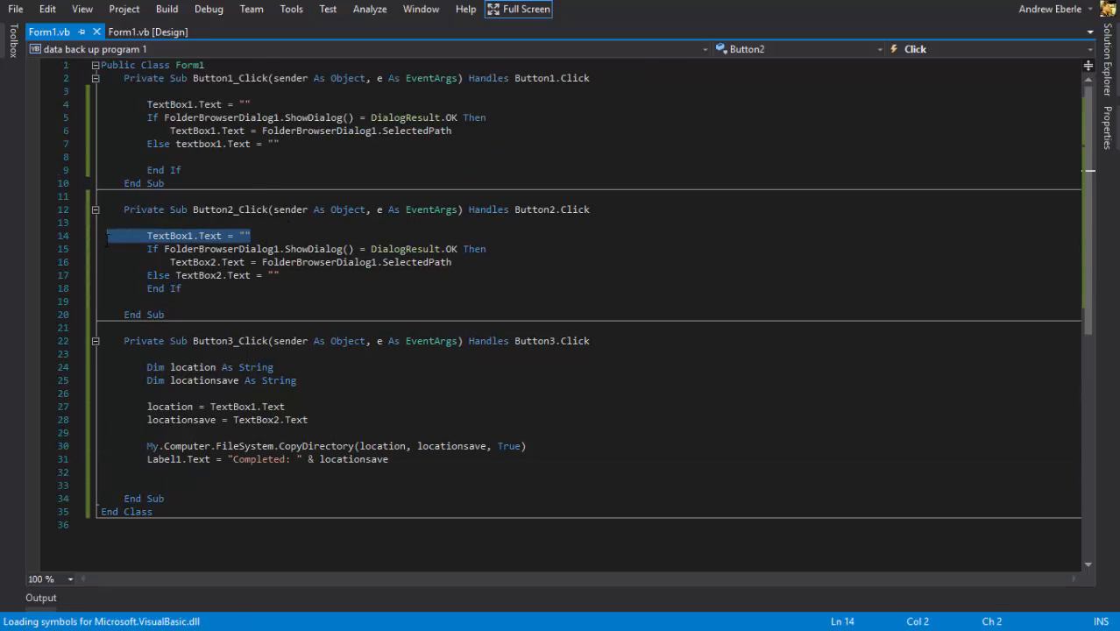
# - Rewrite line 14 of Button2_Click as TextBox2.Text = so it clears the second box
pyautogui.write('t')
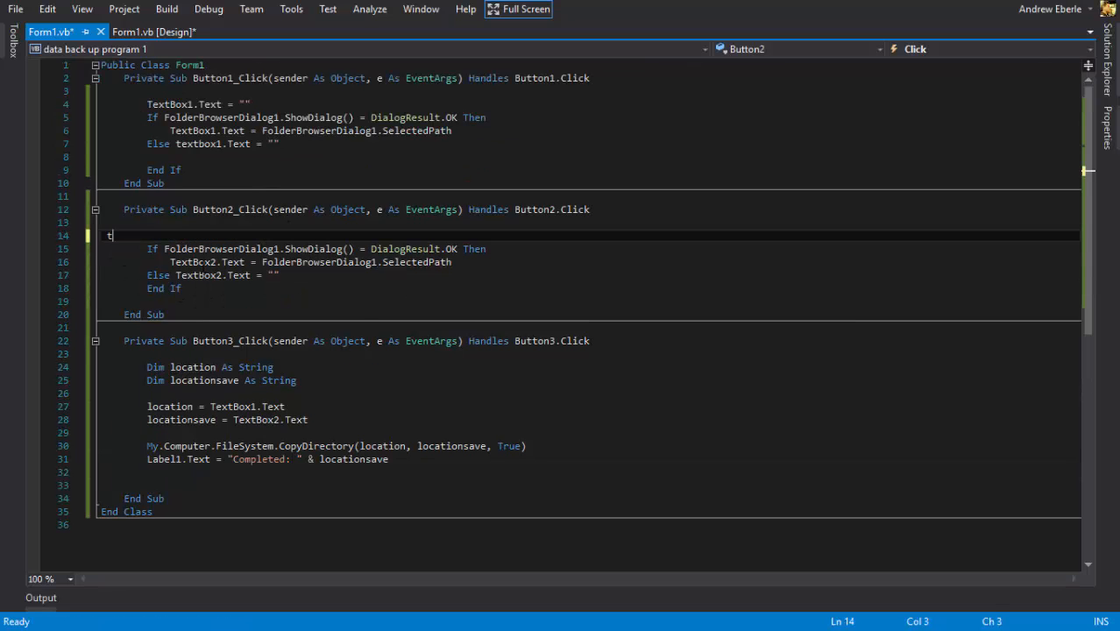
pyautogui.write('extBox2.Text')
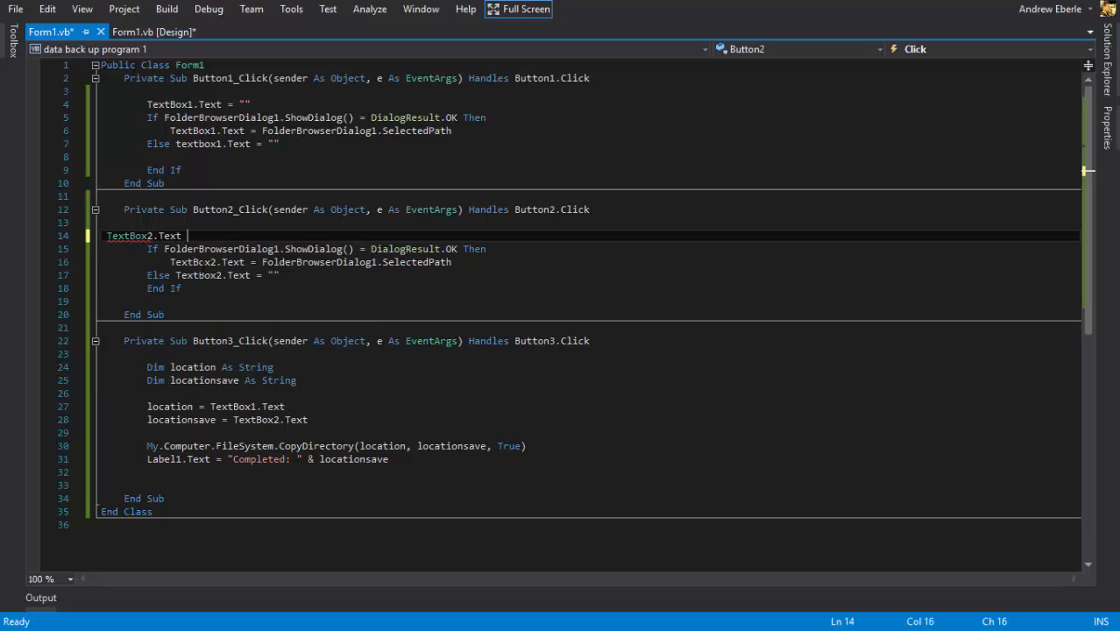
pyautogui.write('=')
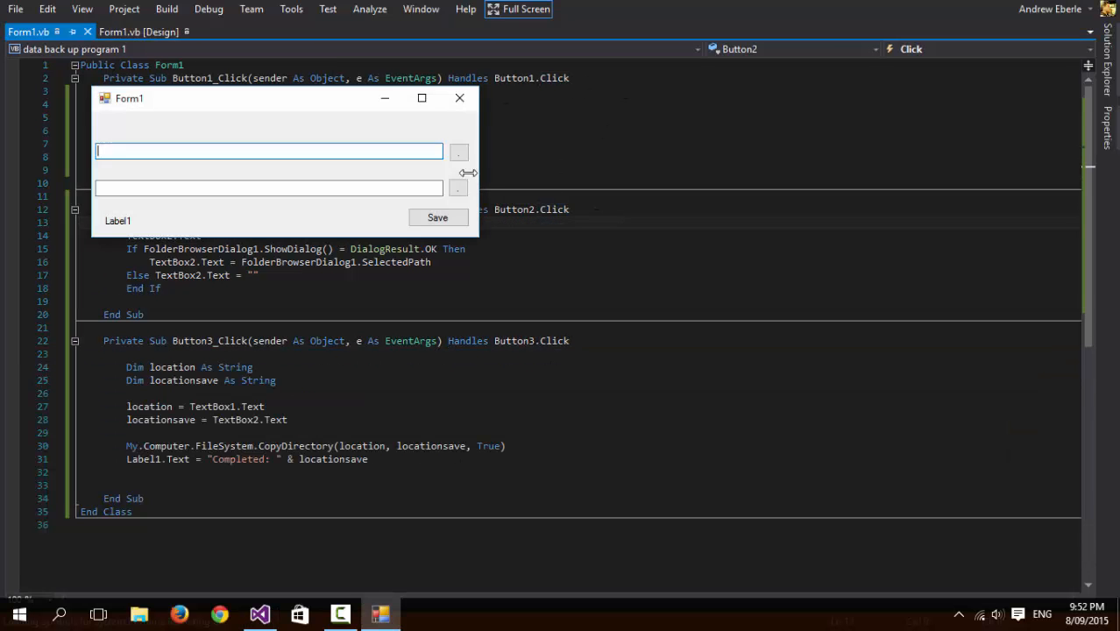
# - Choose the source folder, first Pictures then corrected to Documents\FACEBOOK
pyautogui.click(460, 151)
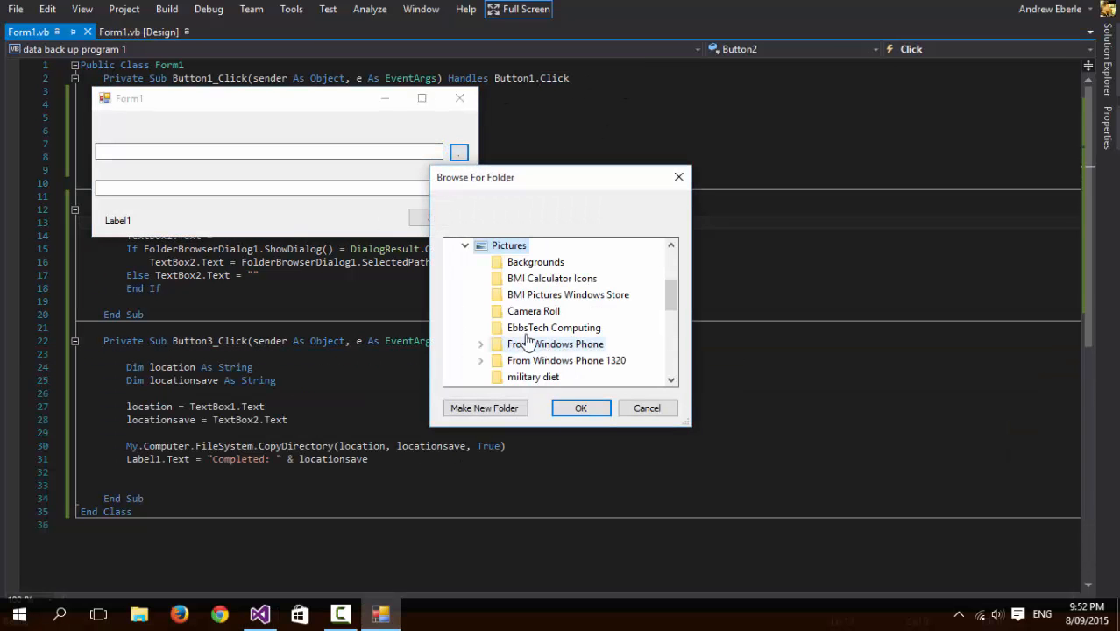
pyautogui.click(581, 407)
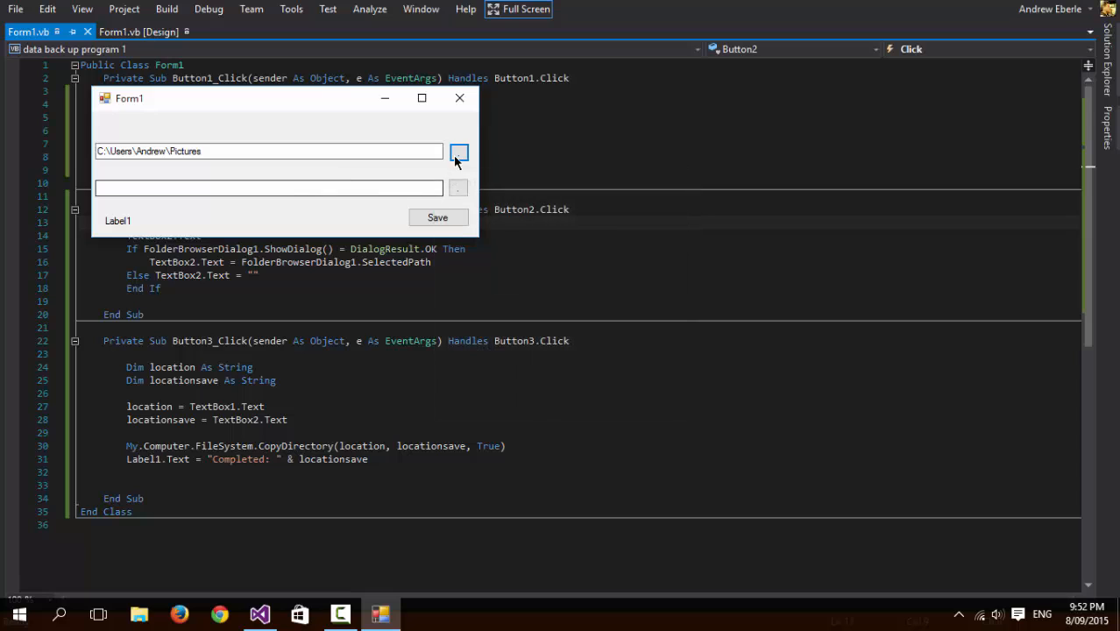
pyautogui.click(459, 151)
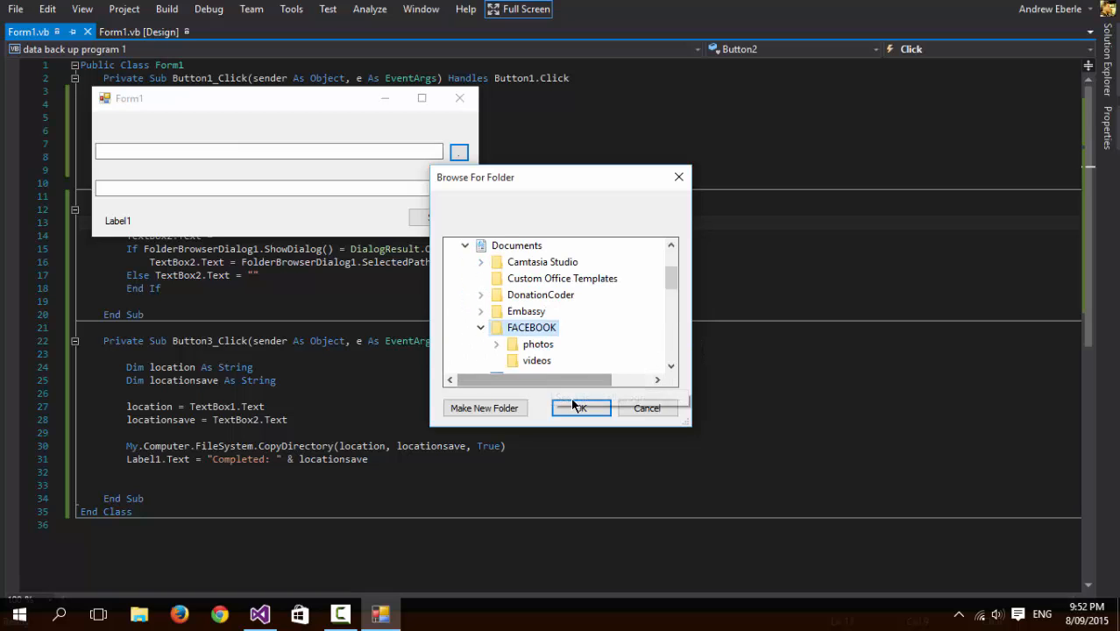
pyautogui.click(580, 406)
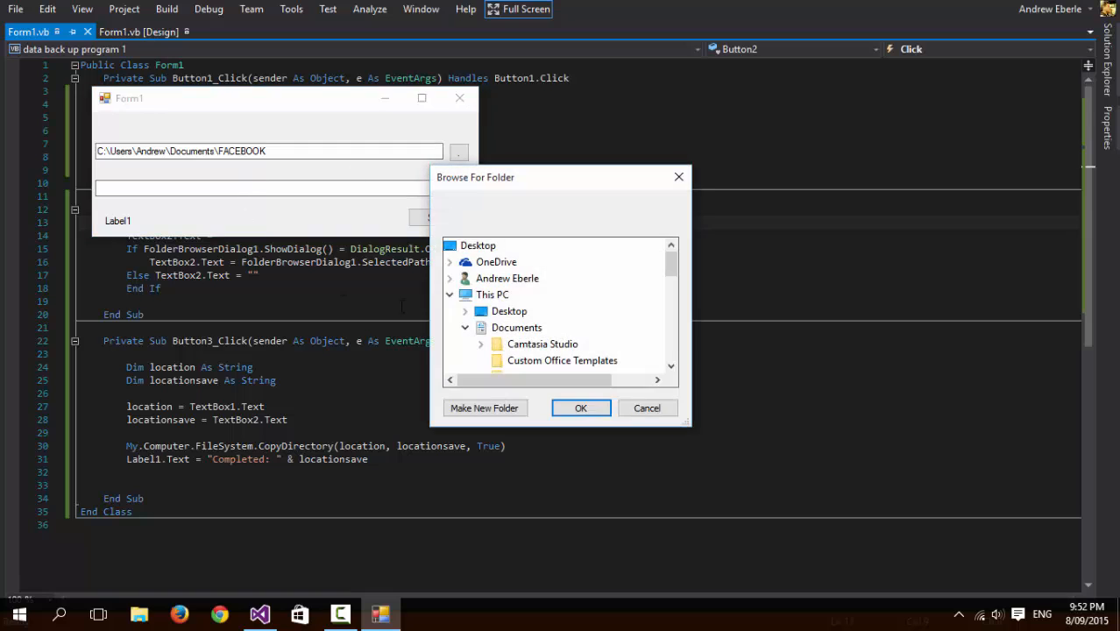
# - Create a new Desktop folder named facebook stuff and accept it as the destination
pyautogui.click(484, 407)
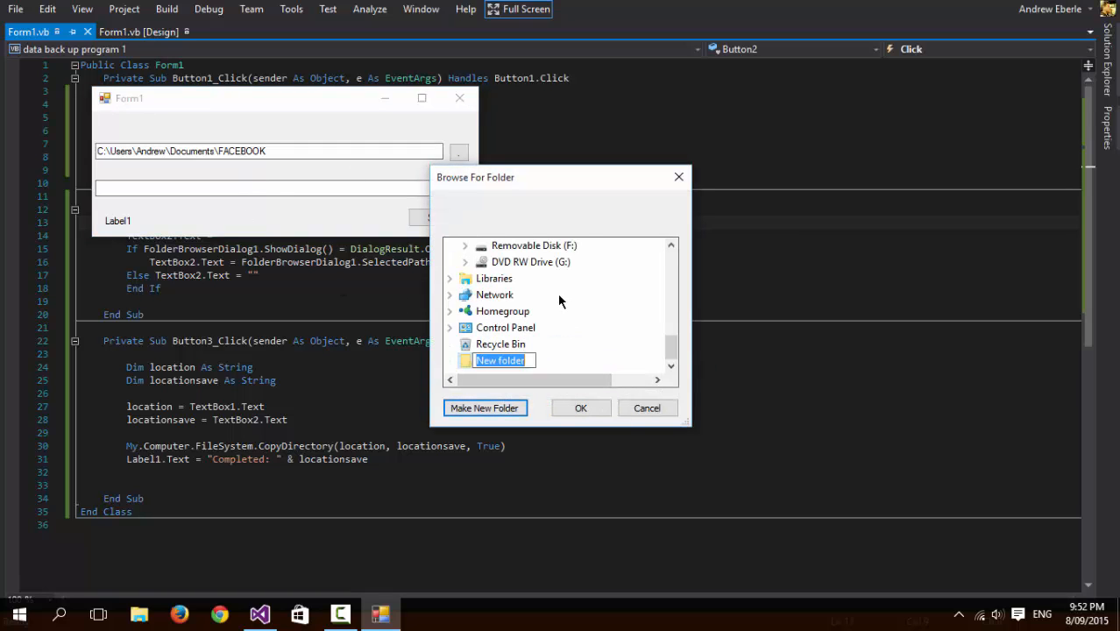
pyautogui.write('facebook')
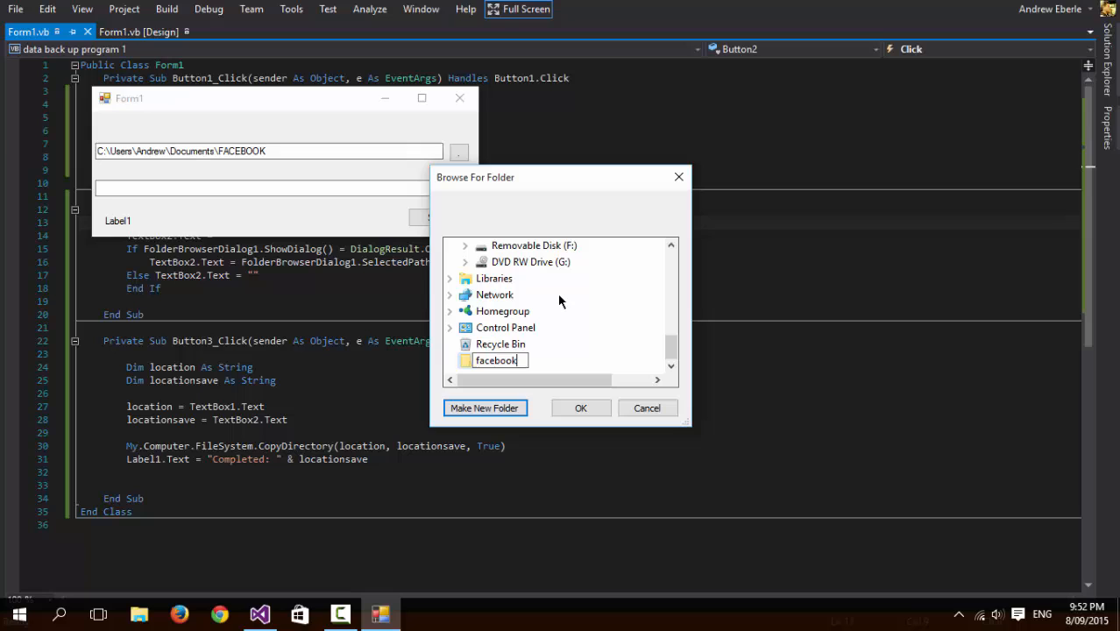
pyautogui.write('stuff')
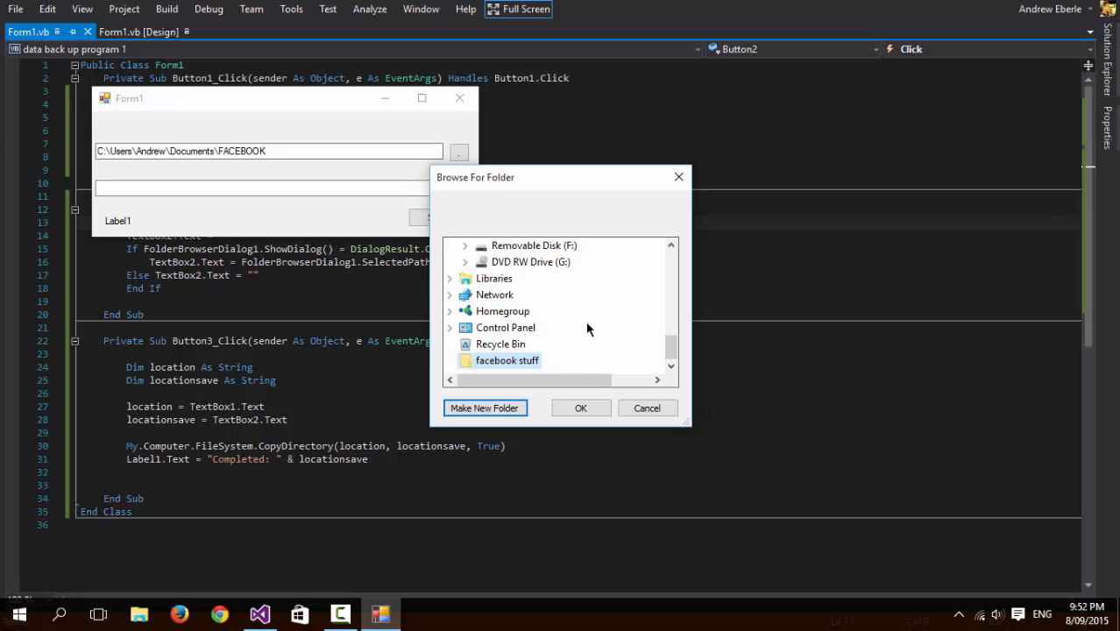
pyautogui.click(581, 407)
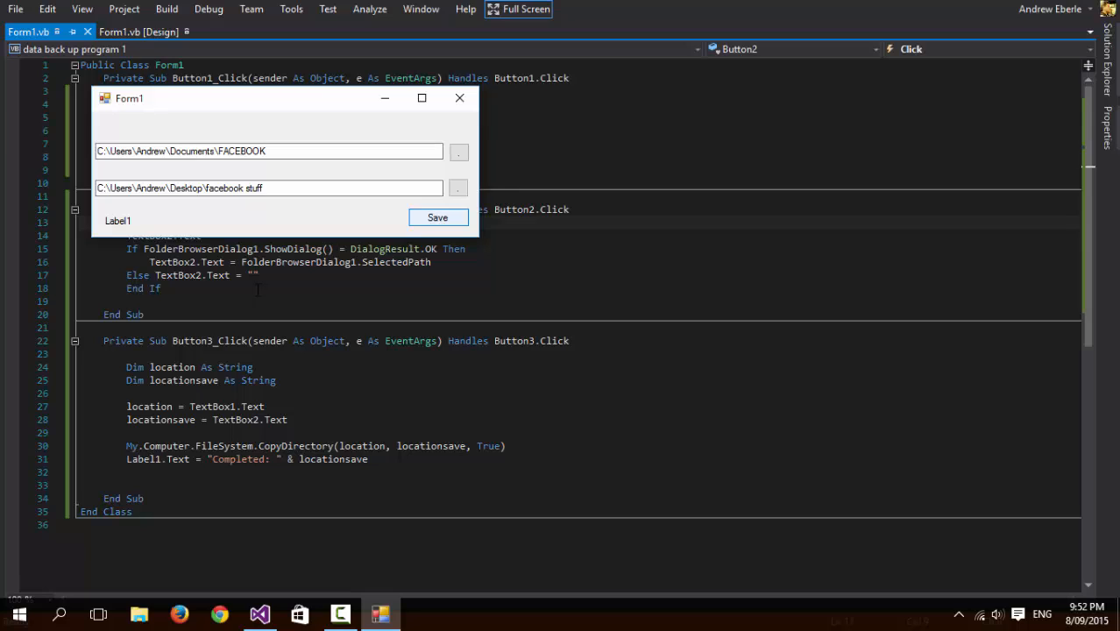
pyautogui.moveTo(140, 223)
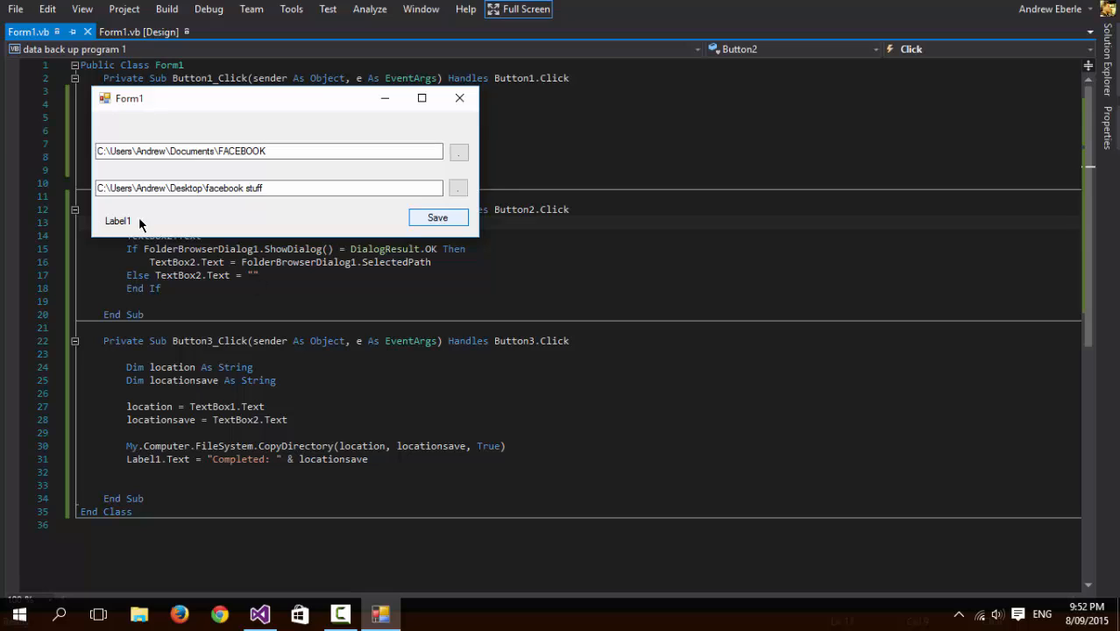
pyautogui.moveTo(125, 230)
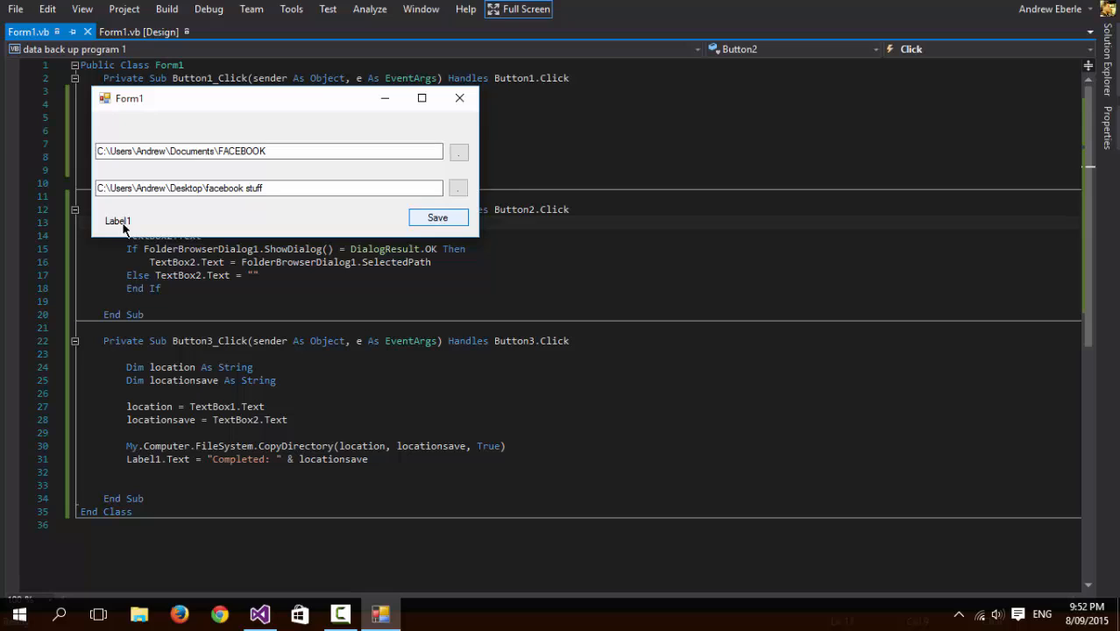
pyautogui.moveTo(319, 128)
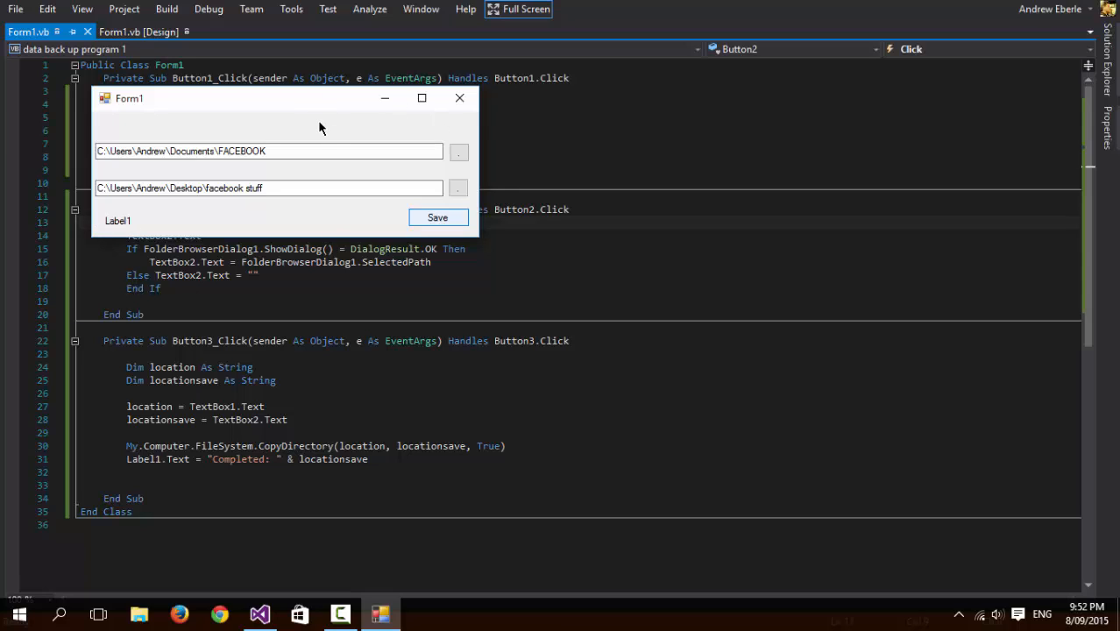
pyautogui.moveTo(491, 174)
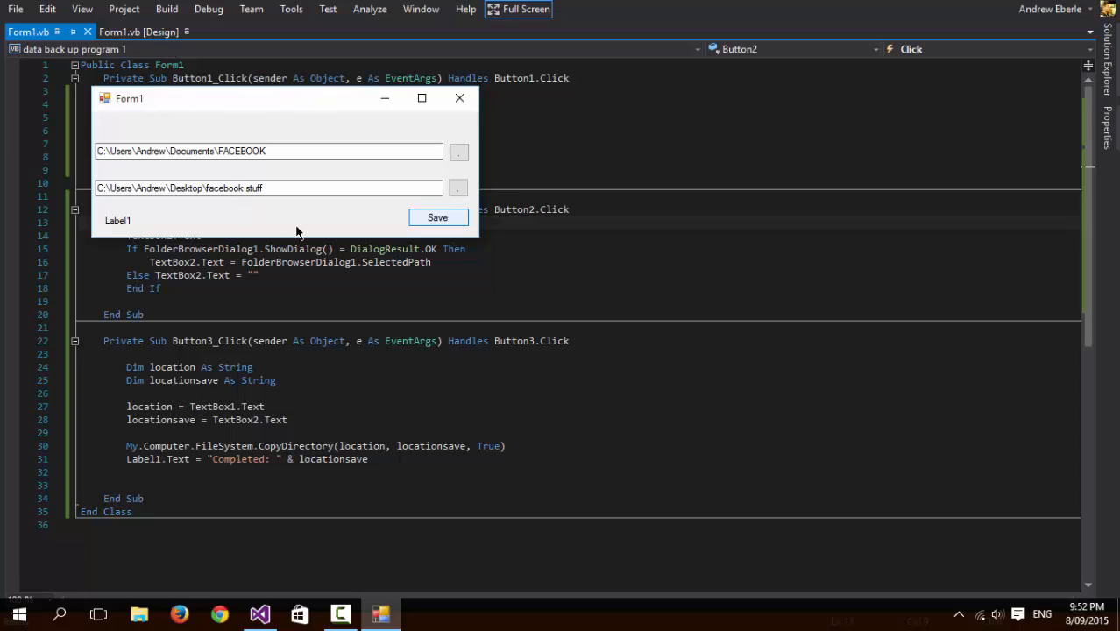
pyautogui.moveTo(234, 221)
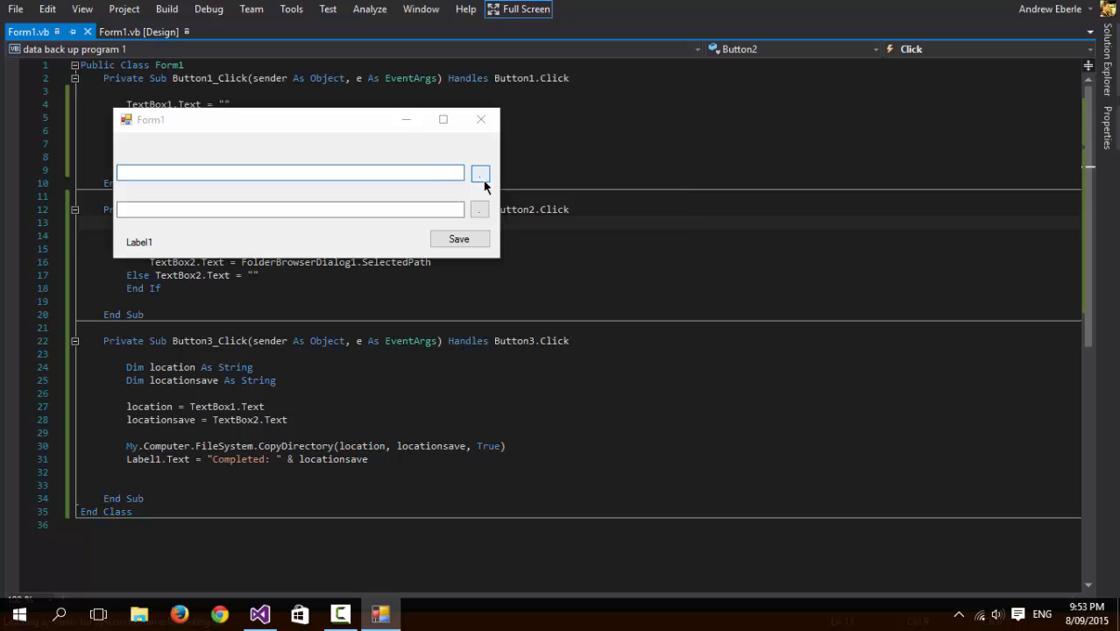
# - Pick Documents\Today as source and a new Desktop folder named today as destination
pyautogui.click(481, 174)
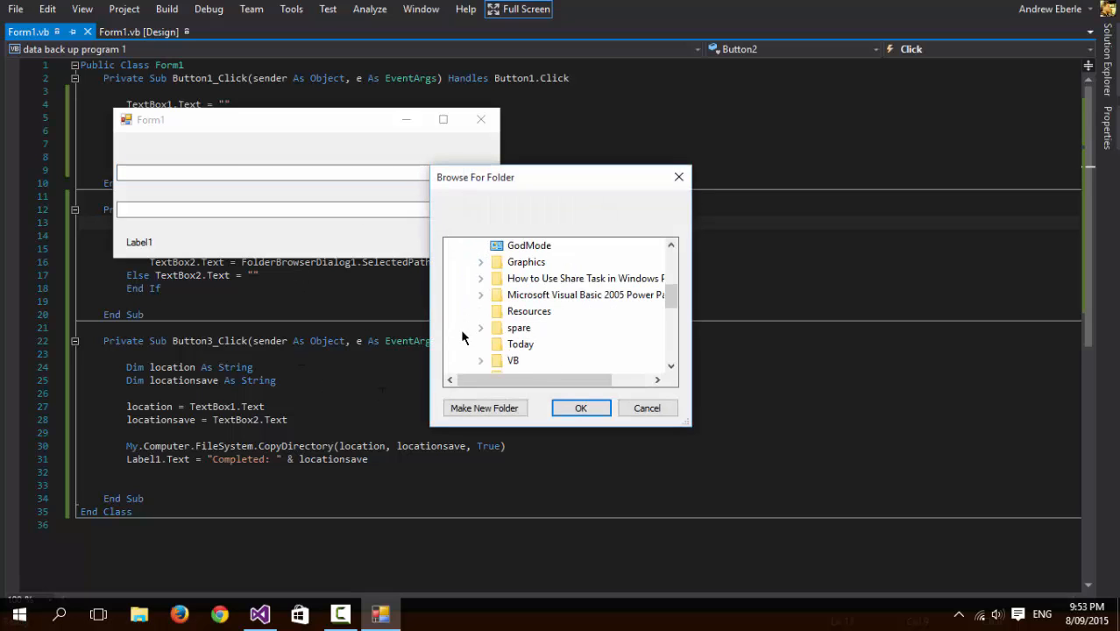
pyautogui.click(519, 344)
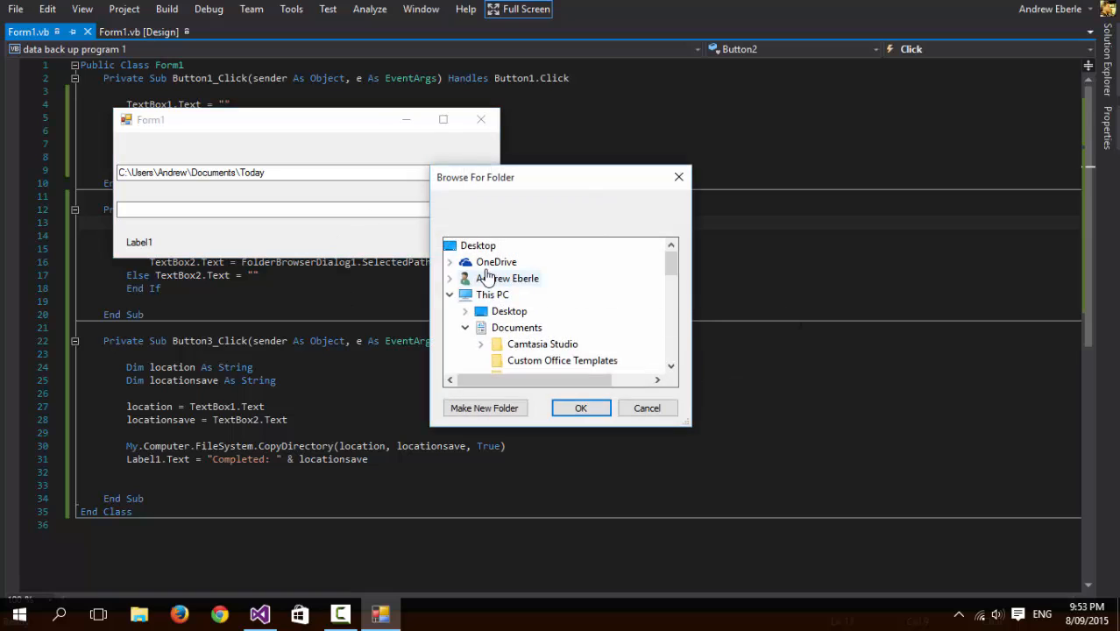
pyautogui.click(484, 407)
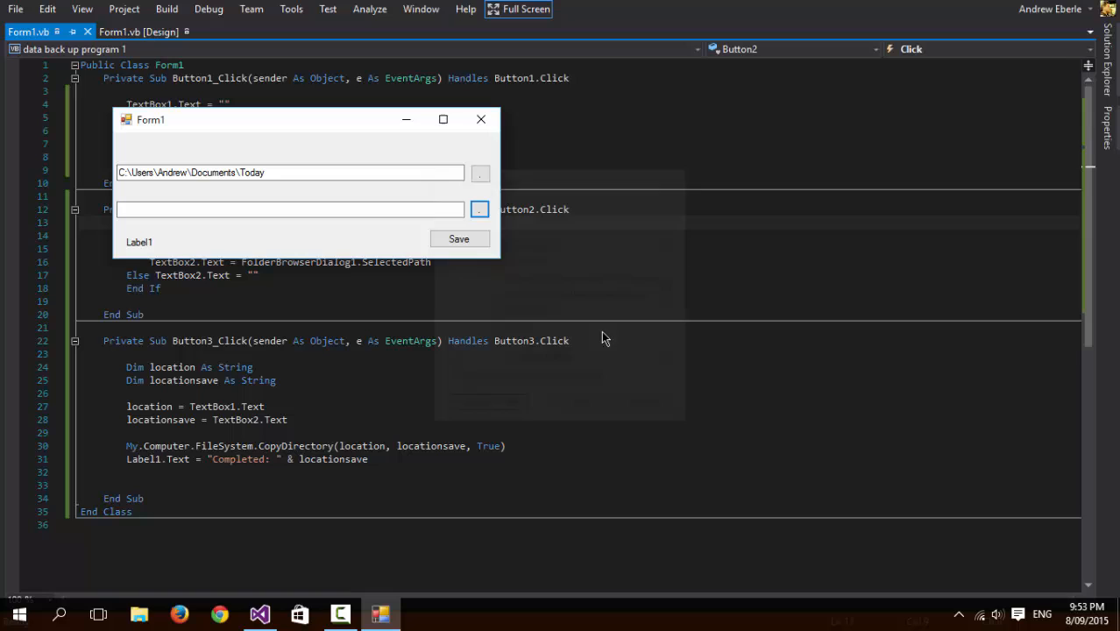
pyautogui.click(481, 209)
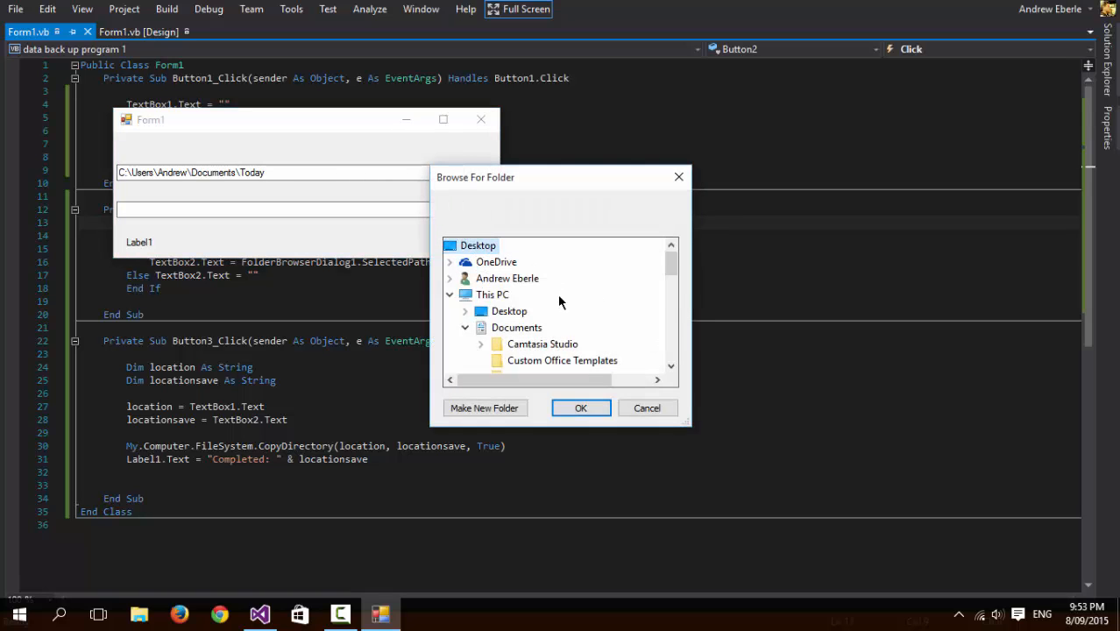
pyautogui.click(484, 406)
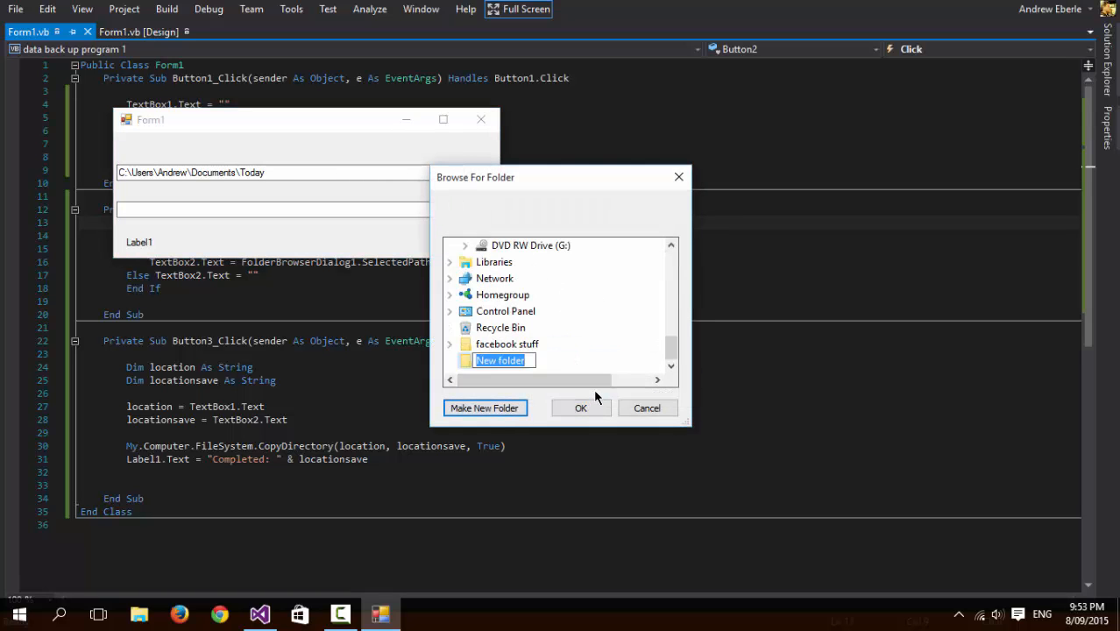
pyautogui.write('today')
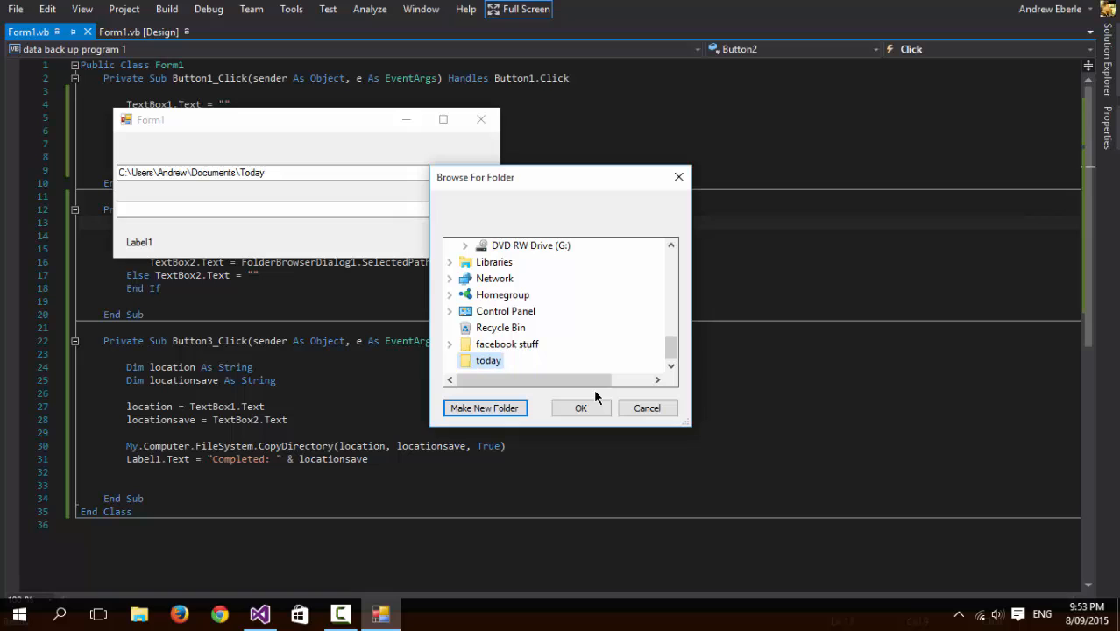
pyautogui.click(580, 407)
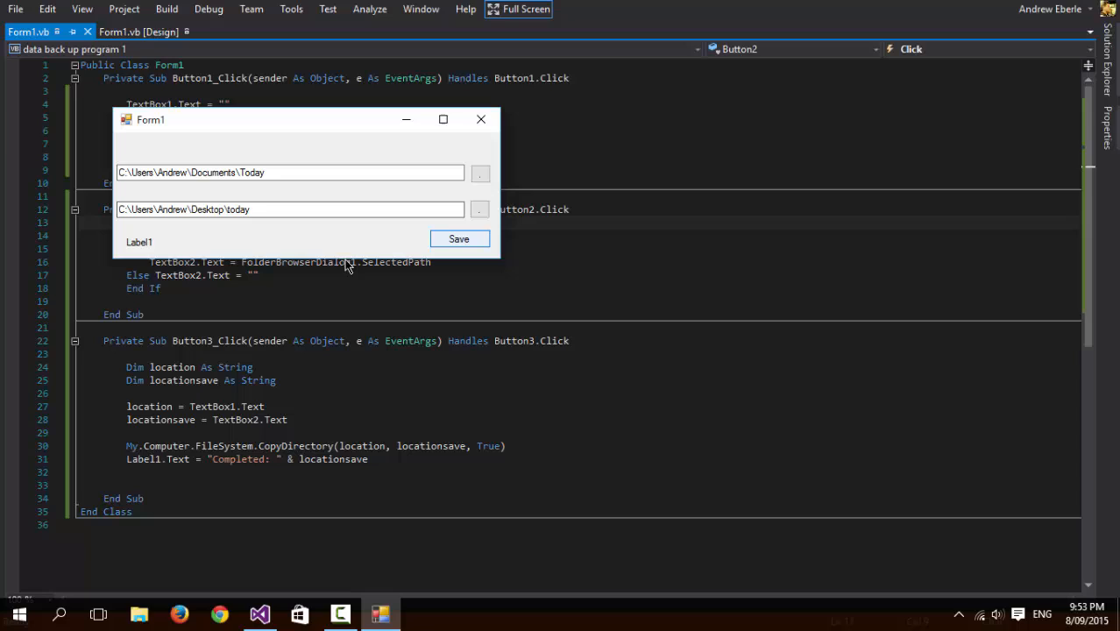
pyautogui.moveTo(337, 238)
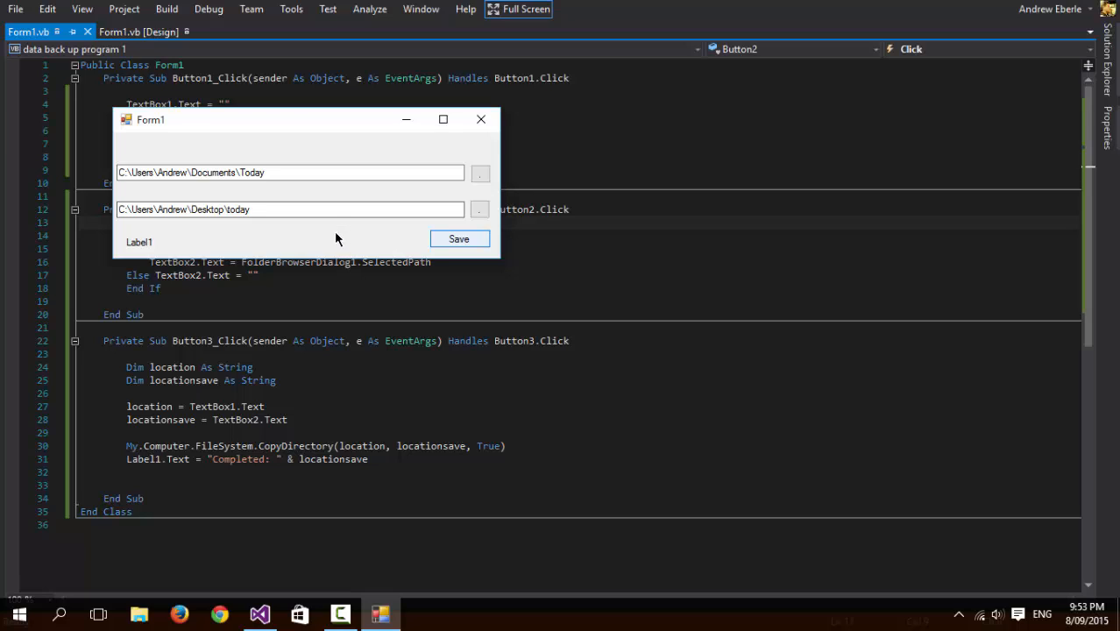
pyautogui.moveTo(214, 258)
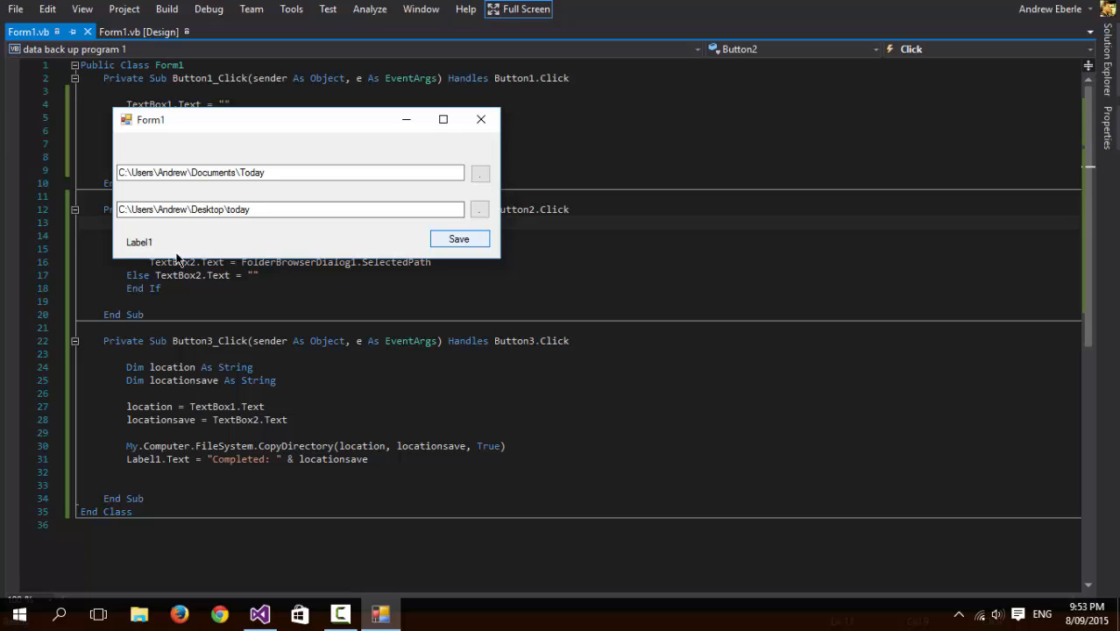
pyautogui.moveTo(466, 200)
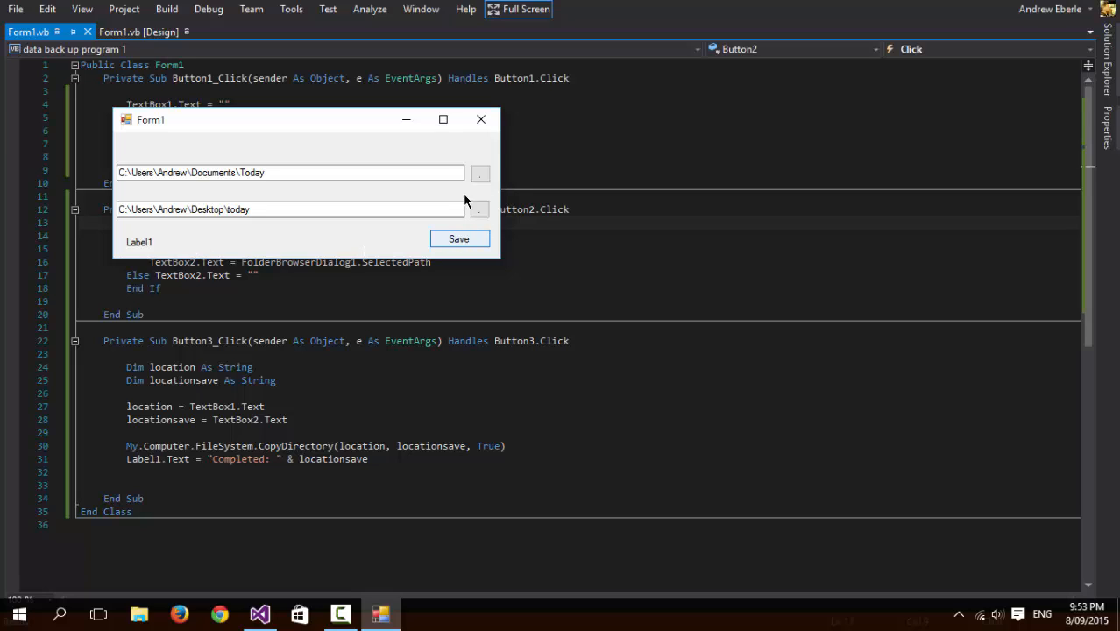
pyautogui.moveTo(502, 221)
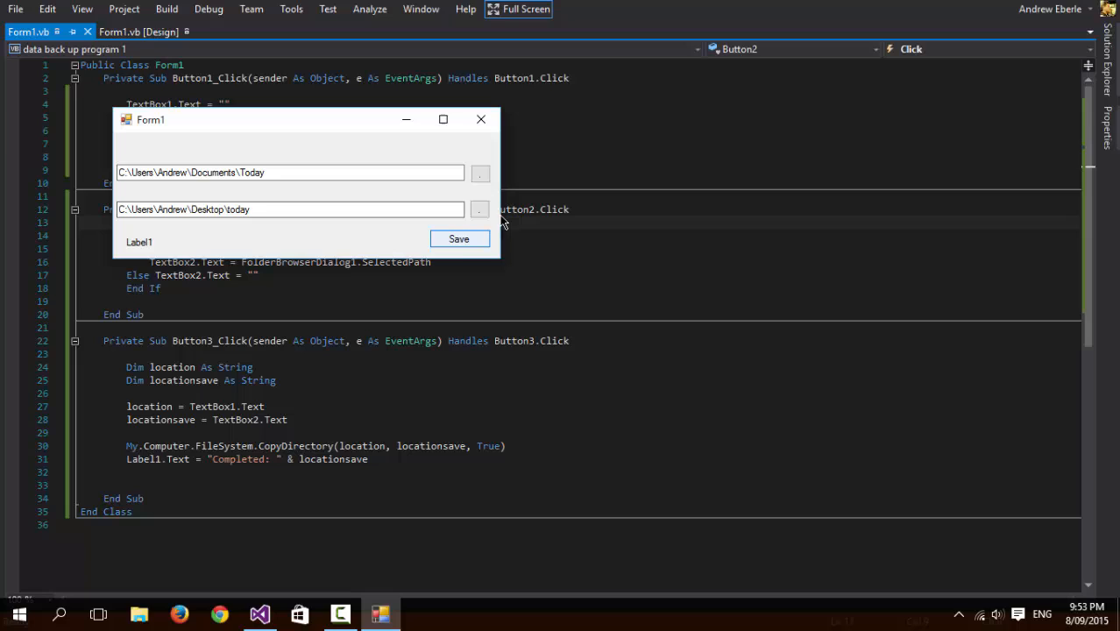
pyautogui.moveTo(184, 245)
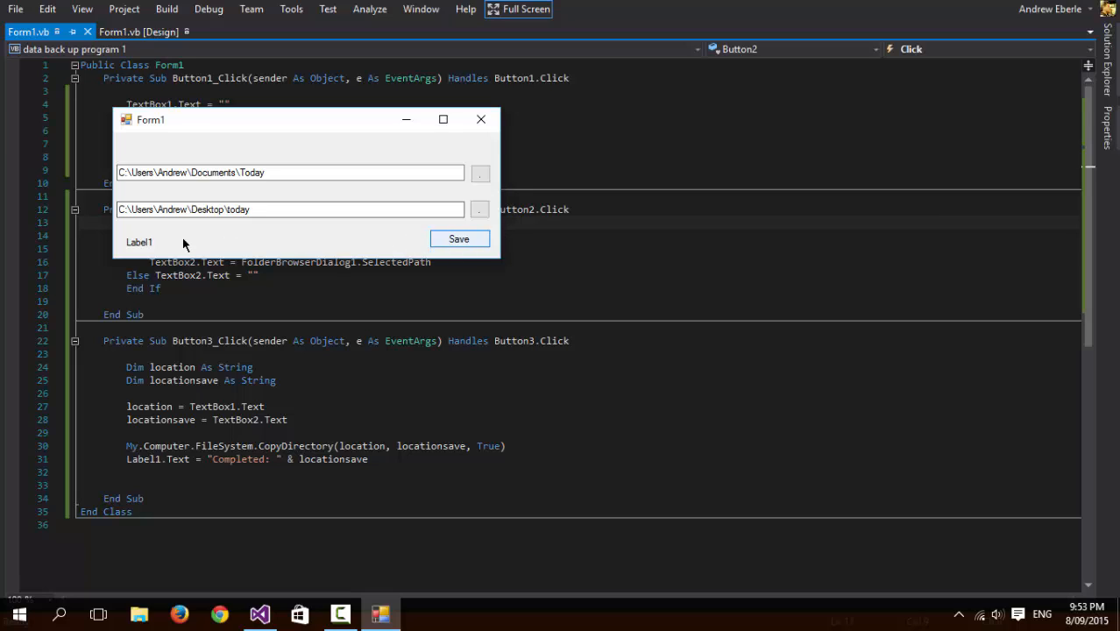
# - Save the backup, confirm Label1 shows the Completed message, and close the app
pyautogui.click(459, 238)
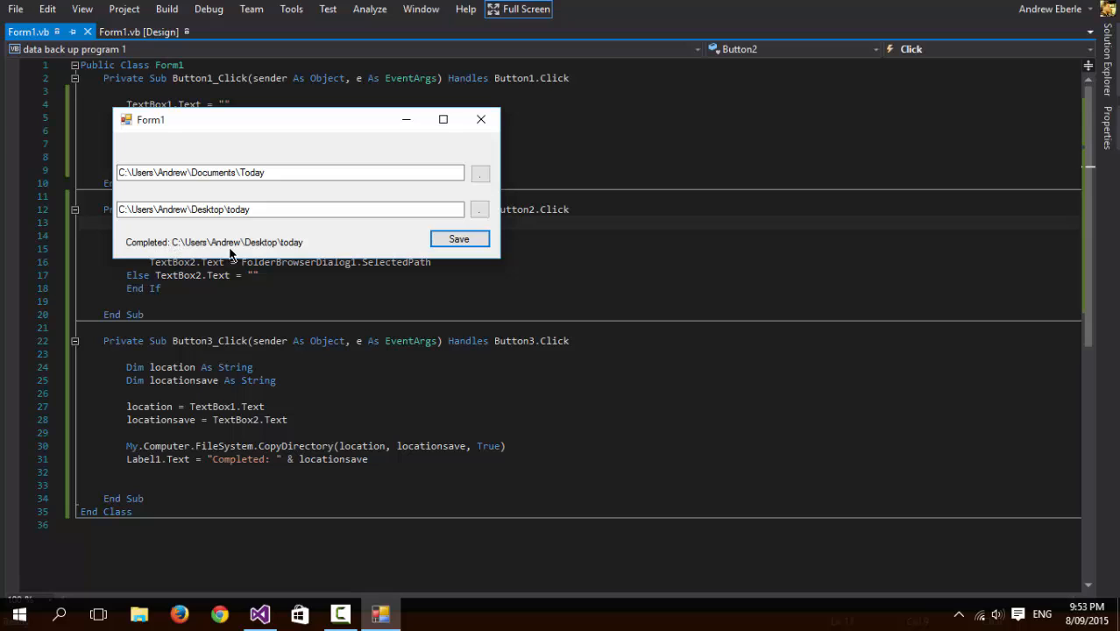
pyautogui.moveTo(165, 249)
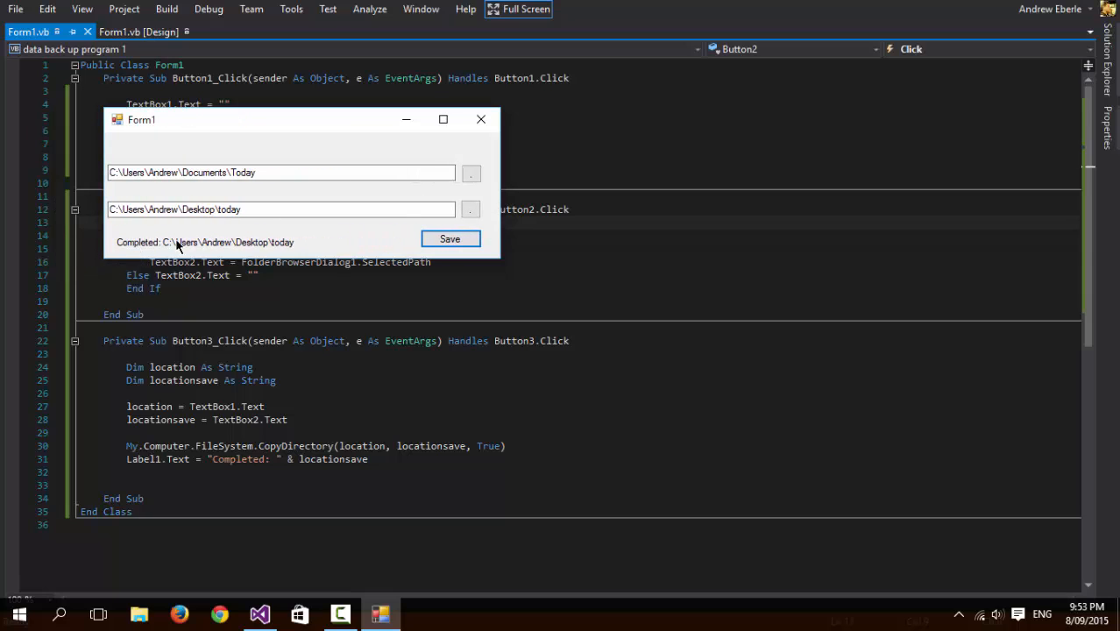
pyautogui.moveTo(481, 119)
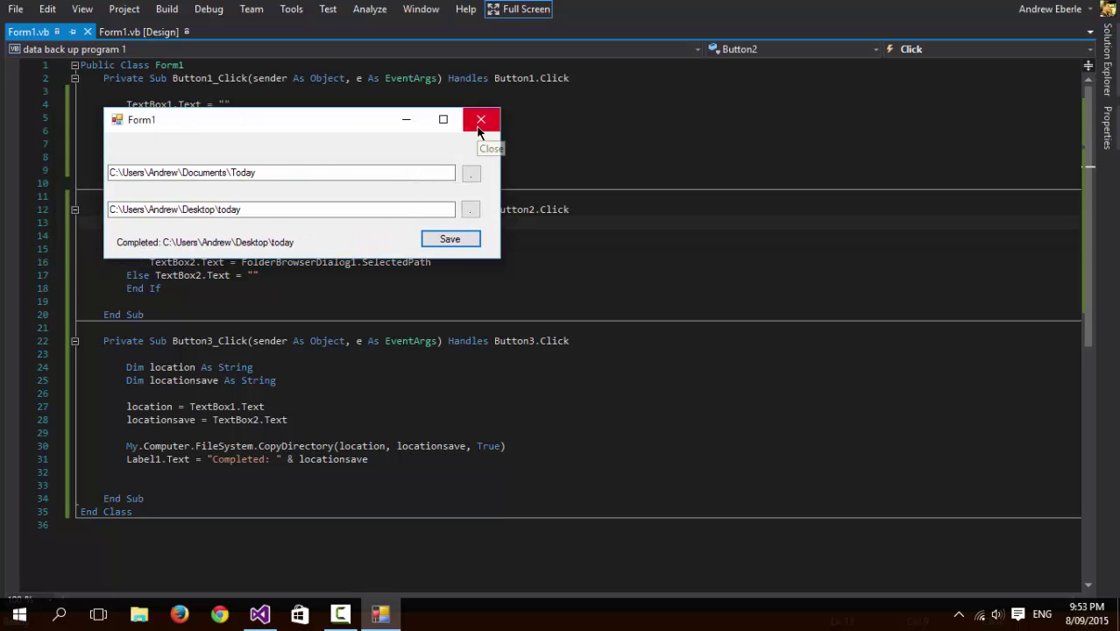
pyautogui.click(481, 119)
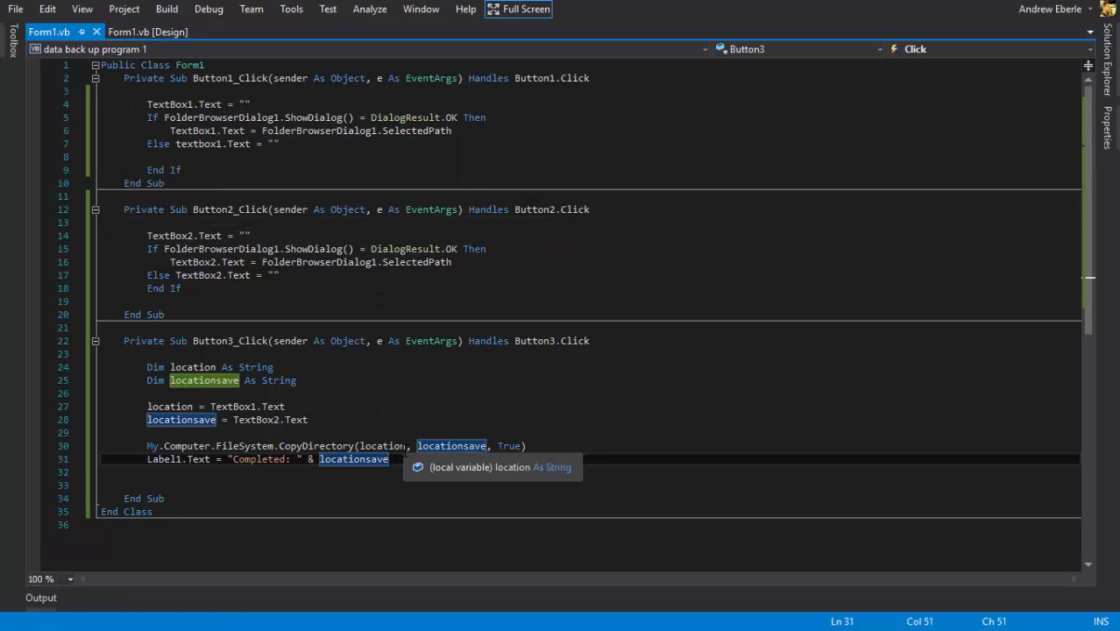
# - Start TextBox1 and TextBox2 clearing lines after the Label1 line in Button3_Click
pyautogui.write('textbox')
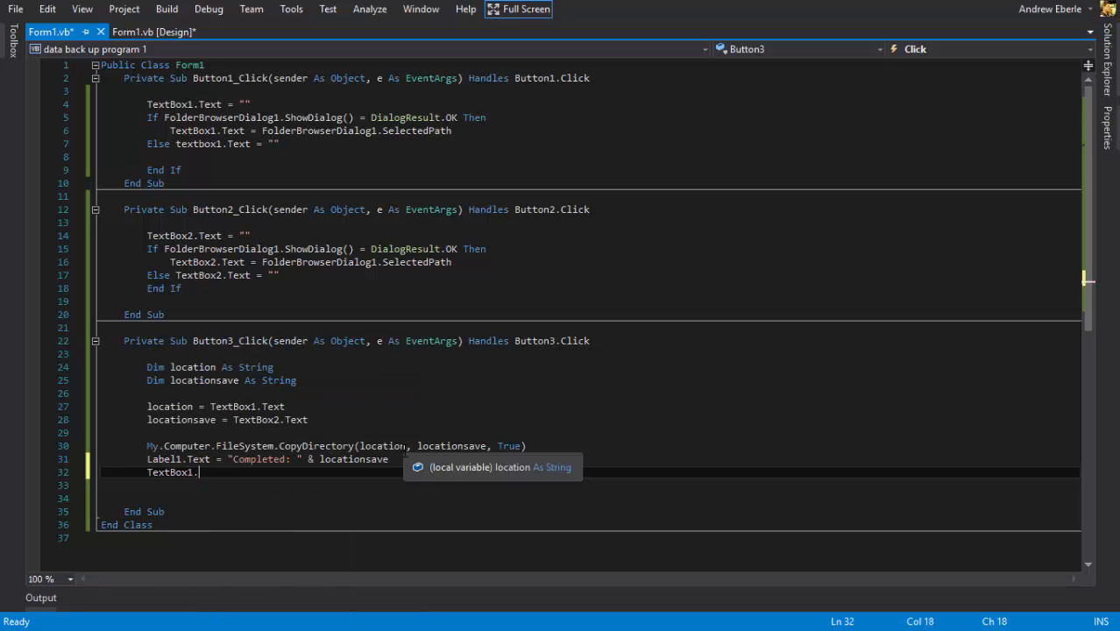
pyautogui.write('textbo')
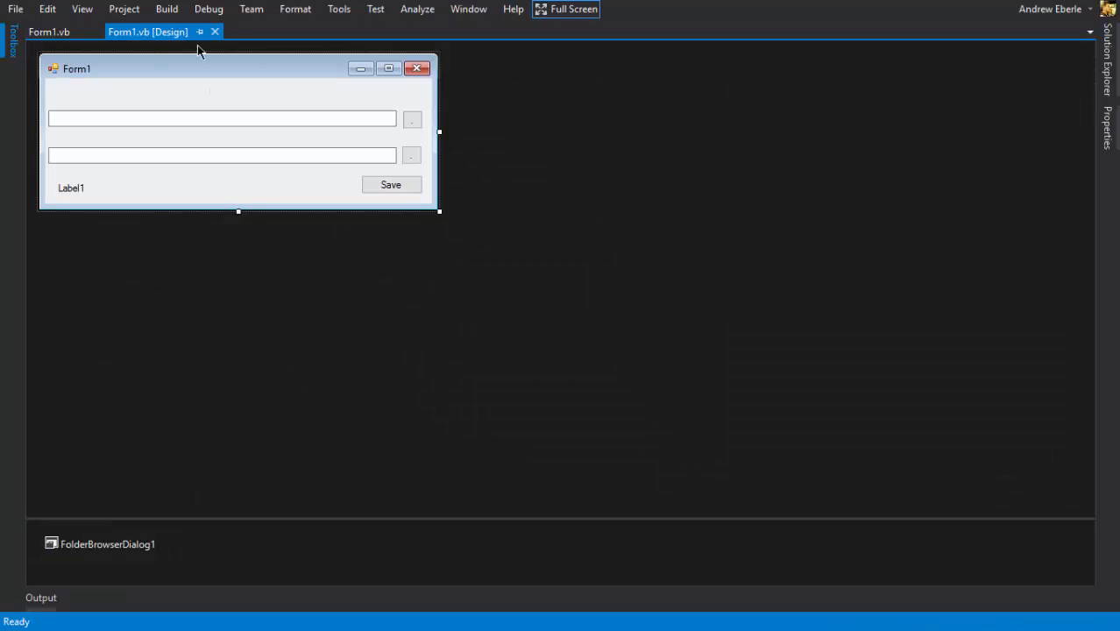
pyautogui.moveTo(272, 137)
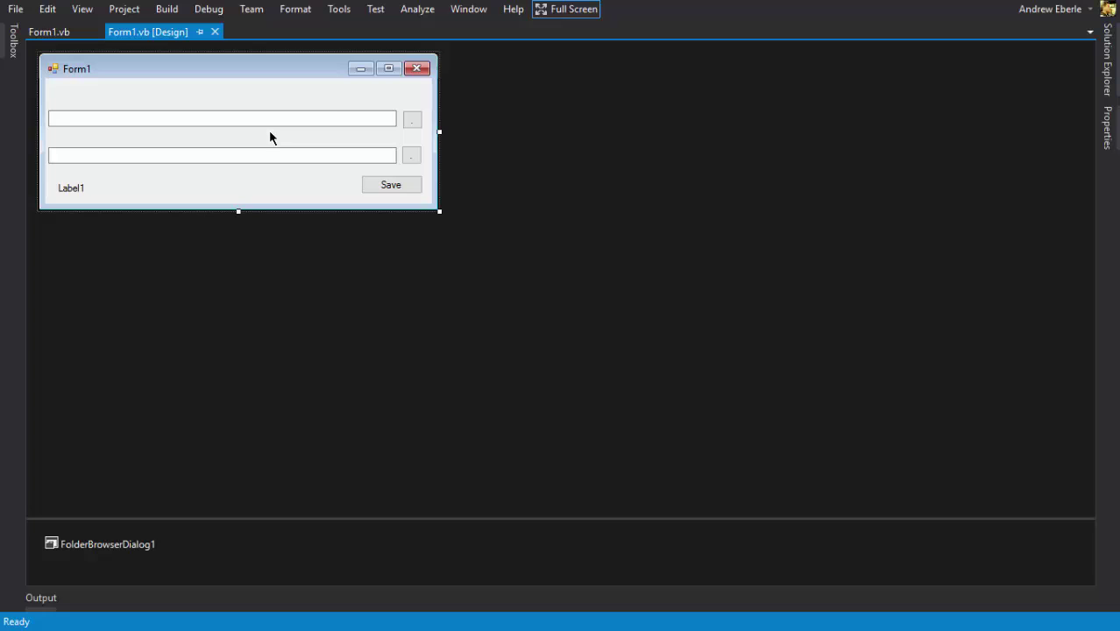
pyautogui.moveTo(379, 172)
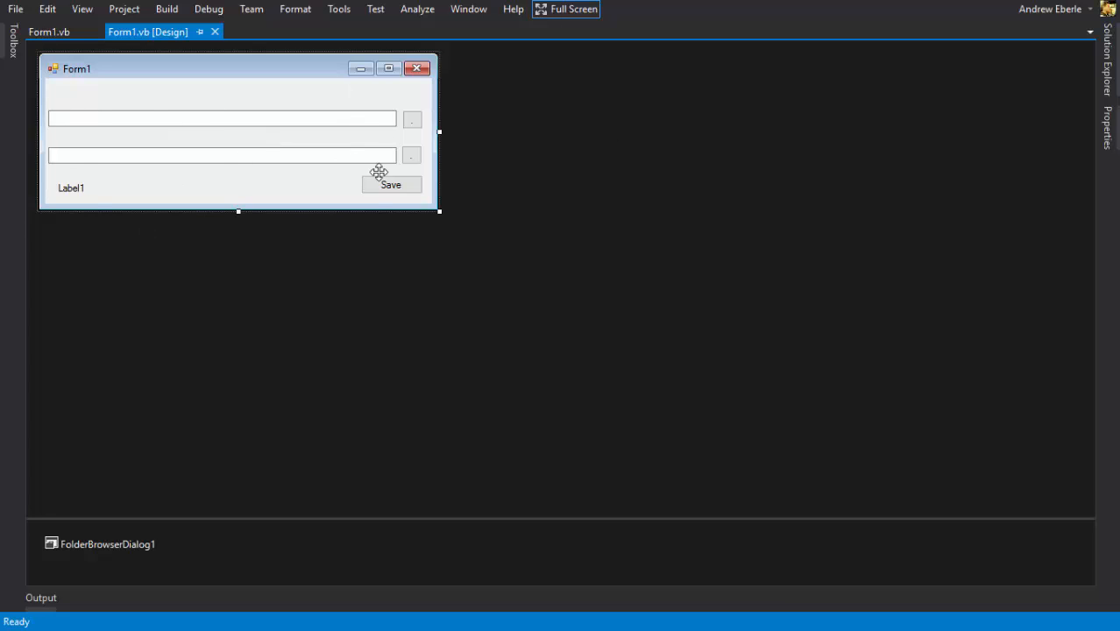
# - Inspect TextBox1's ReadOnly property in the designer, then return to the code
pyautogui.click(47, 32)
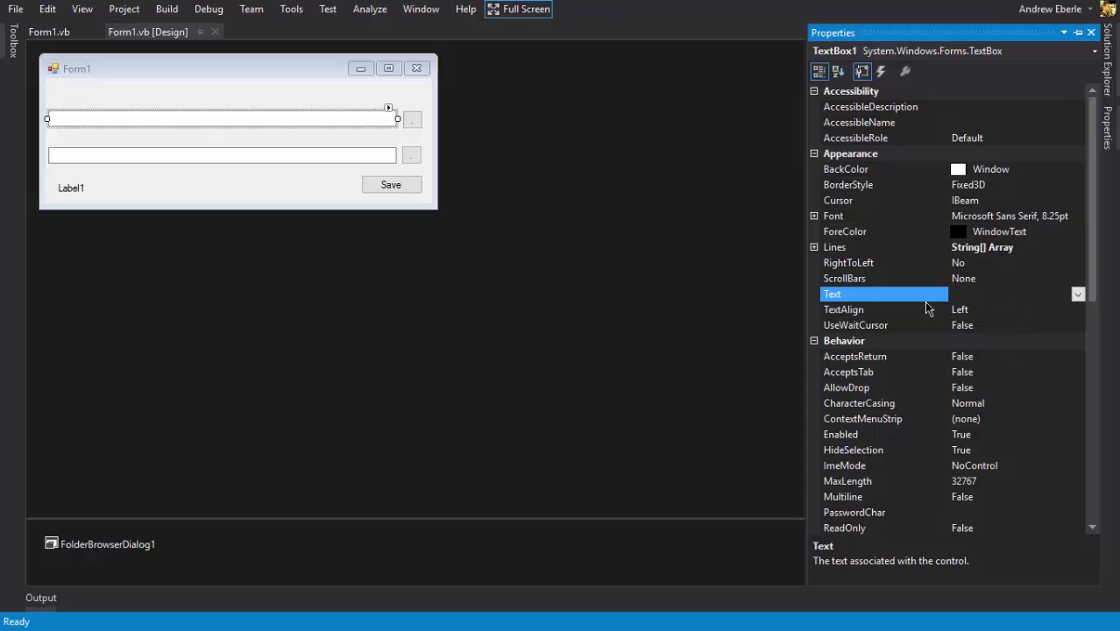
pyautogui.click(48, 32)
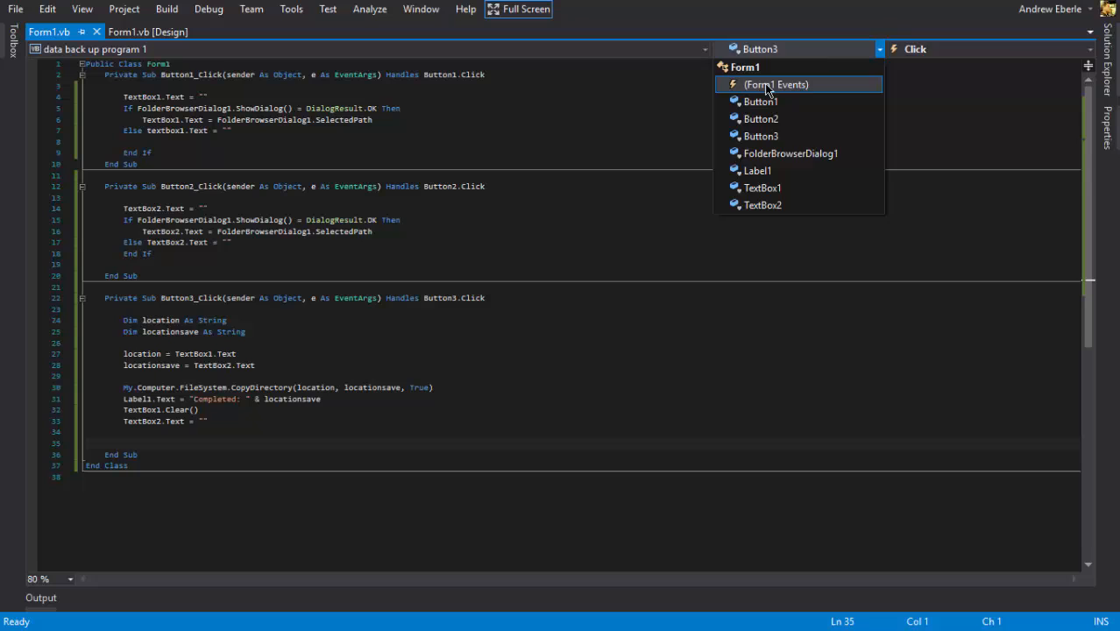
# - Create a Form1_Load handler from the (Form1 Events) dropdown
pyautogui.click(775, 84)
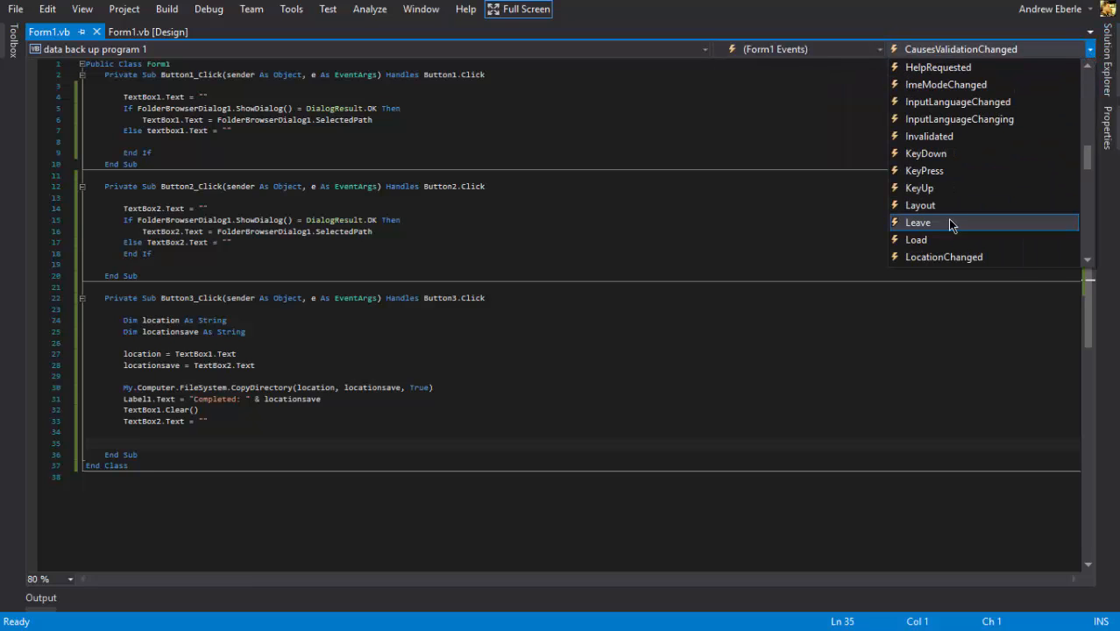
pyautogui.click(915, 238)
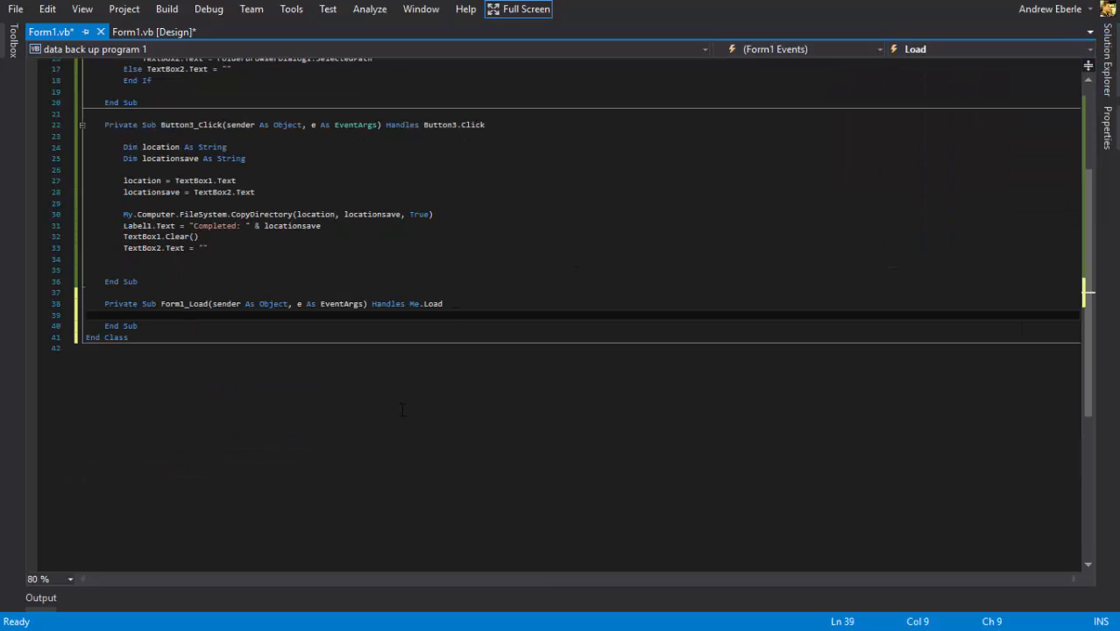
# - Set TextBox1.ReadOnly = True and TextBox2.ReadOnly = True in Form1_Load
pyautogui.write('text')
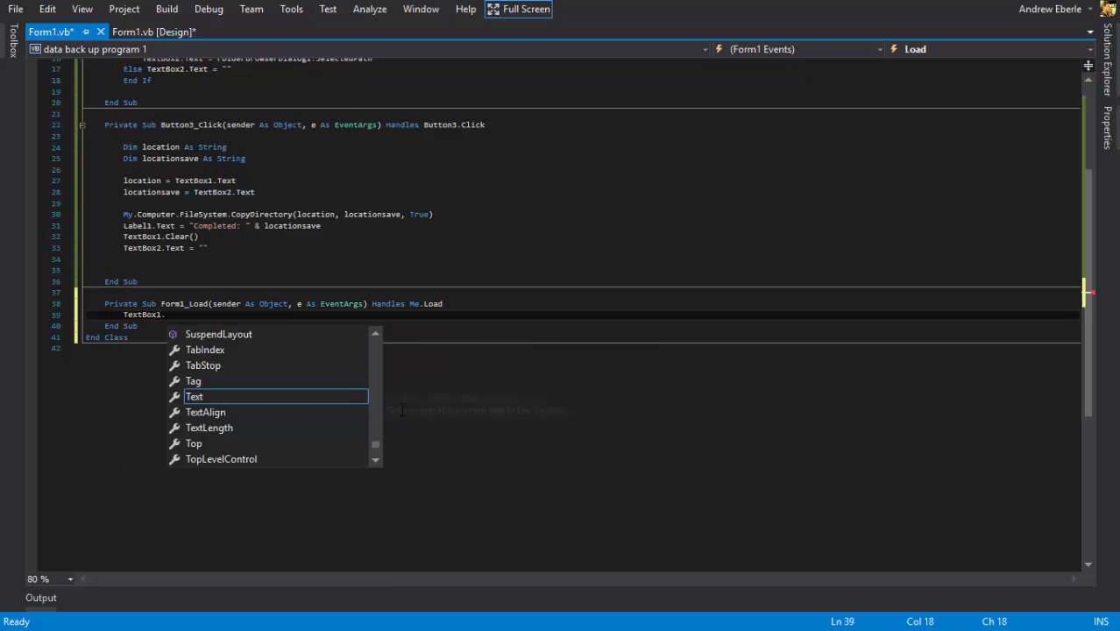
pyautogui.write('is')
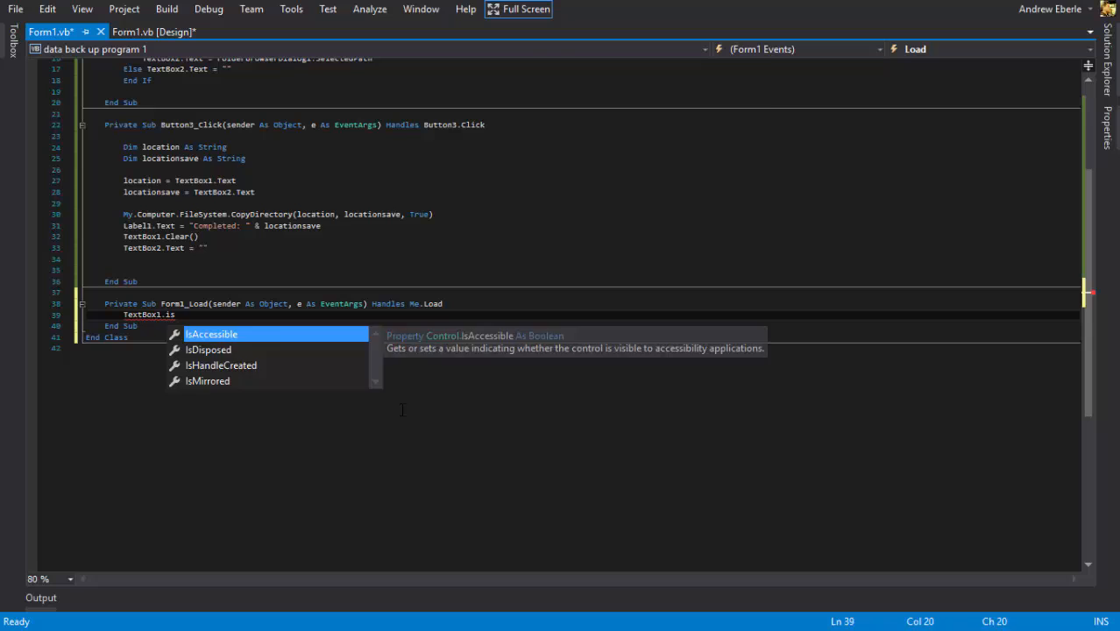
pyautogui.write('ReadOnly = tr')
pyautogui.write('text')
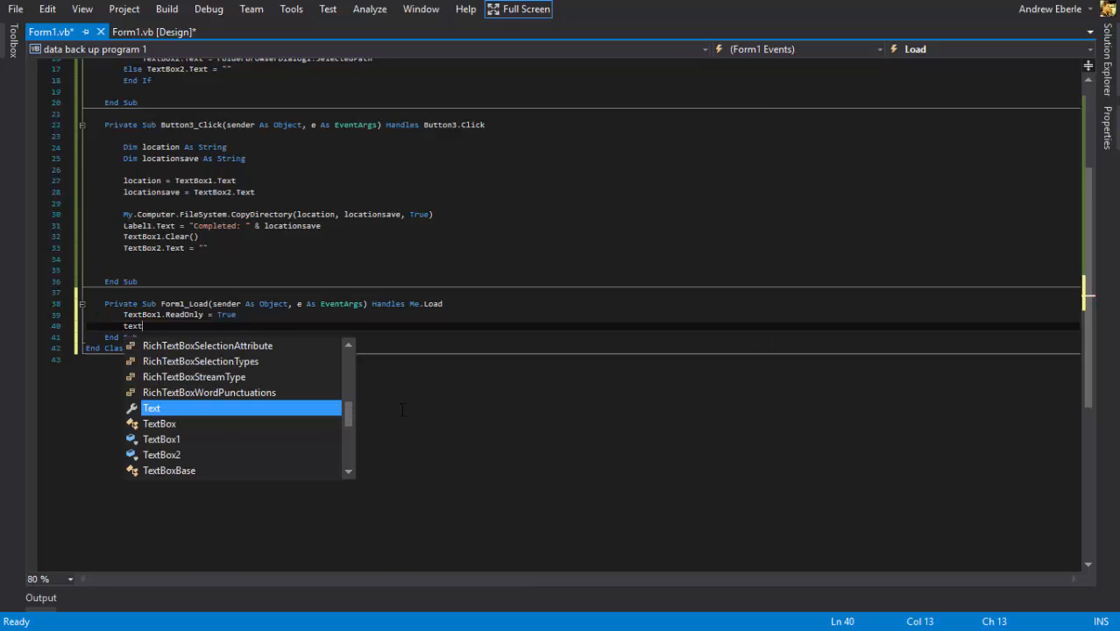
pyautogui.write('TextBox2.')
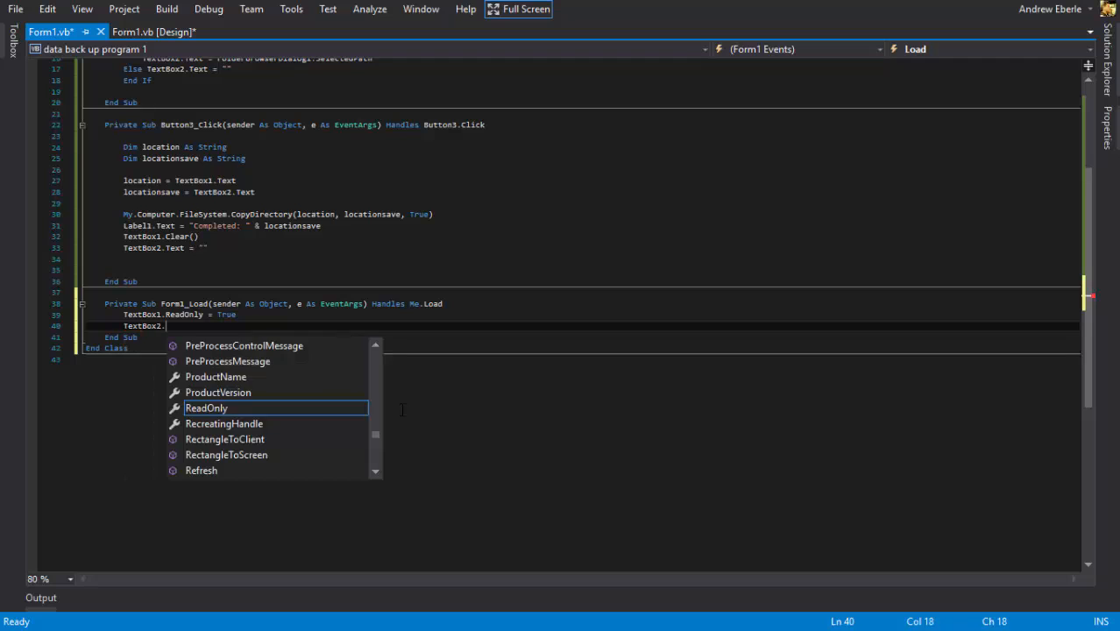
pyautogui.write('ReadOnly = True')
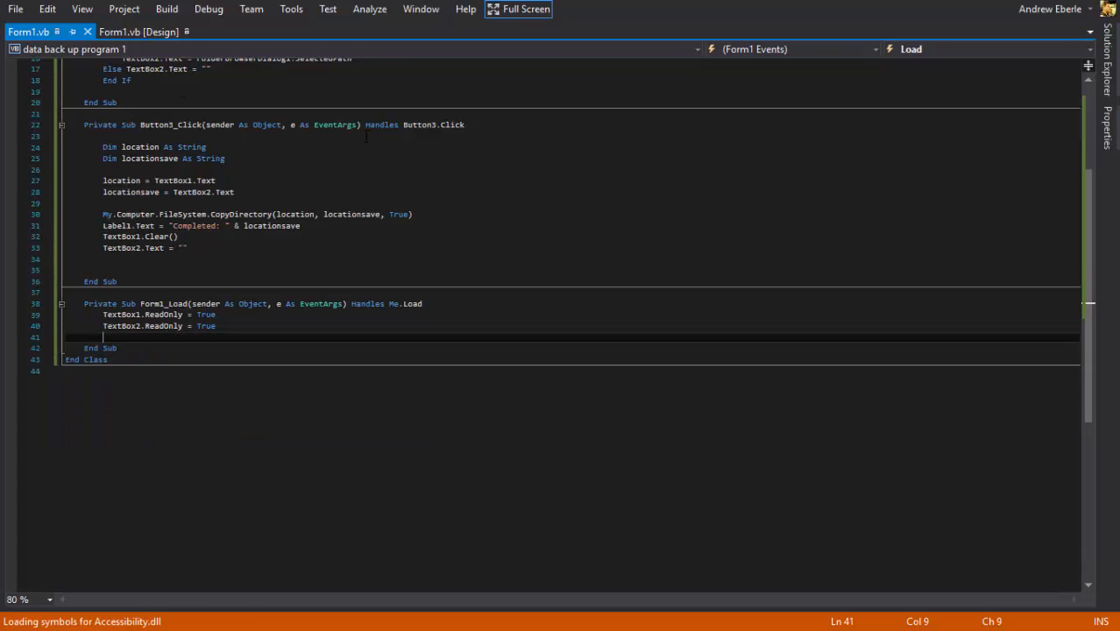
pyautogui.click(209, 9)
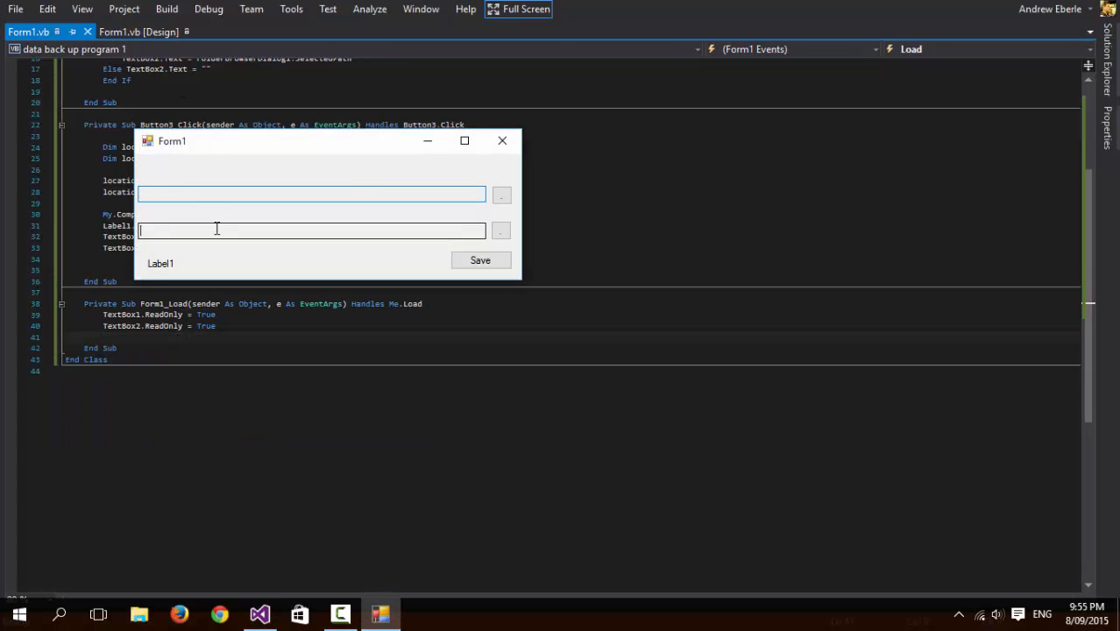
pyautogui.click(502, 193)
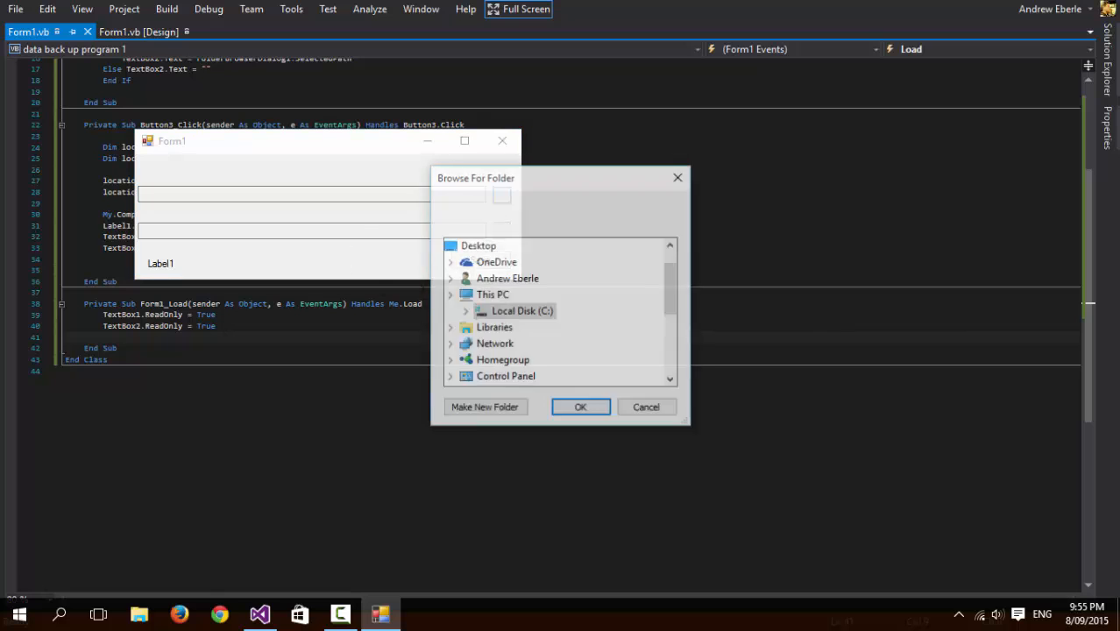
pyautogui.click(581, 407)
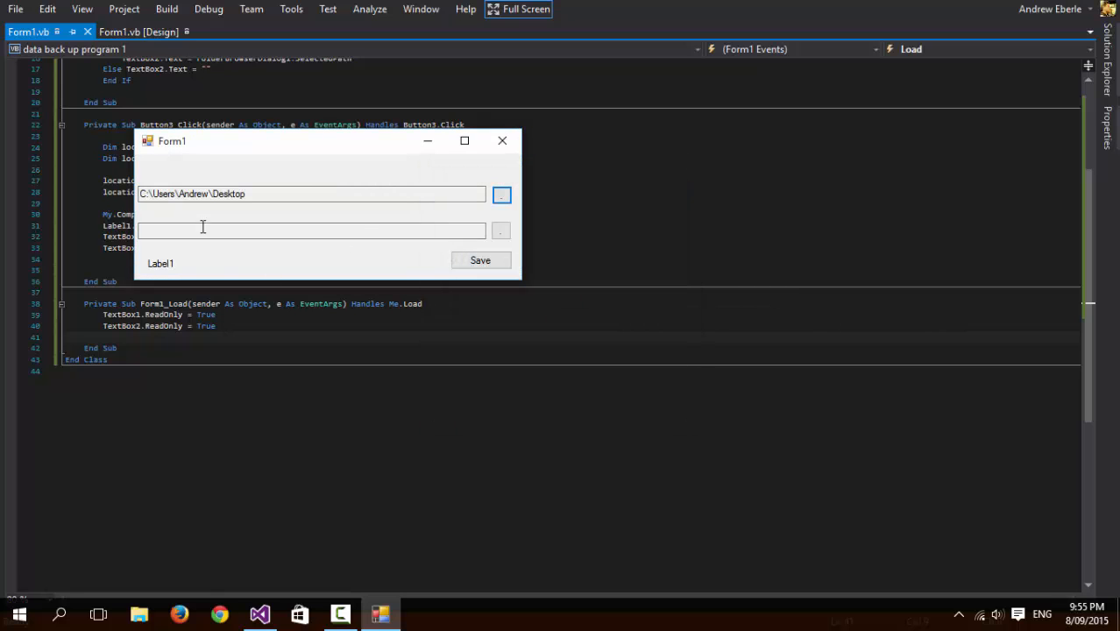
pyautogui.click(342, 193)
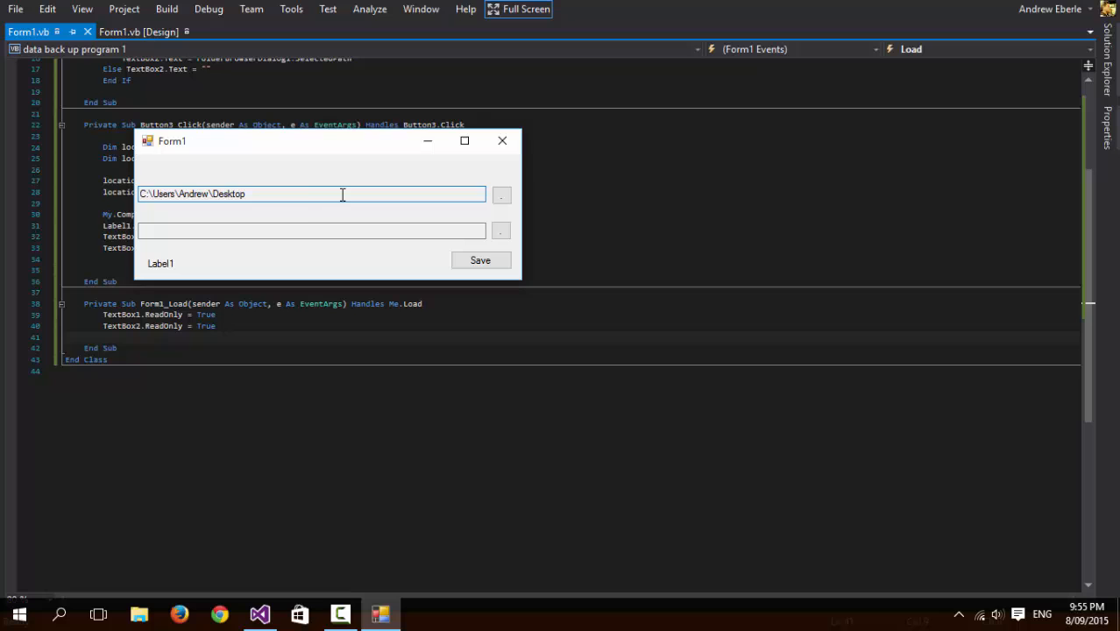
pyautogui.rightClick(312, 192)
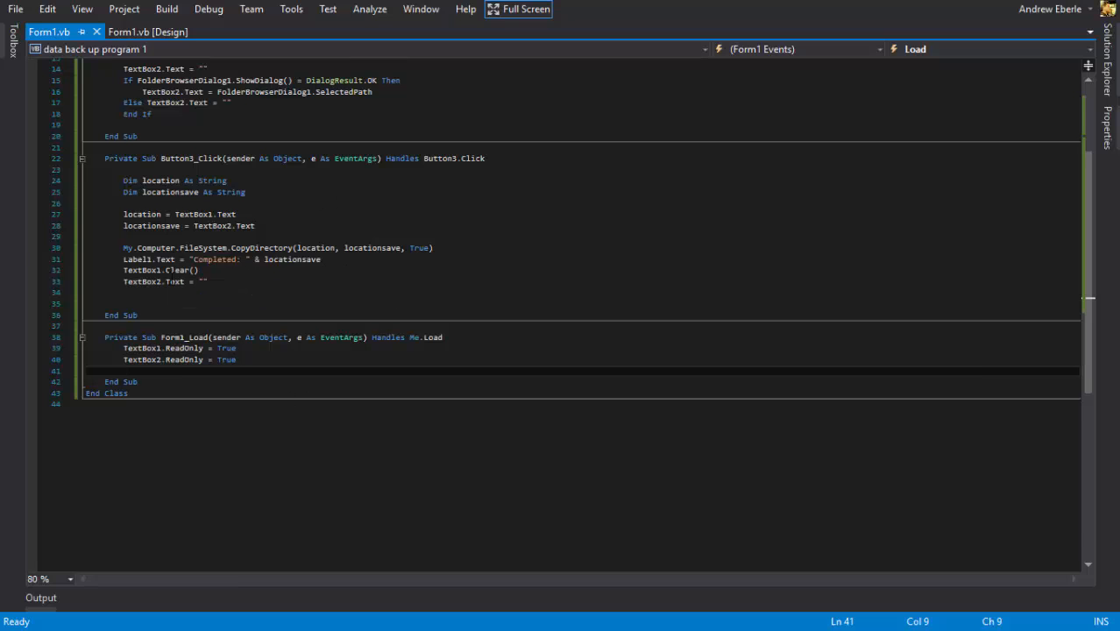
pyautogui.scroll(3)
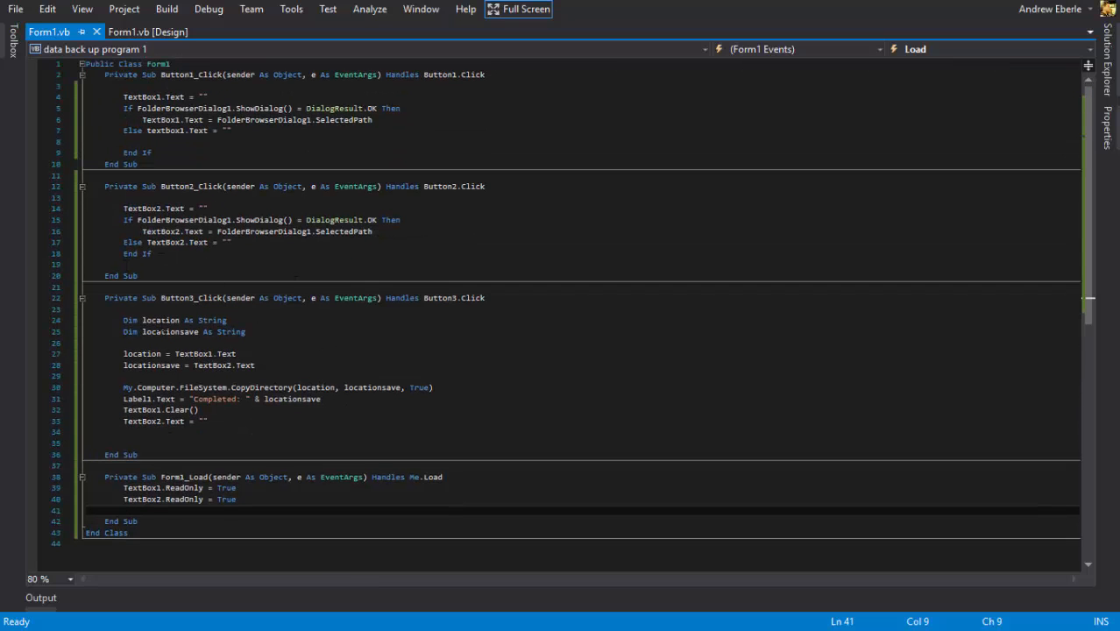